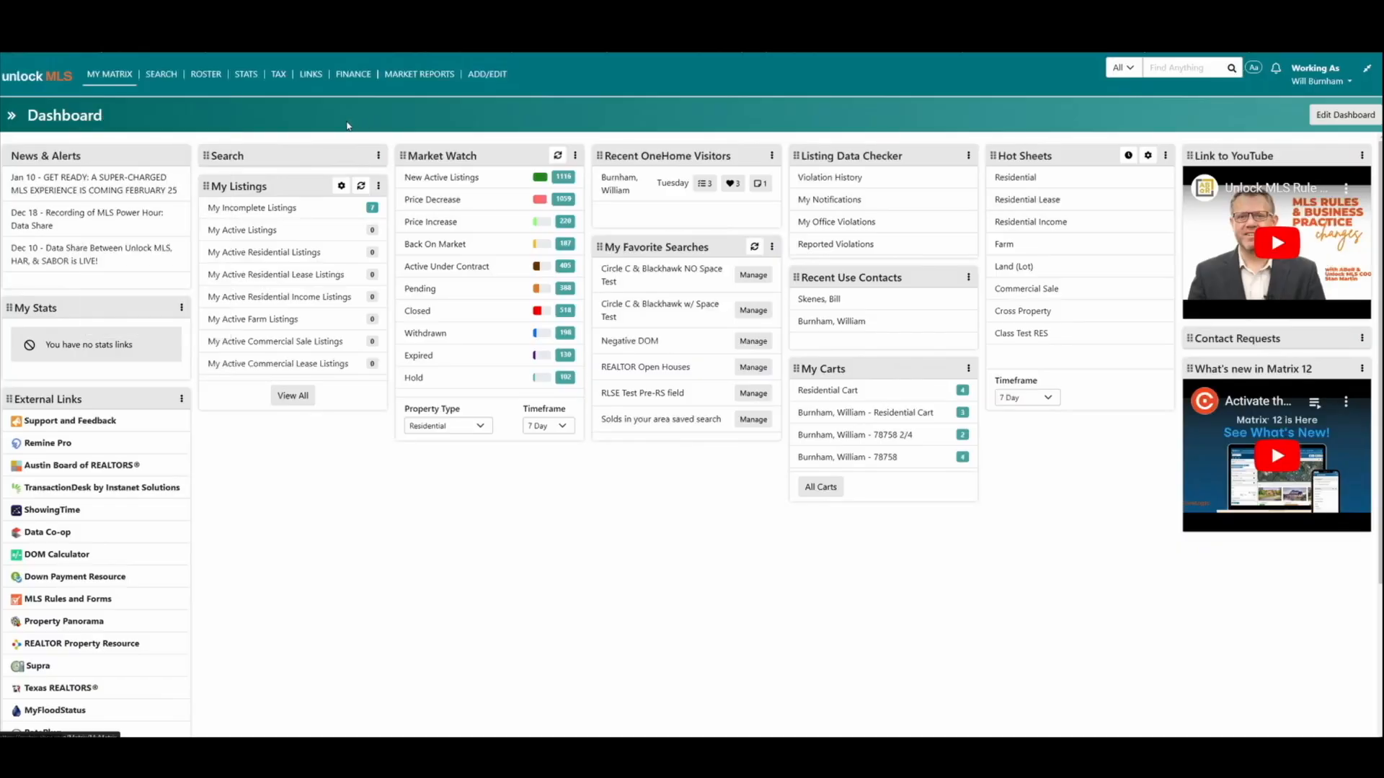
# - Open the CMA Manager, briefly try Gallery View, then return to List View
pyautogui.click(110, 74)
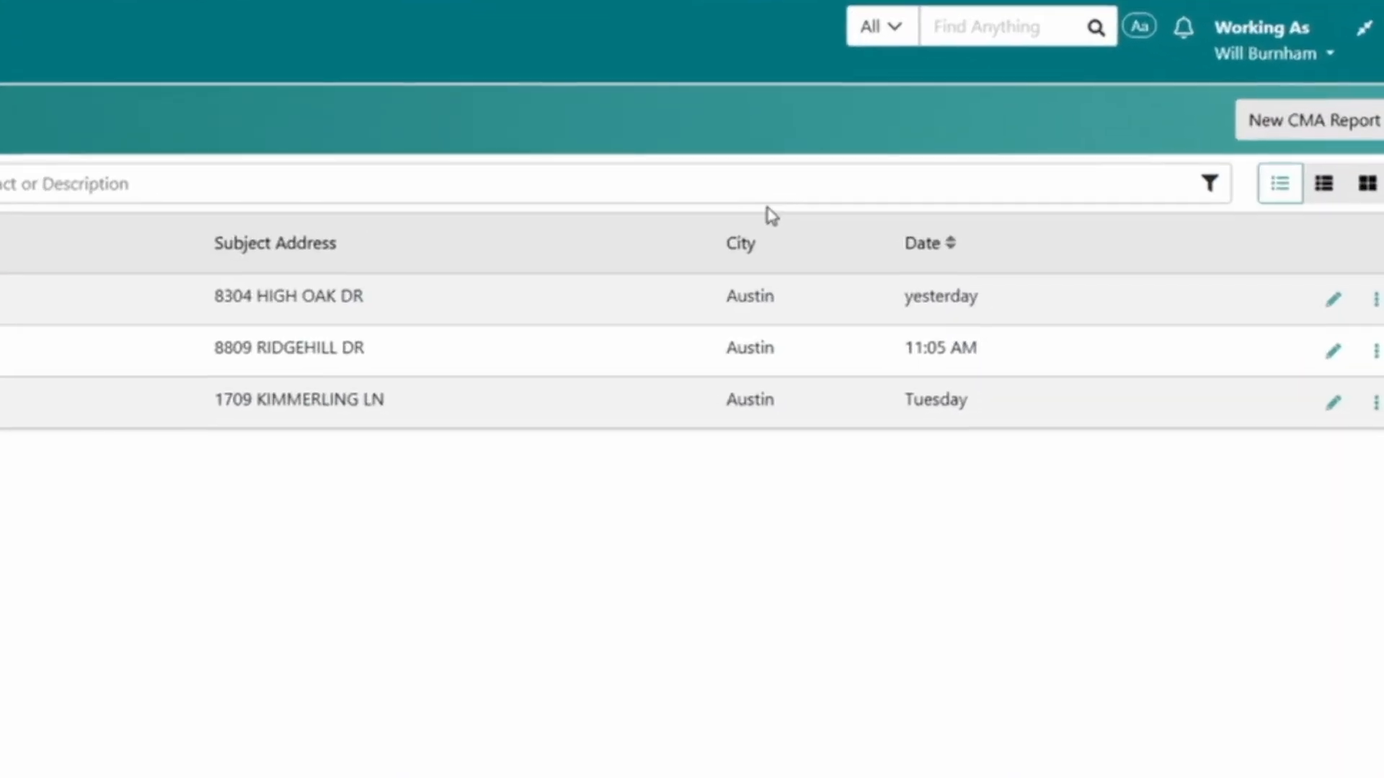
pyautogui.moveTo(1278, 184)
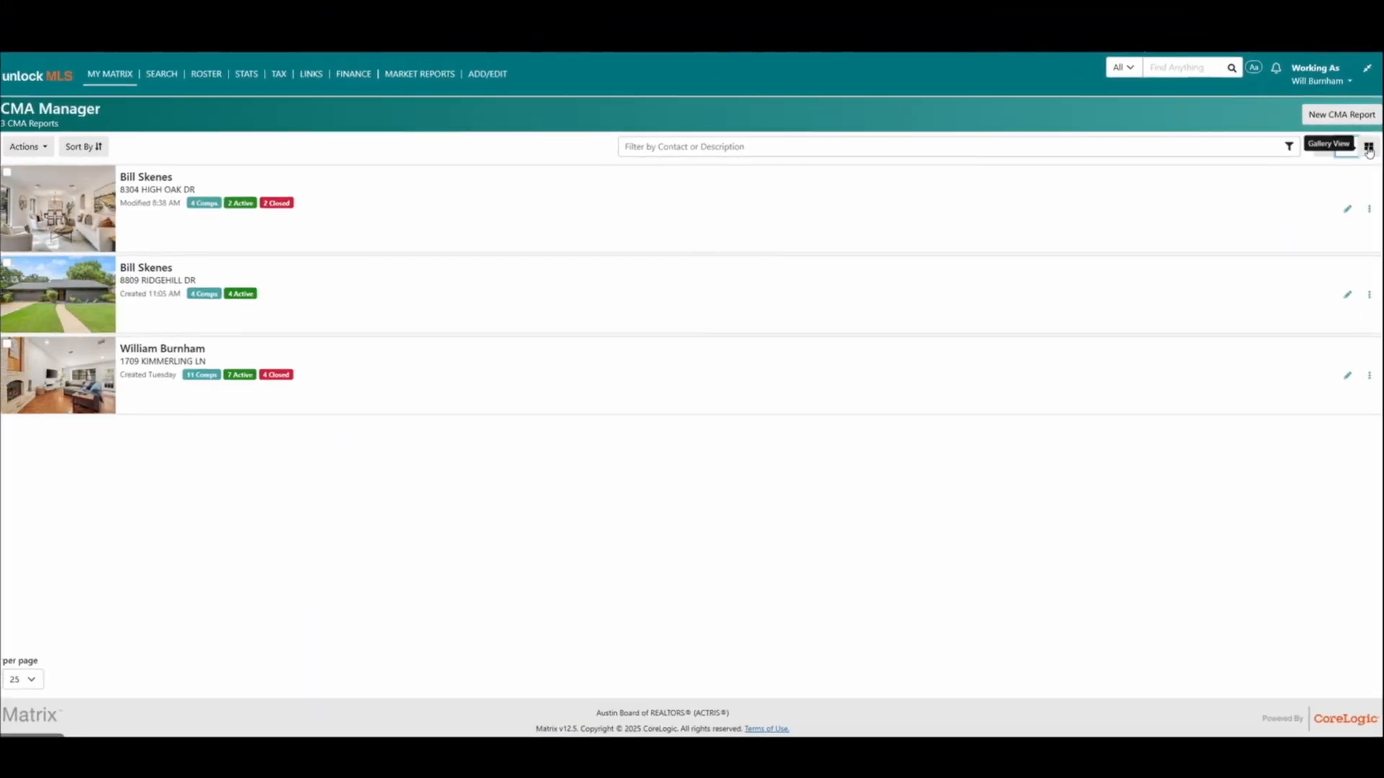
pyautogui.click(1323, 147)
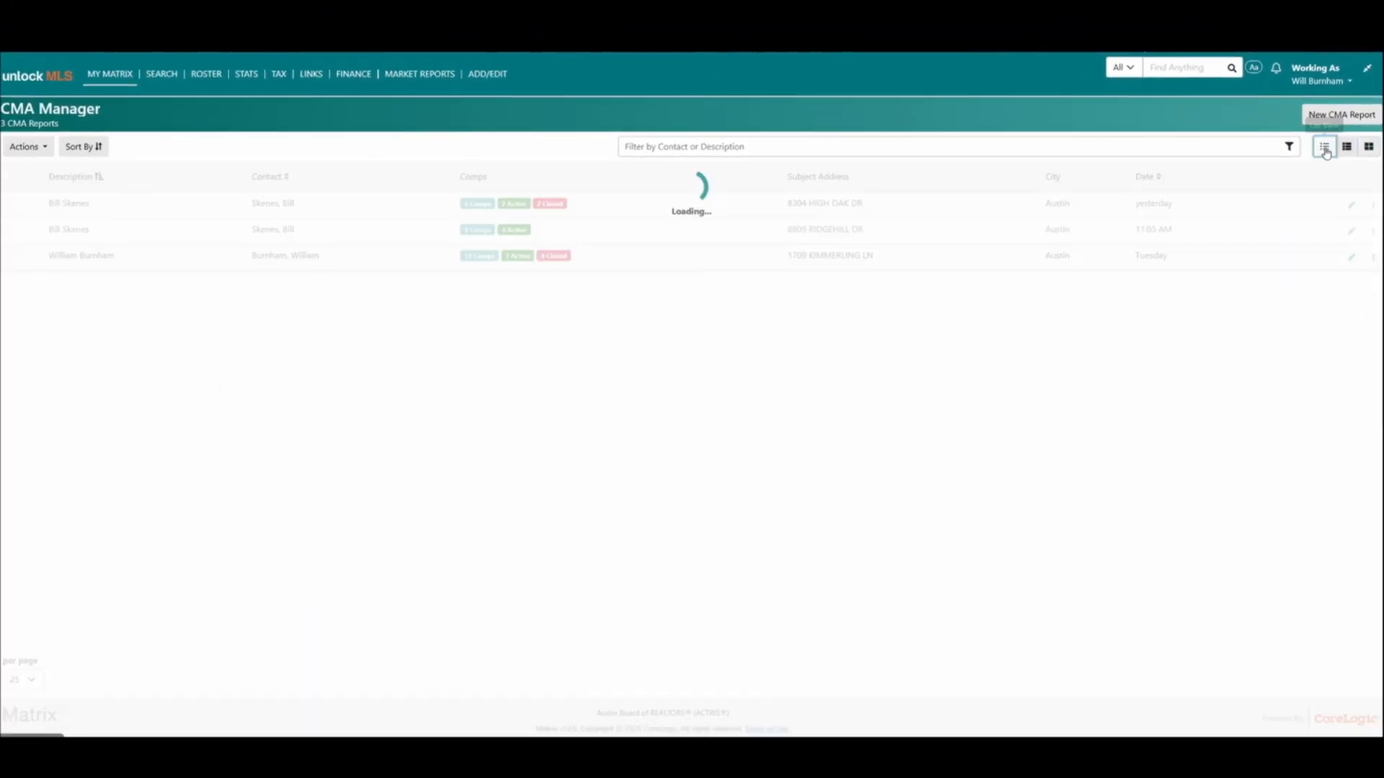
pyautogui.click(1324, 147)
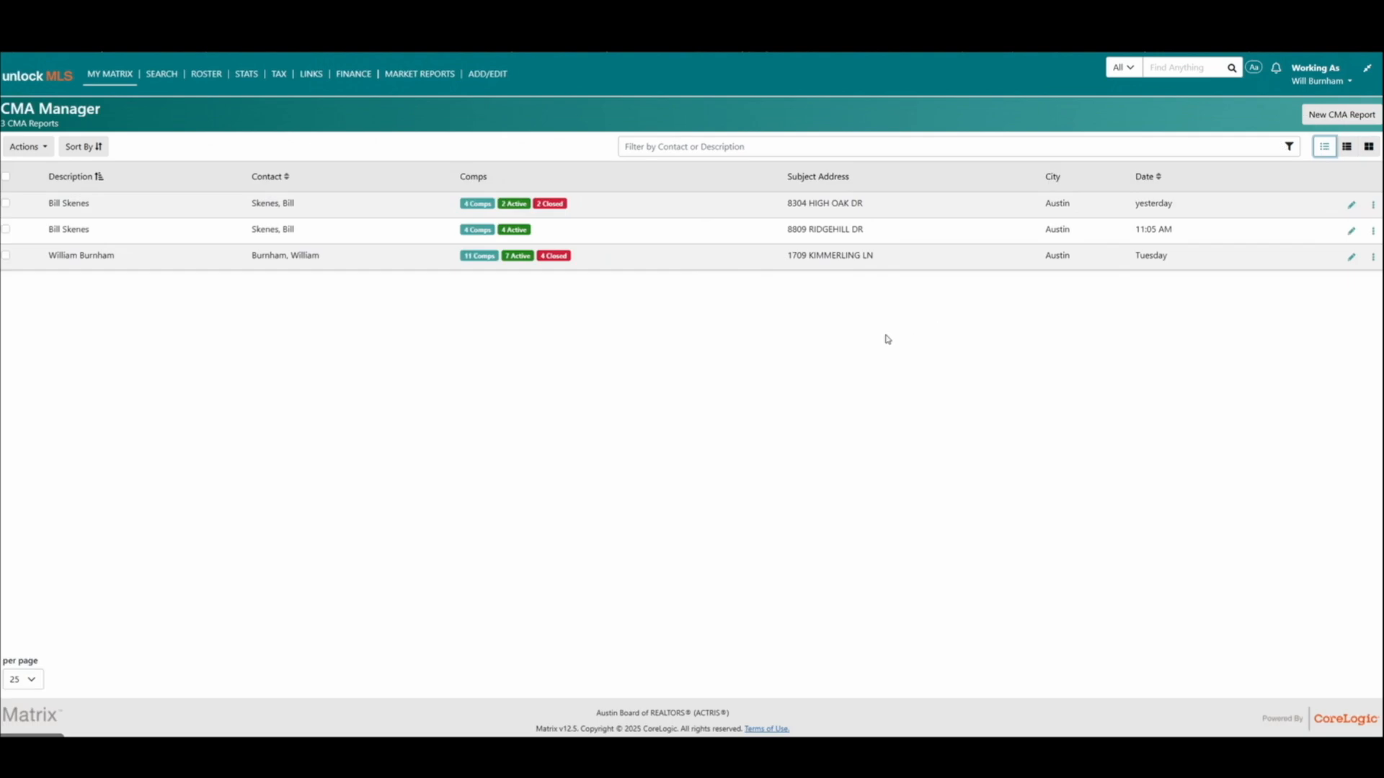
pyautogui.moveTo(712, 318)
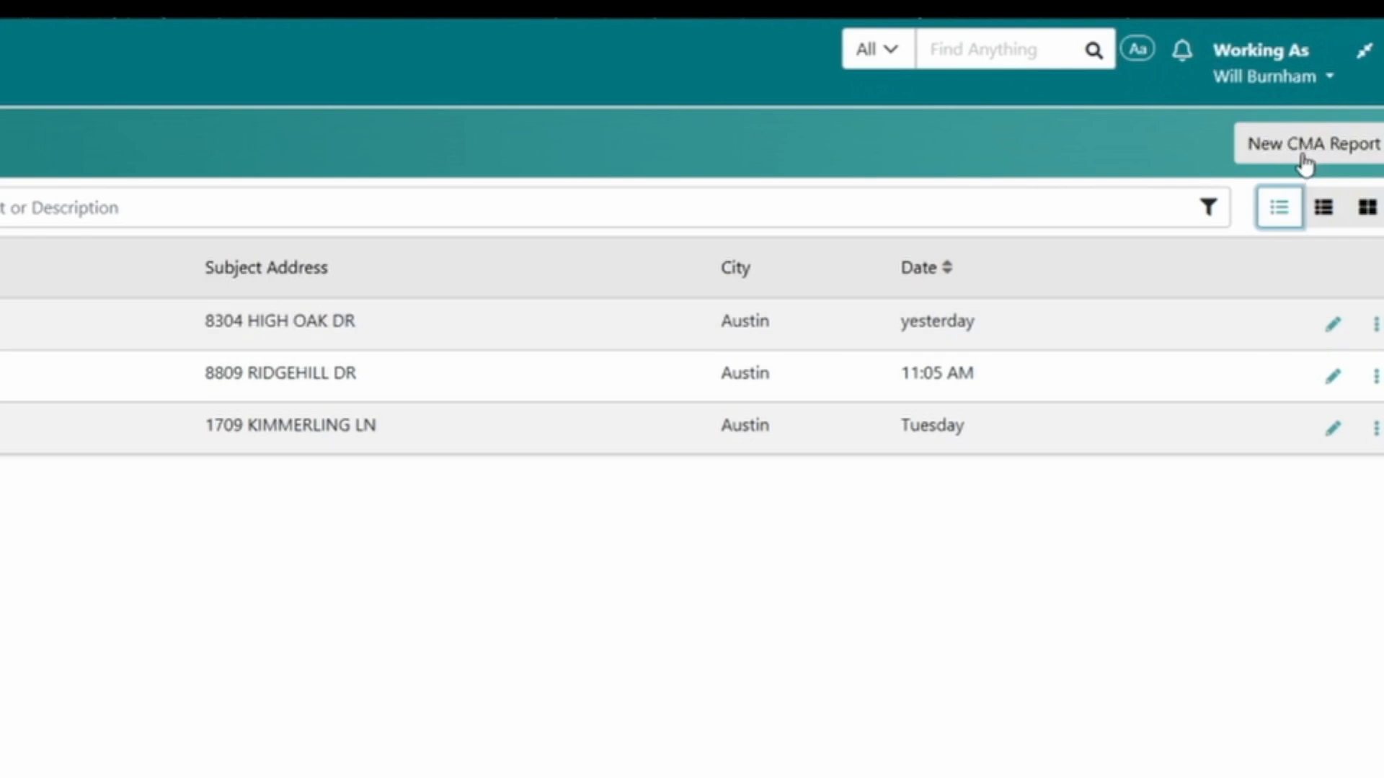
pyautogui.click(1310, 142)
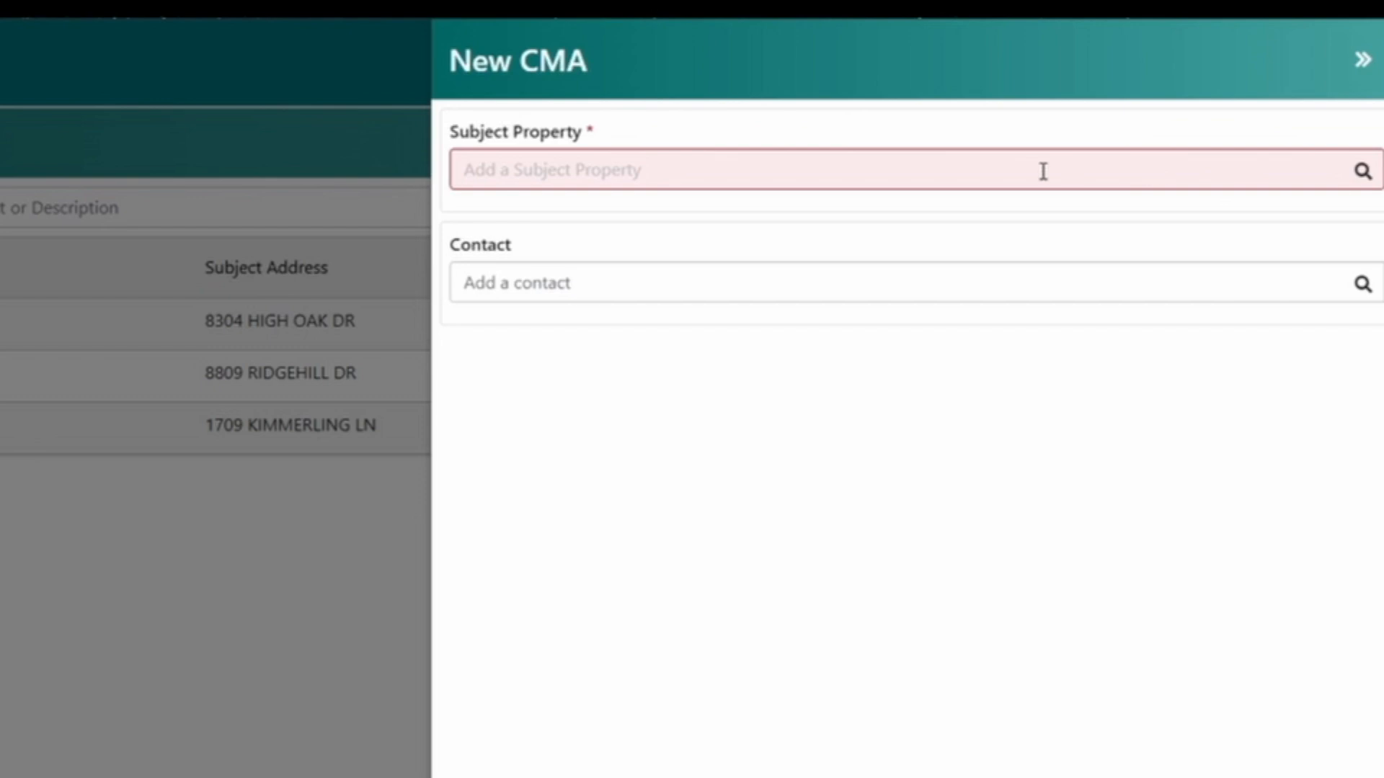
pyautogui.click(882, 169)
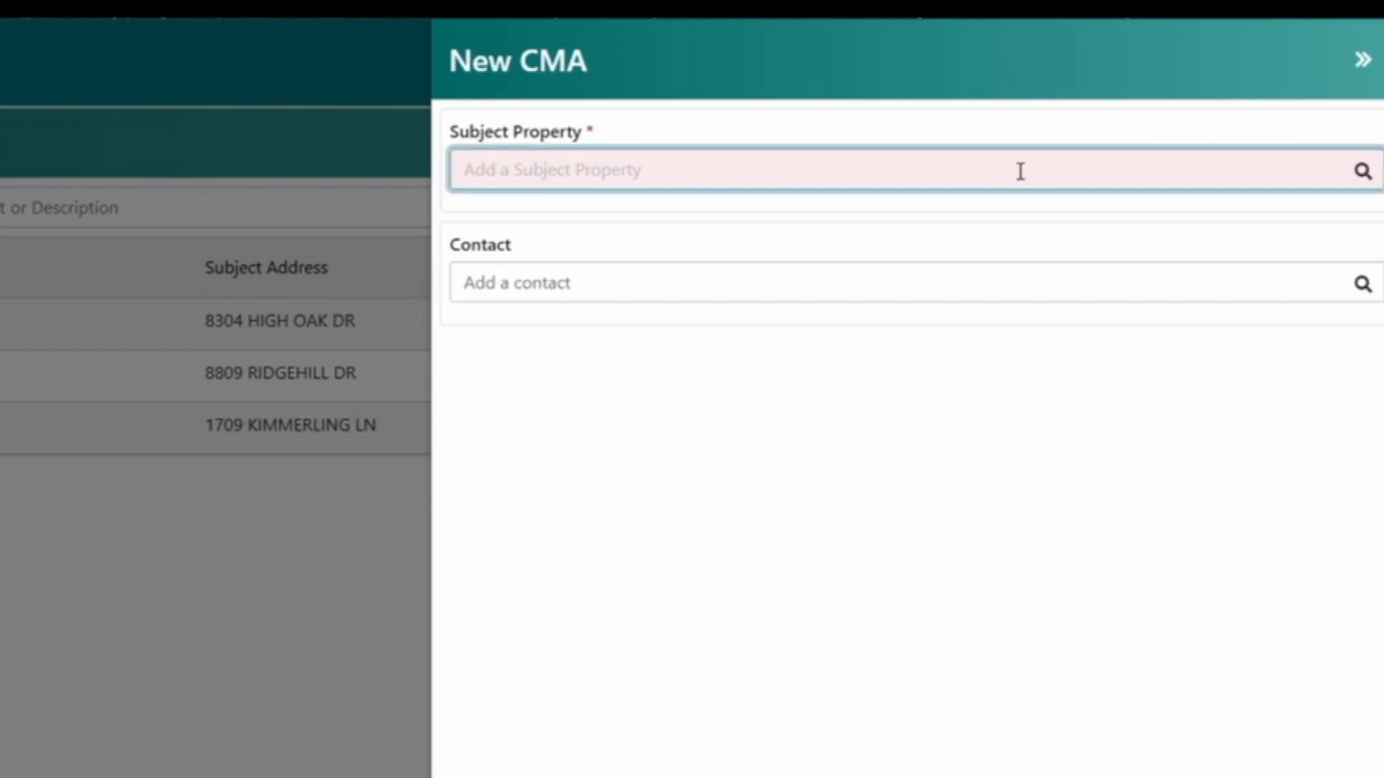
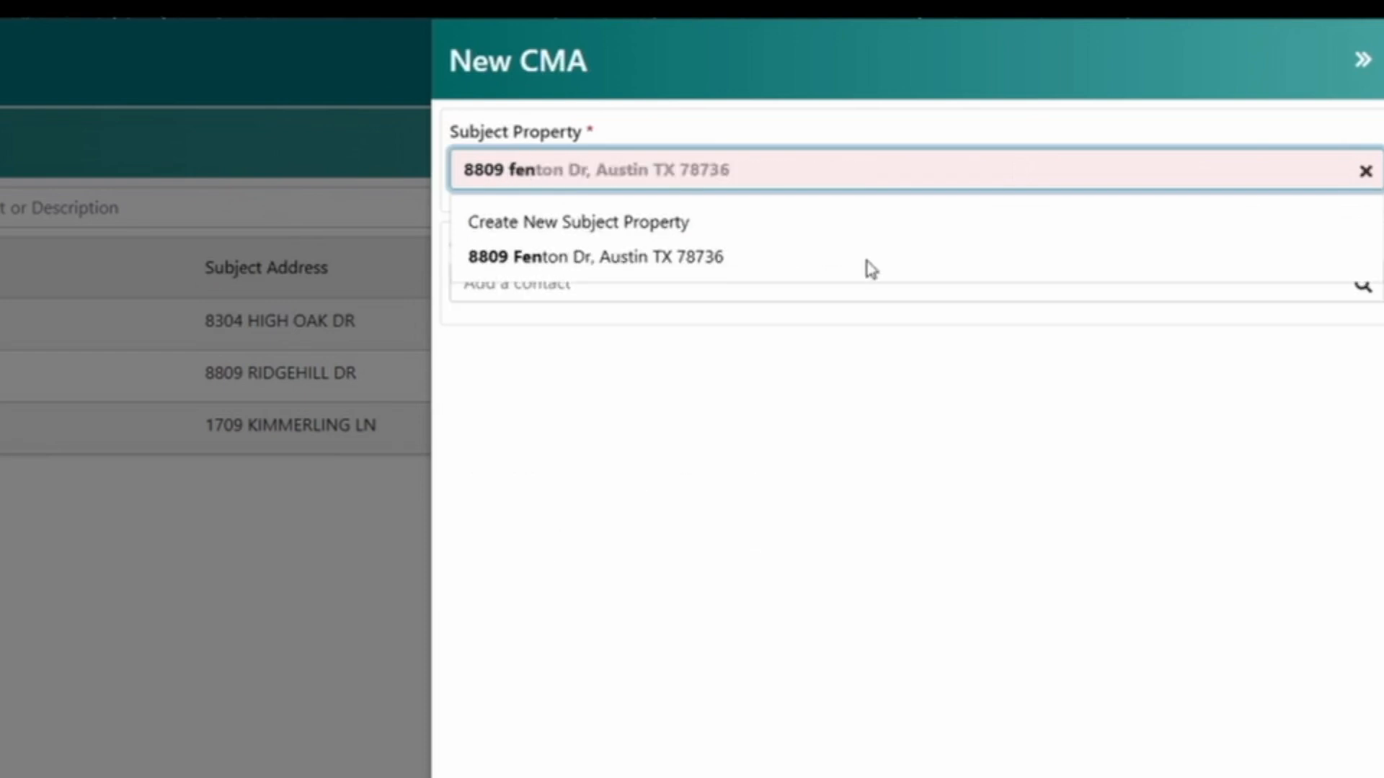
pyautogui.click(597, 257)
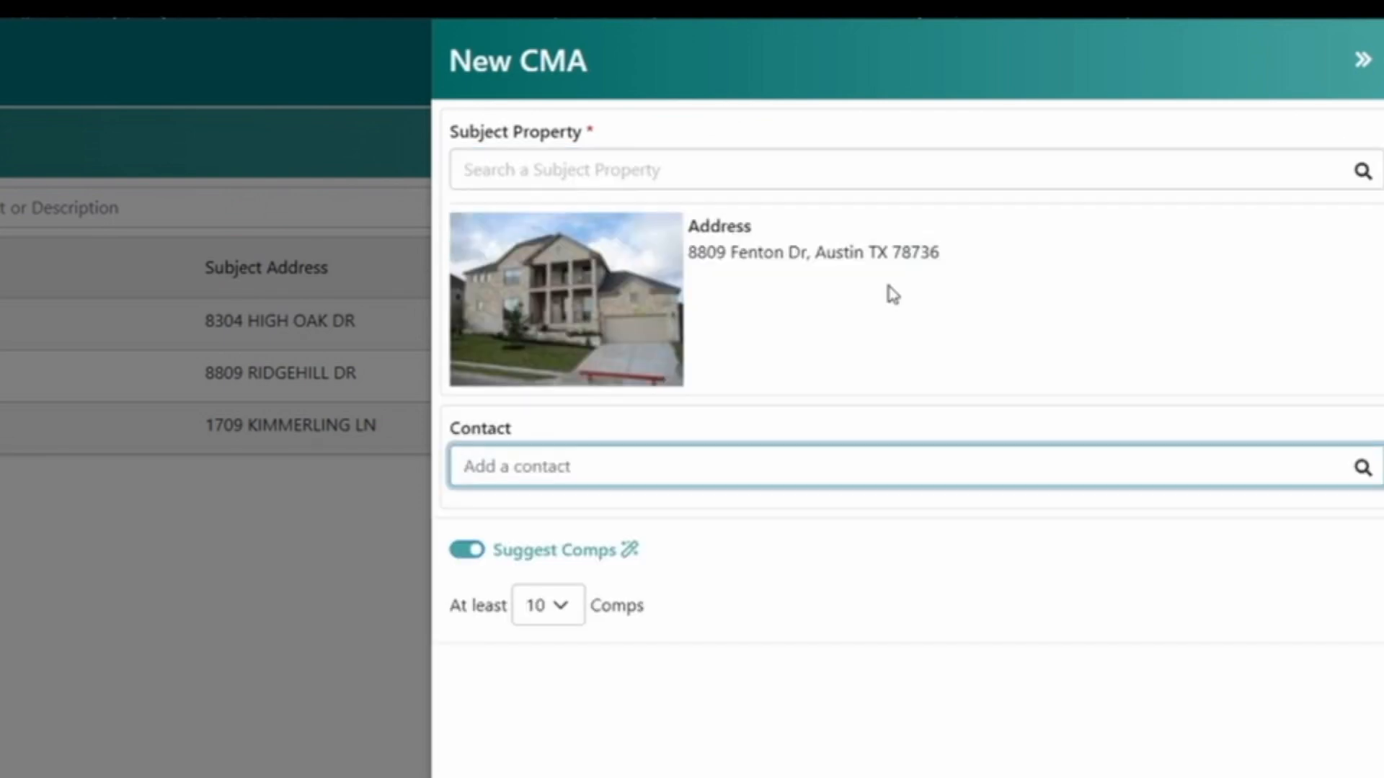
pyautogui.moveTo(797, 332)
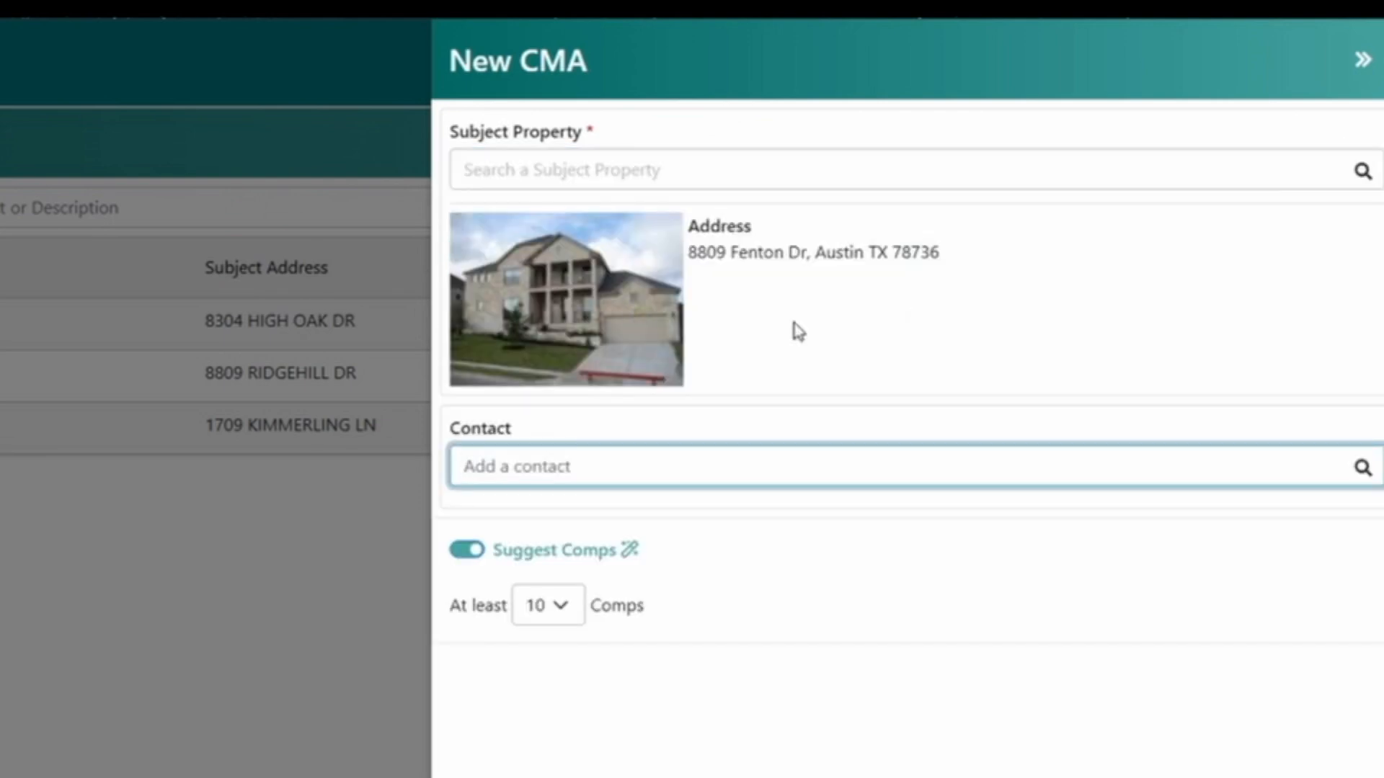
# - Attach the existing contact found by searching 'bill' and view minimum comp options
pyautogui.click(794, 466)
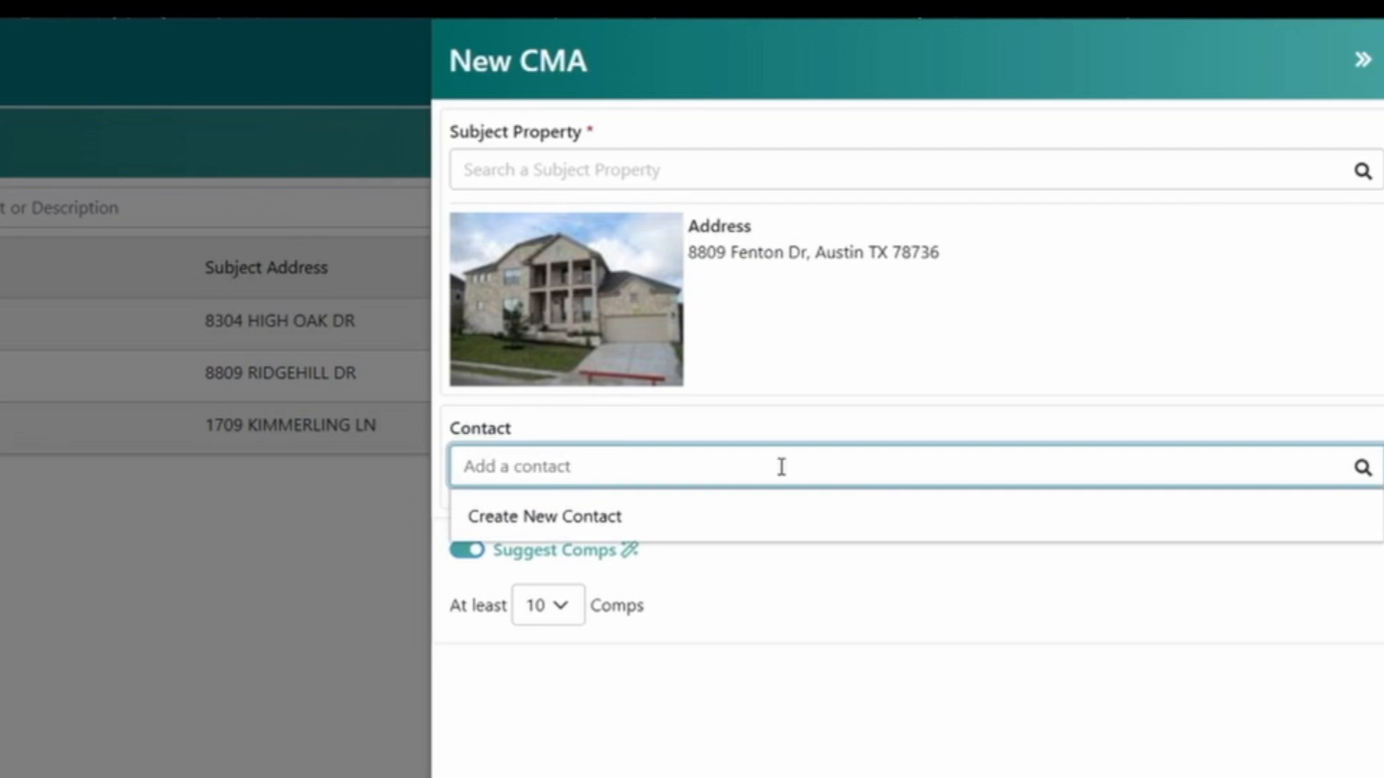
pyautogui.write('bill')
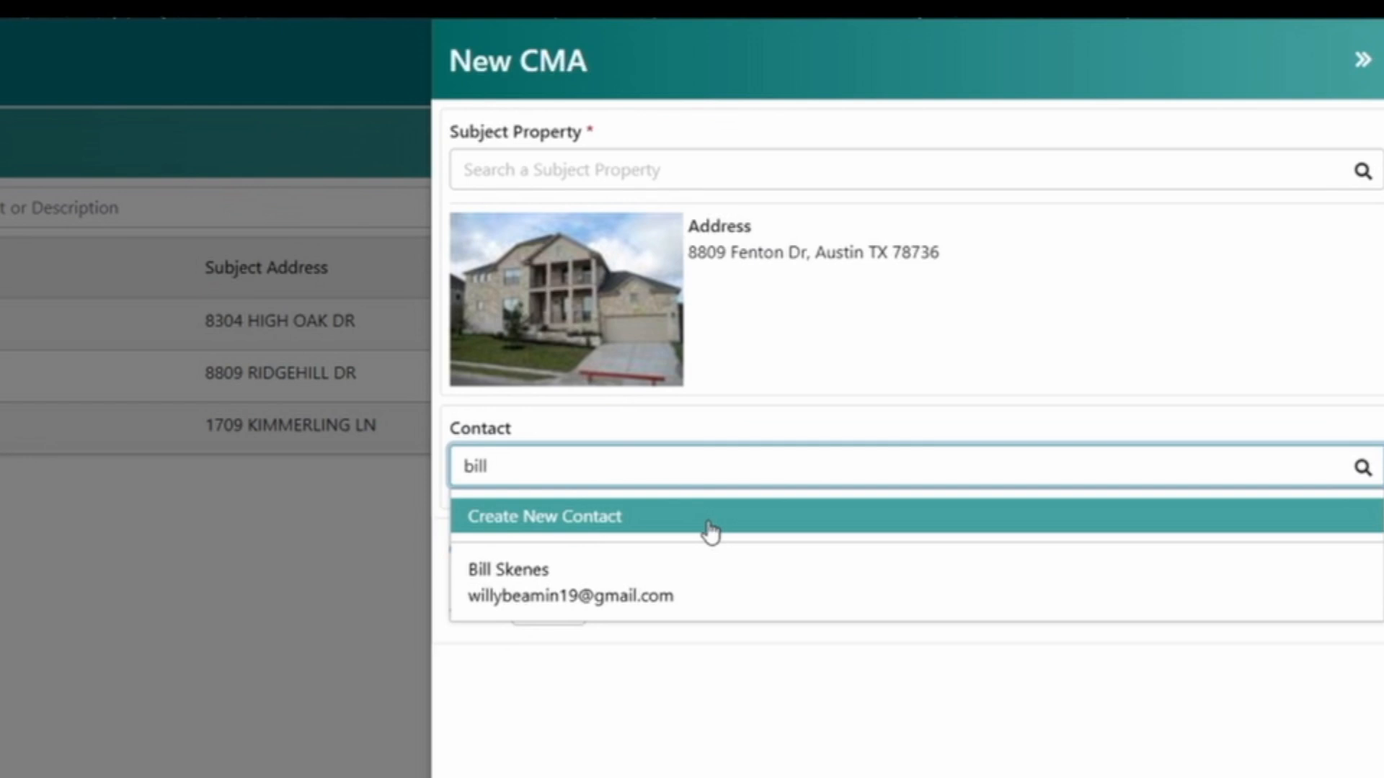
pyautogui.click(510, 581)
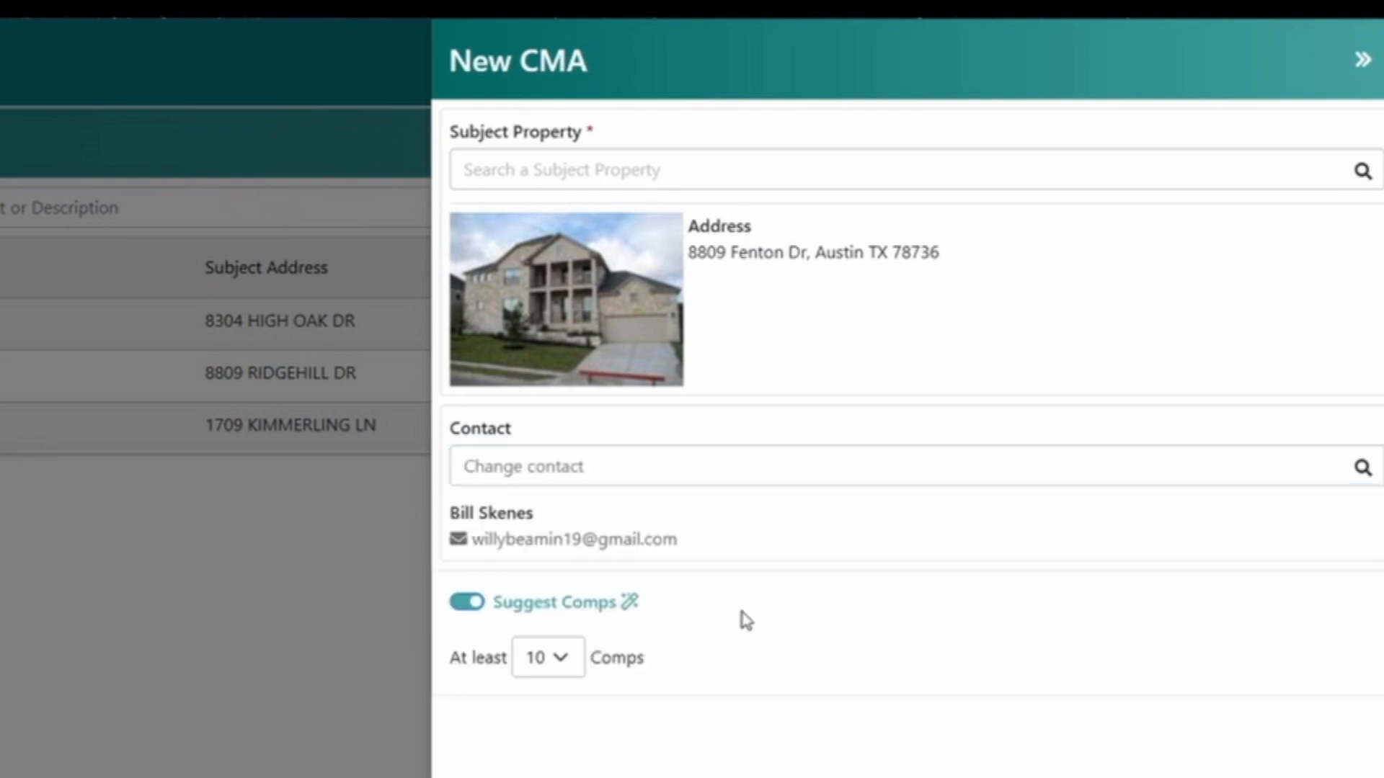
pyautogui.moveTo(553, 748)
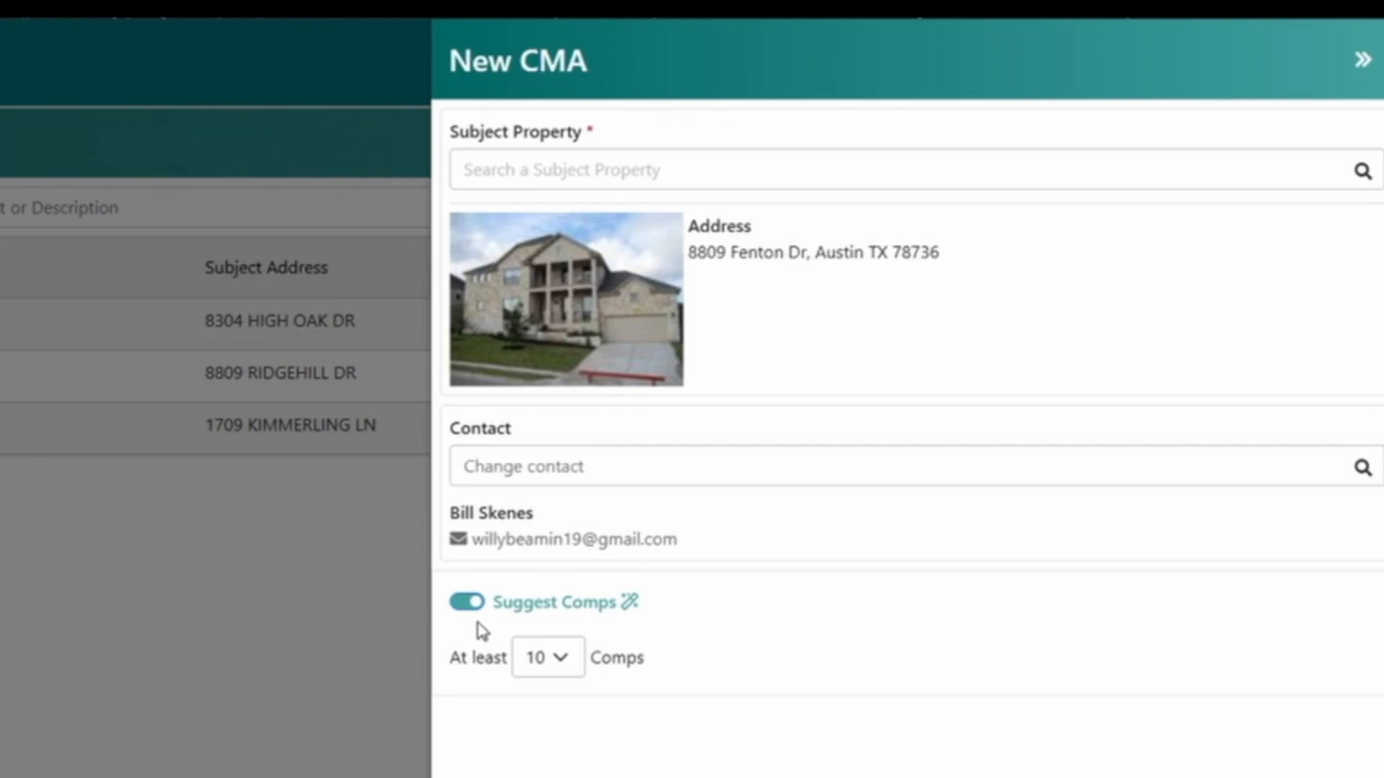
pyautogui.moveTo(516, 626)
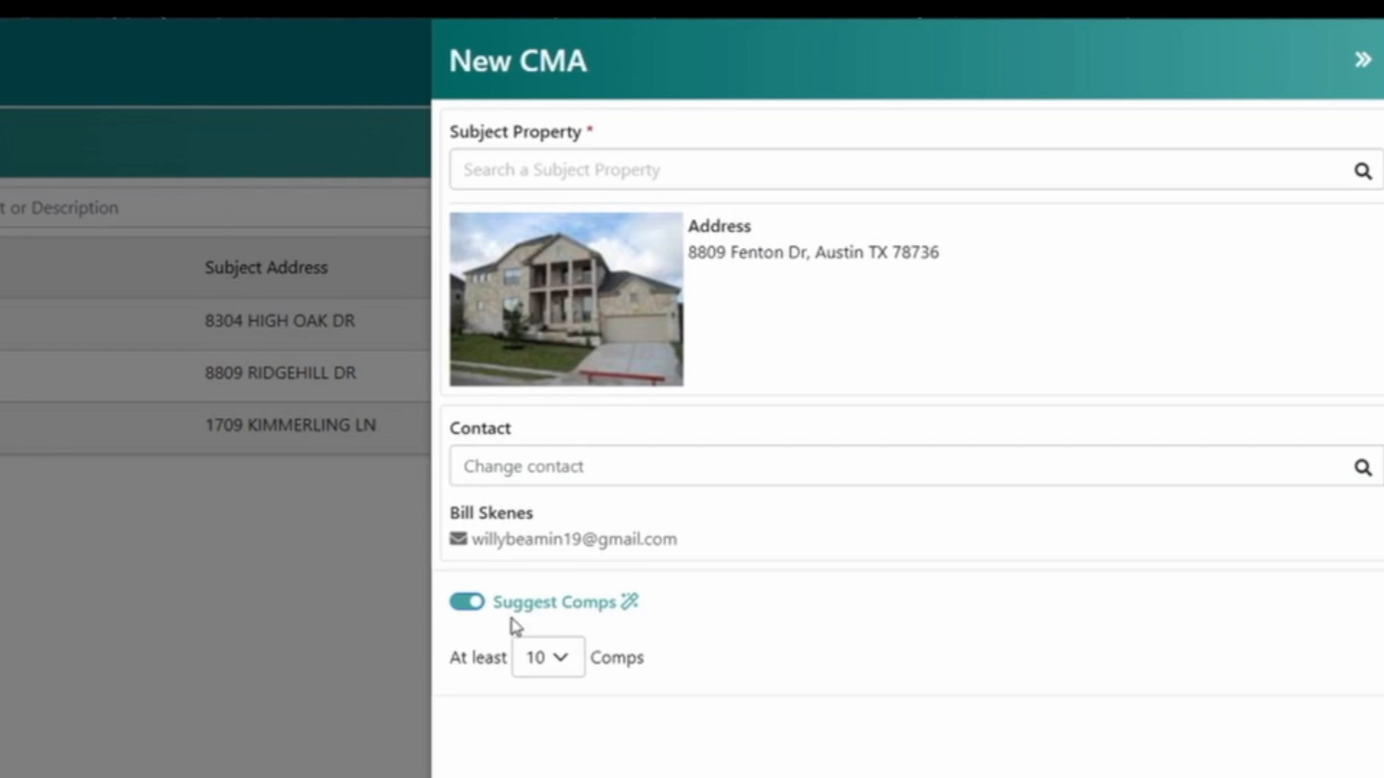
pyautogui.moveTo(567, 620)
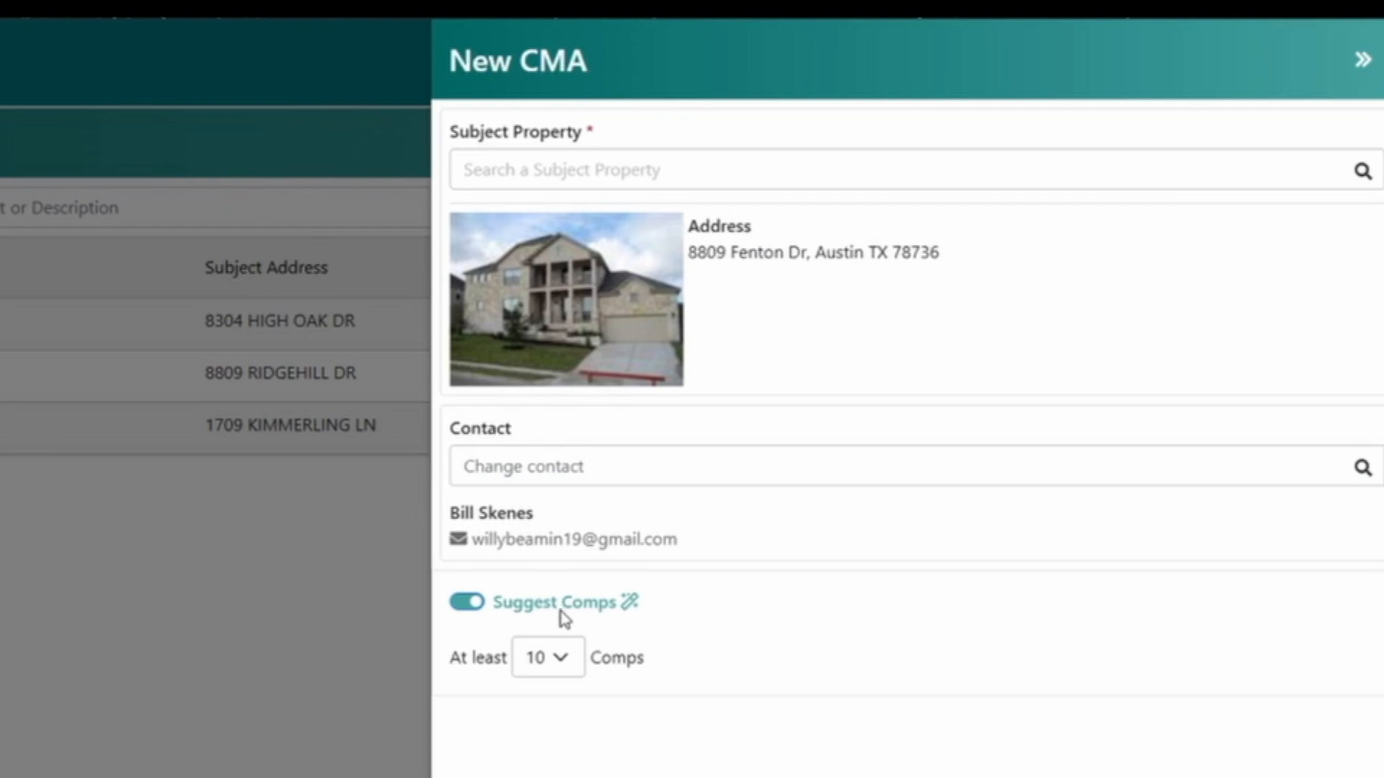
pyautogui.moveTo(554, 617)
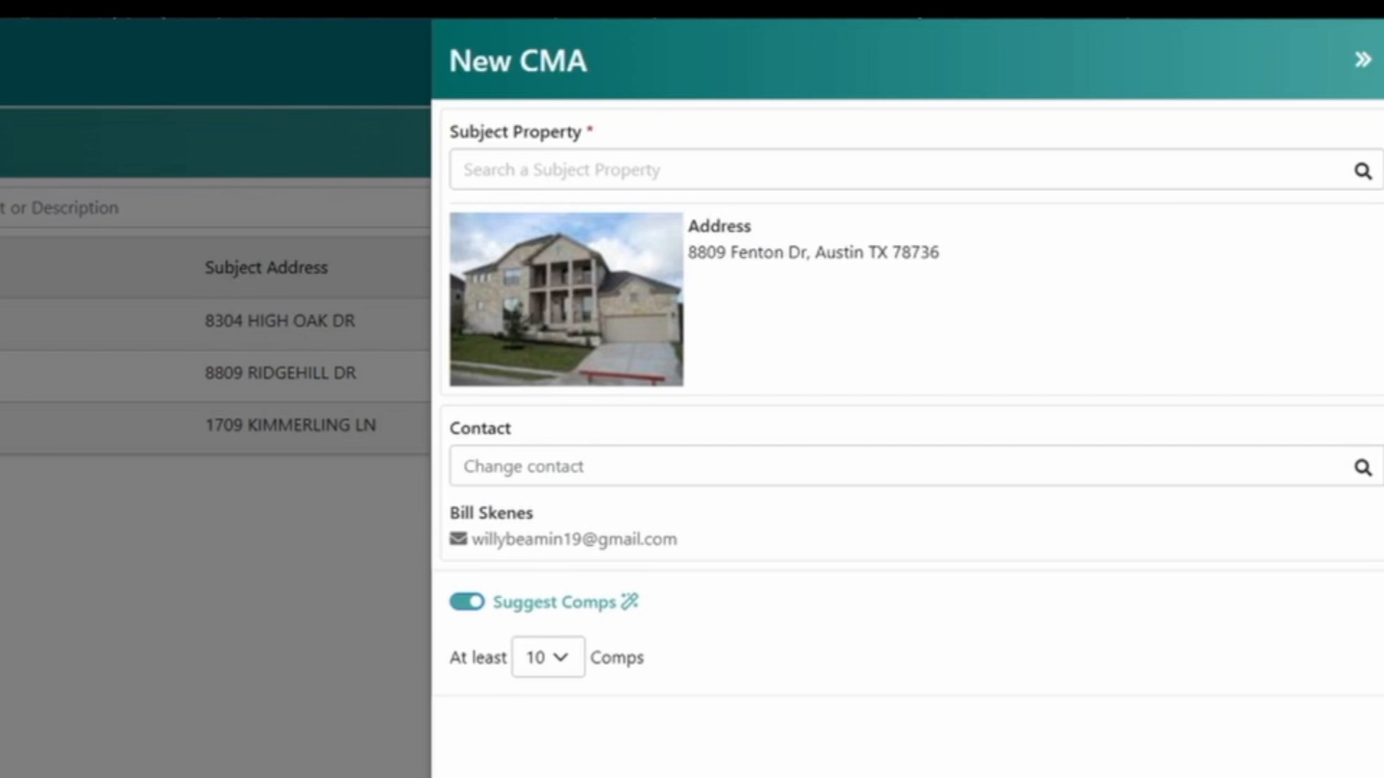
pyautogui.click(546, 656)
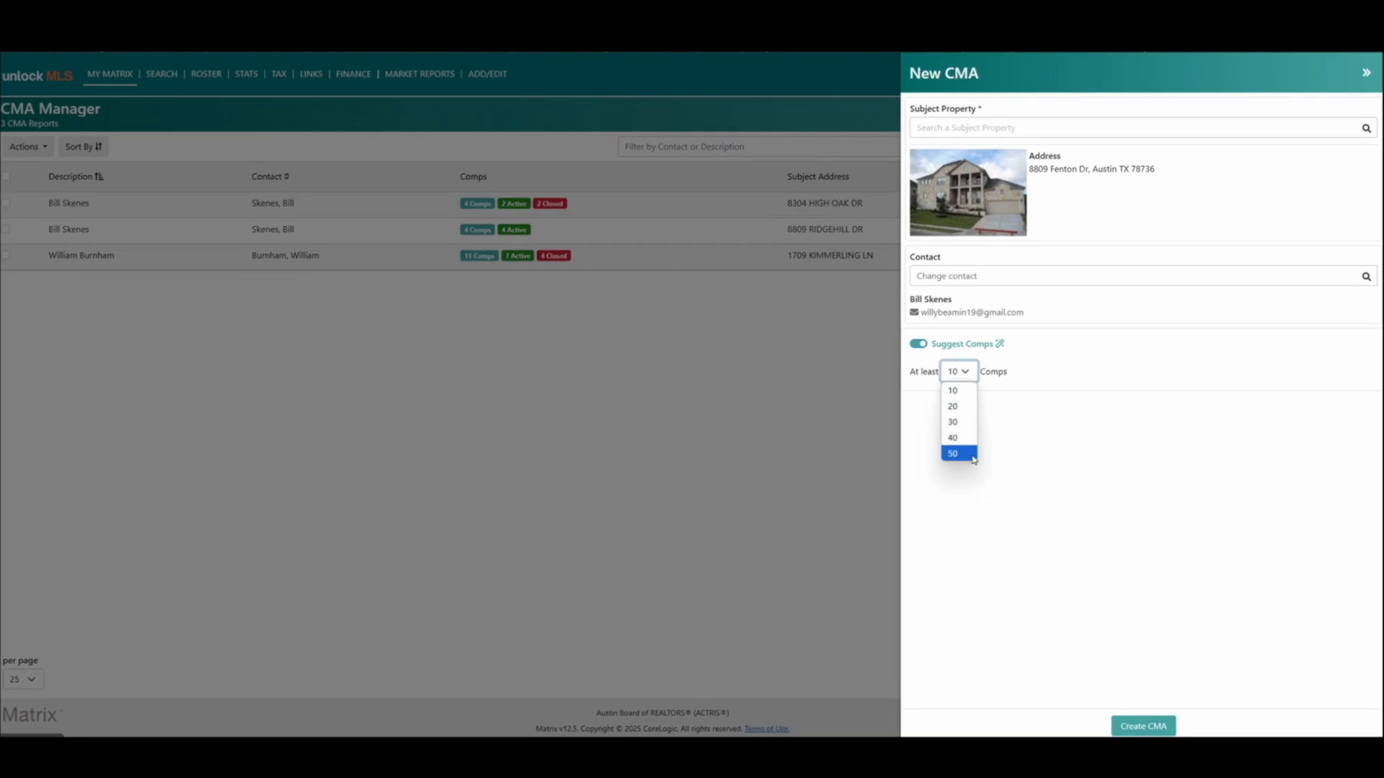
pyautogui.moveTo(1006, 455)
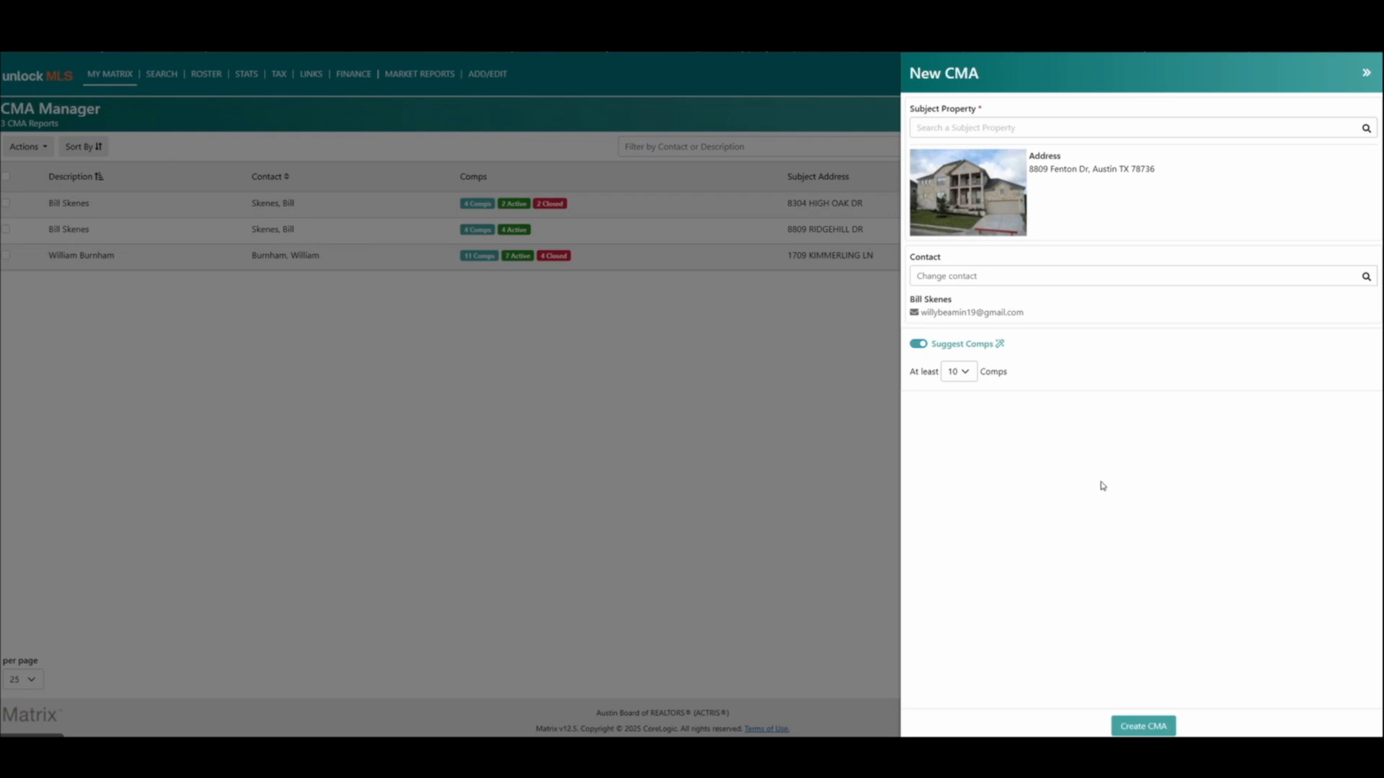
pyautogui.moveTo(1153, 665)
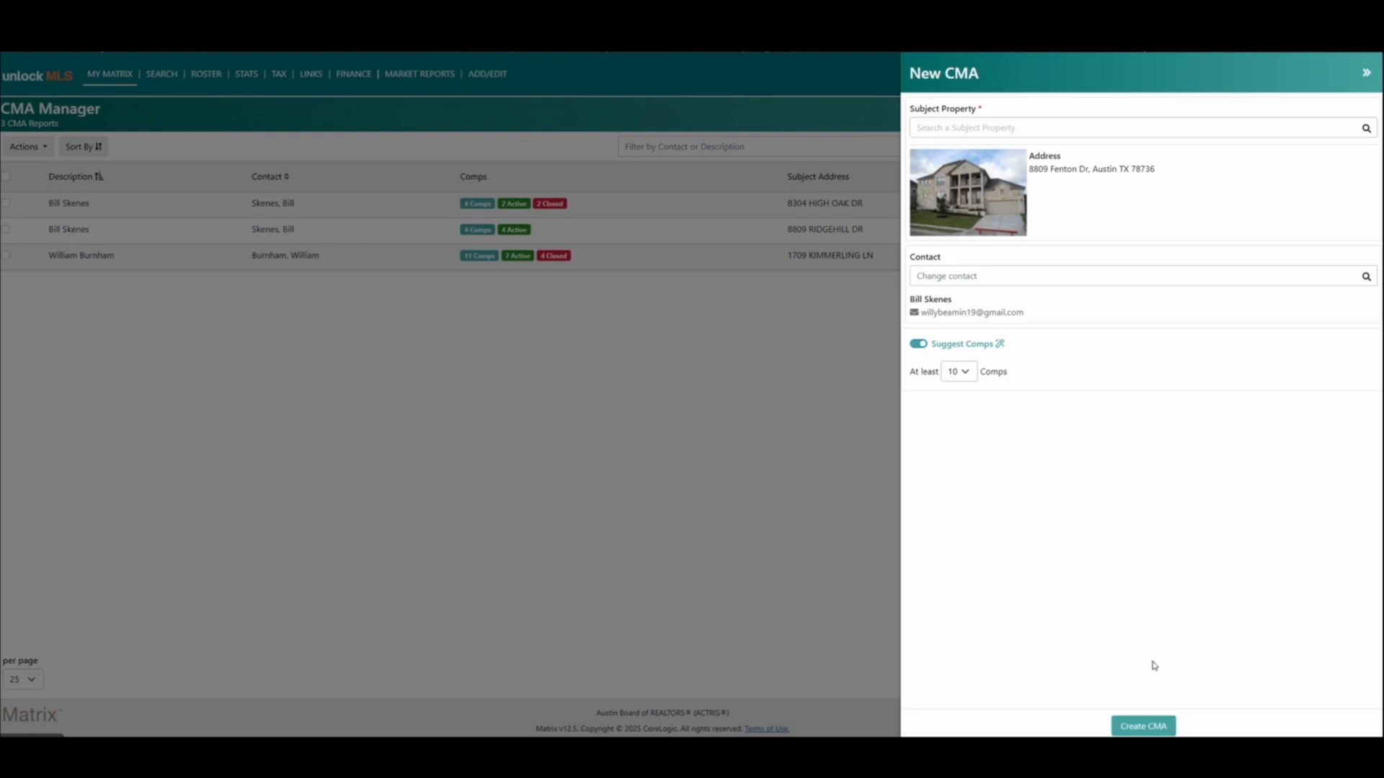
pyautogui.click(1141, 726)
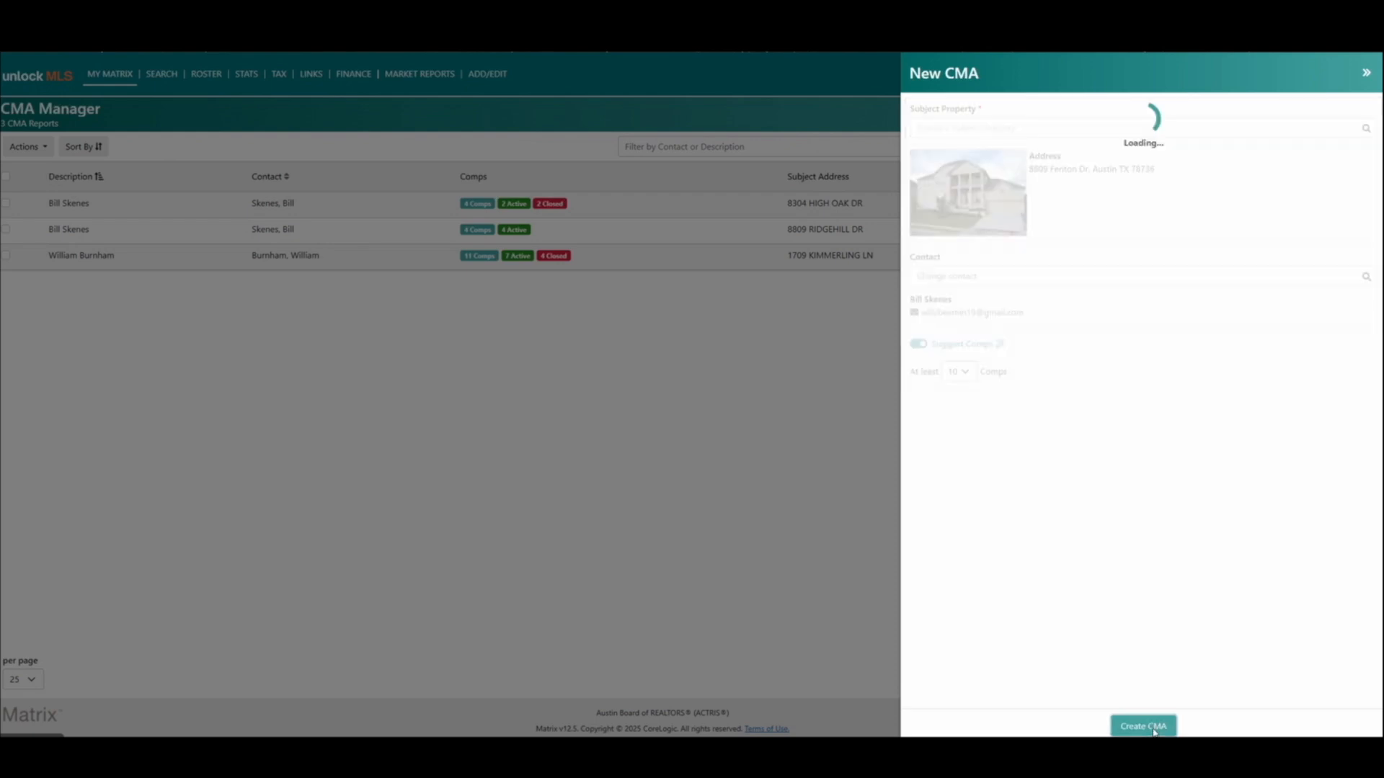
pyautogui.click(1142, 725)
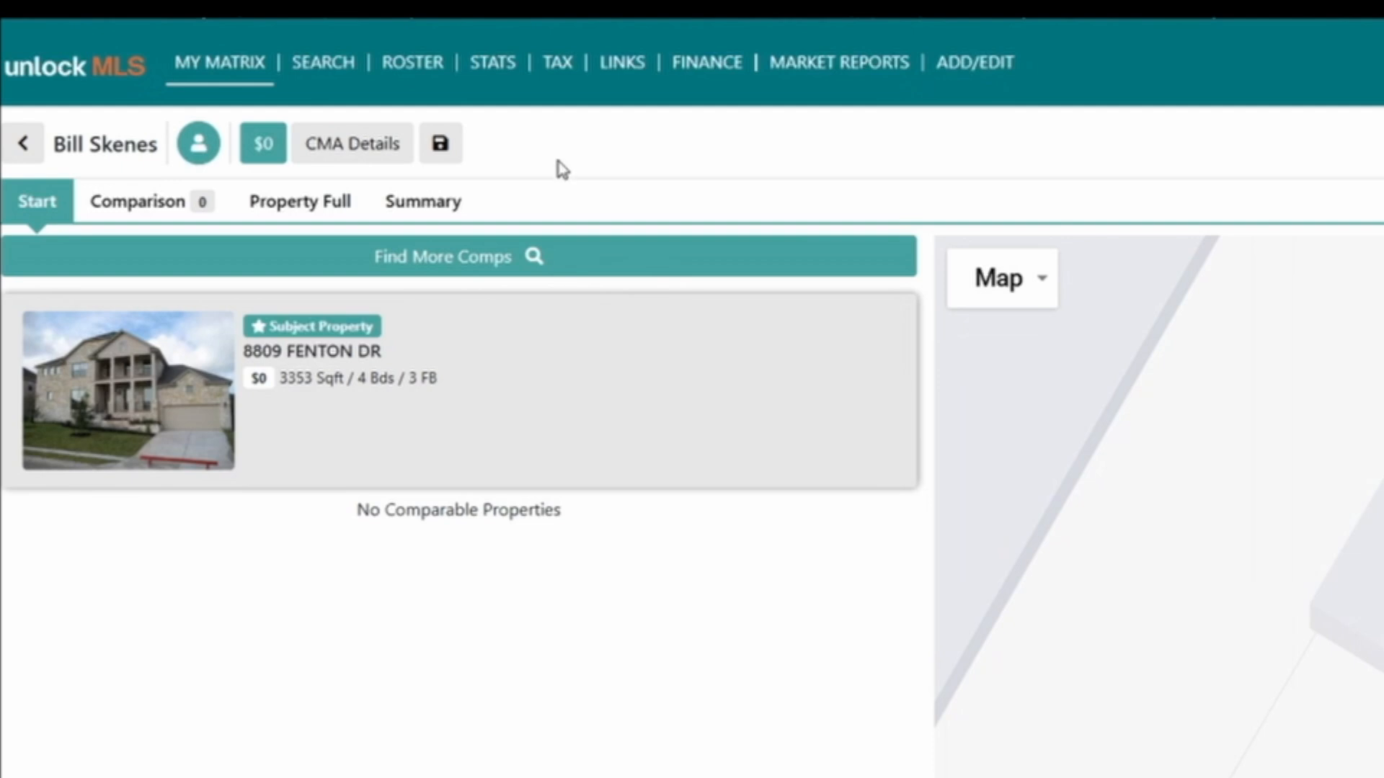
pyautogui.moveTo(119, 167)
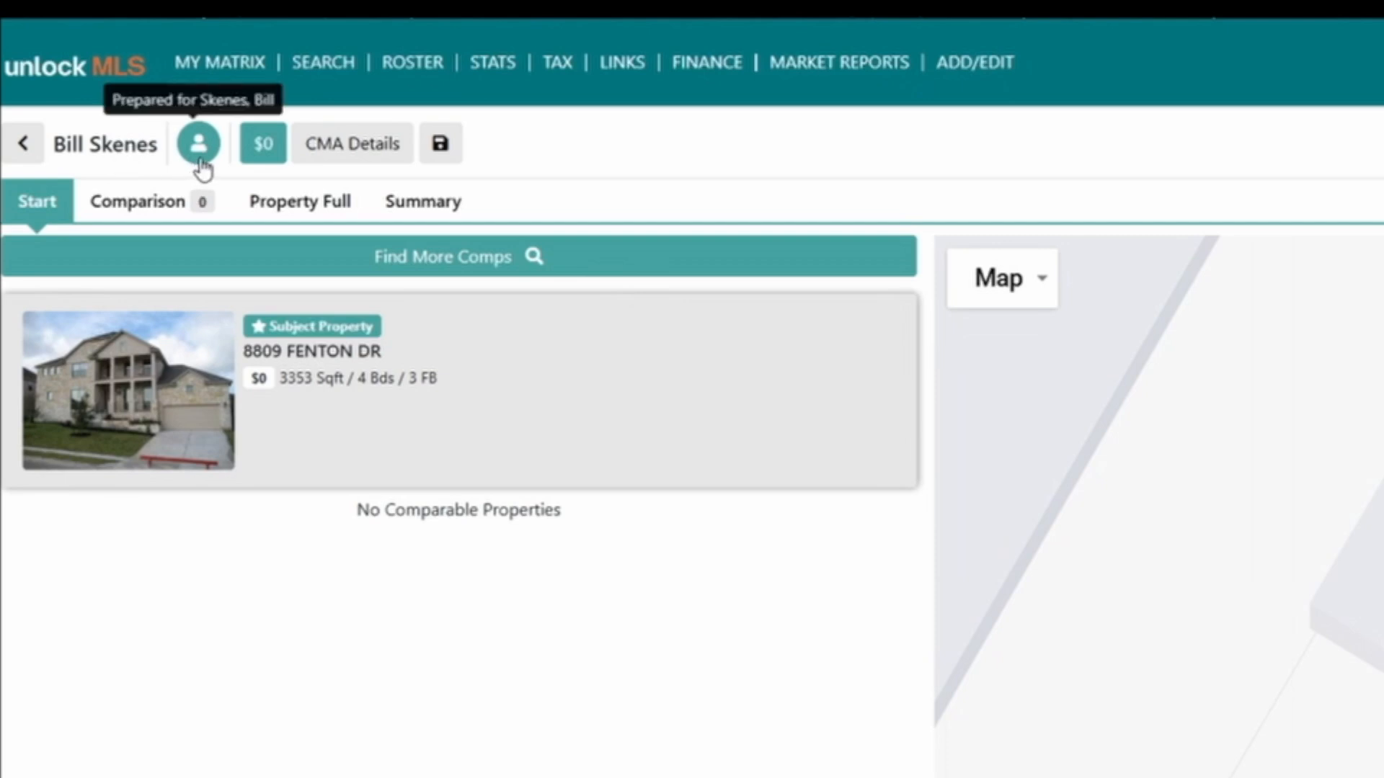
pyautogui.moveTo(236, 164)
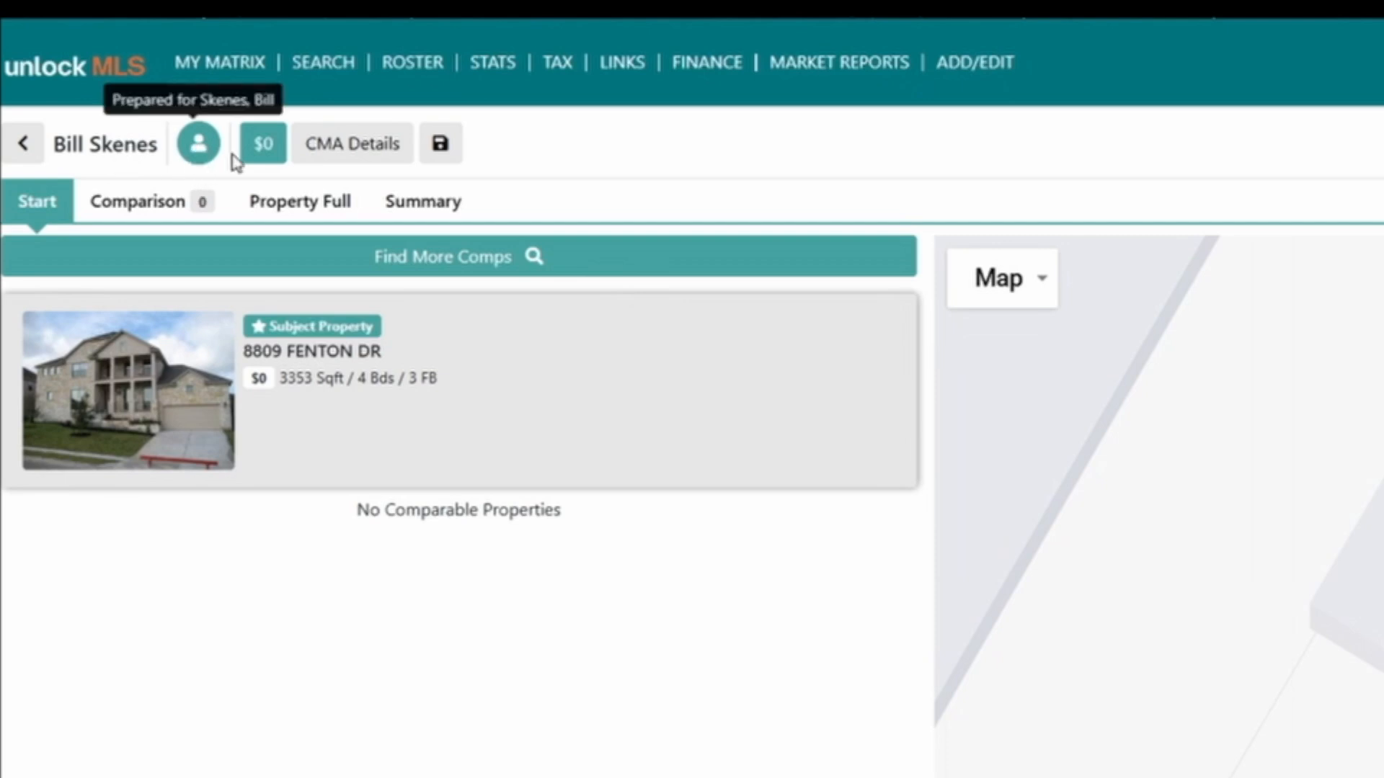
# - Save a $950,000–$1,000,000 suggested price range with a custom price message
pyautogui.click(263, 142)
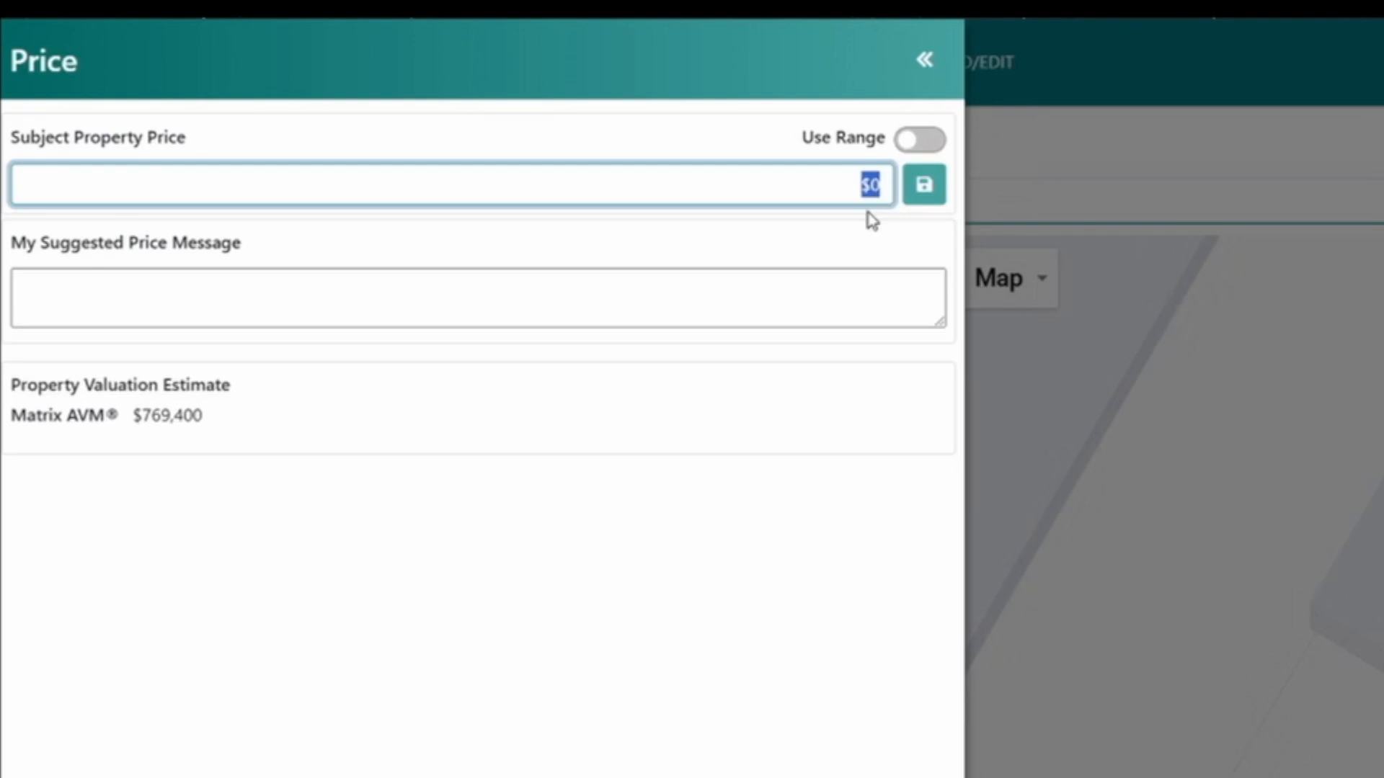
pyautogui.write('950000')
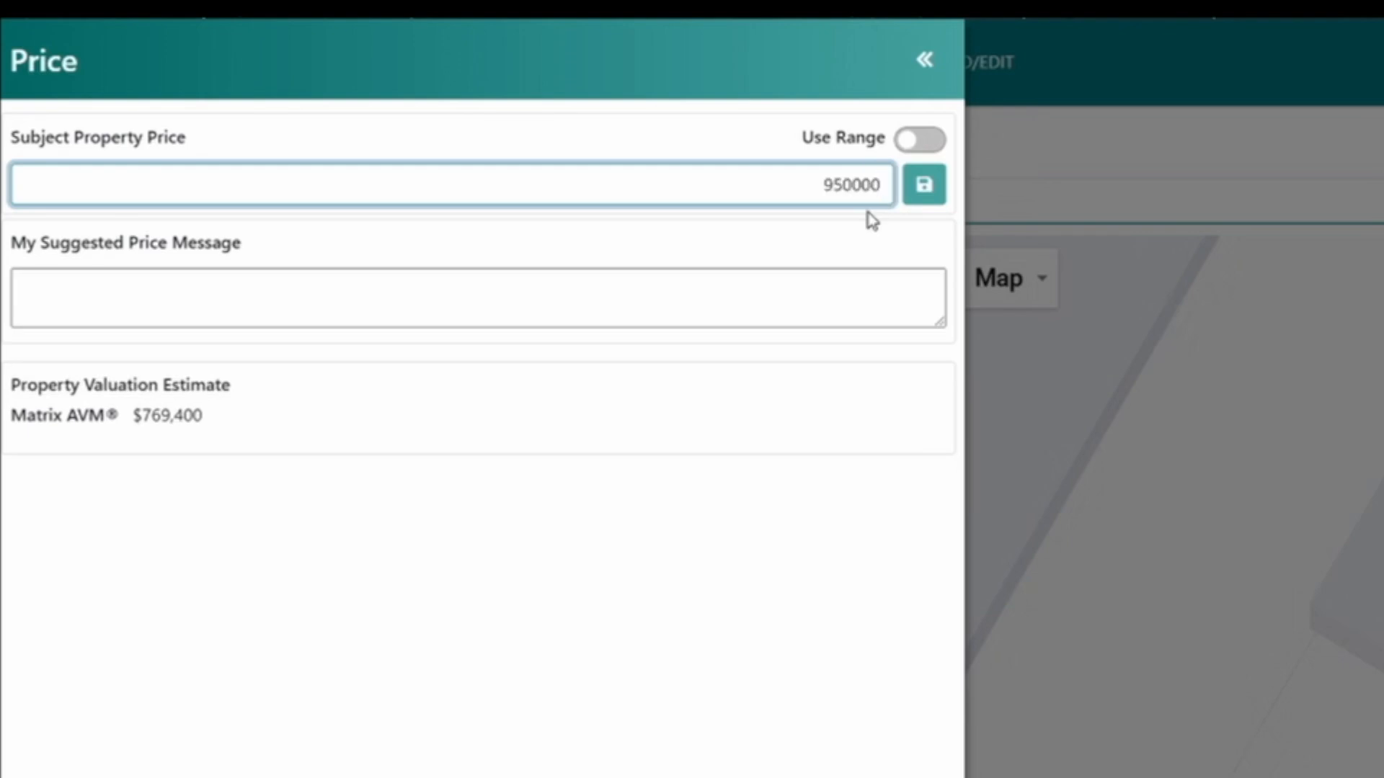
pyautogui.click(919, 139)
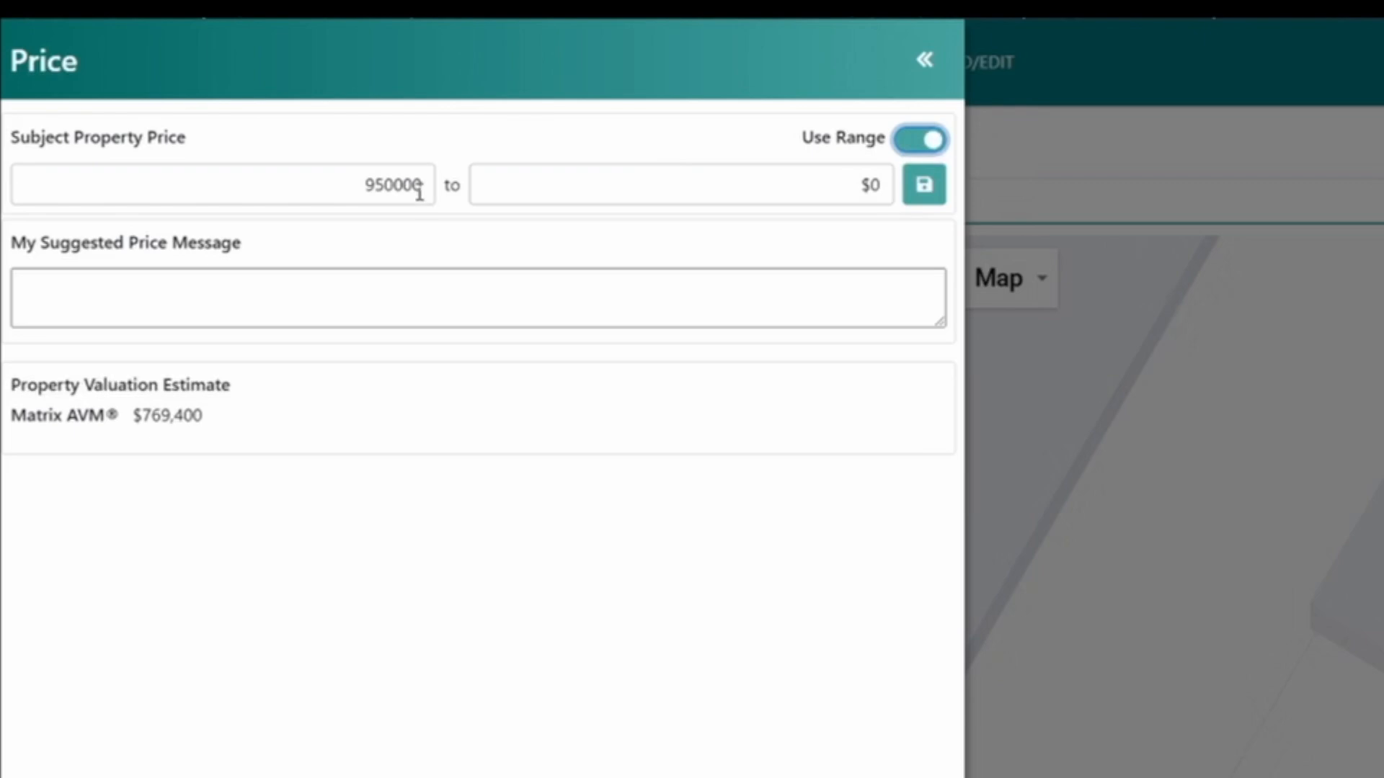
pyautogui.click(680, 185)
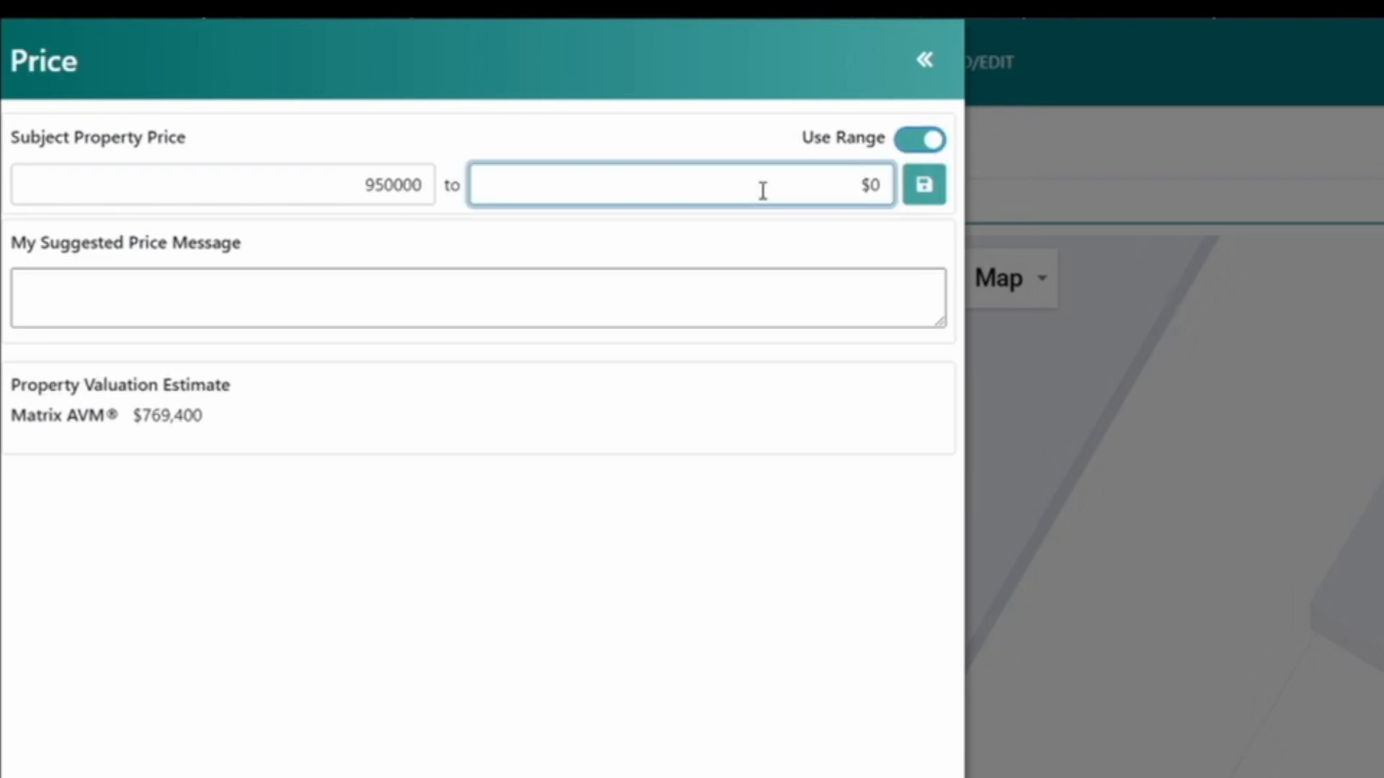
pyautogui.write('1000000')
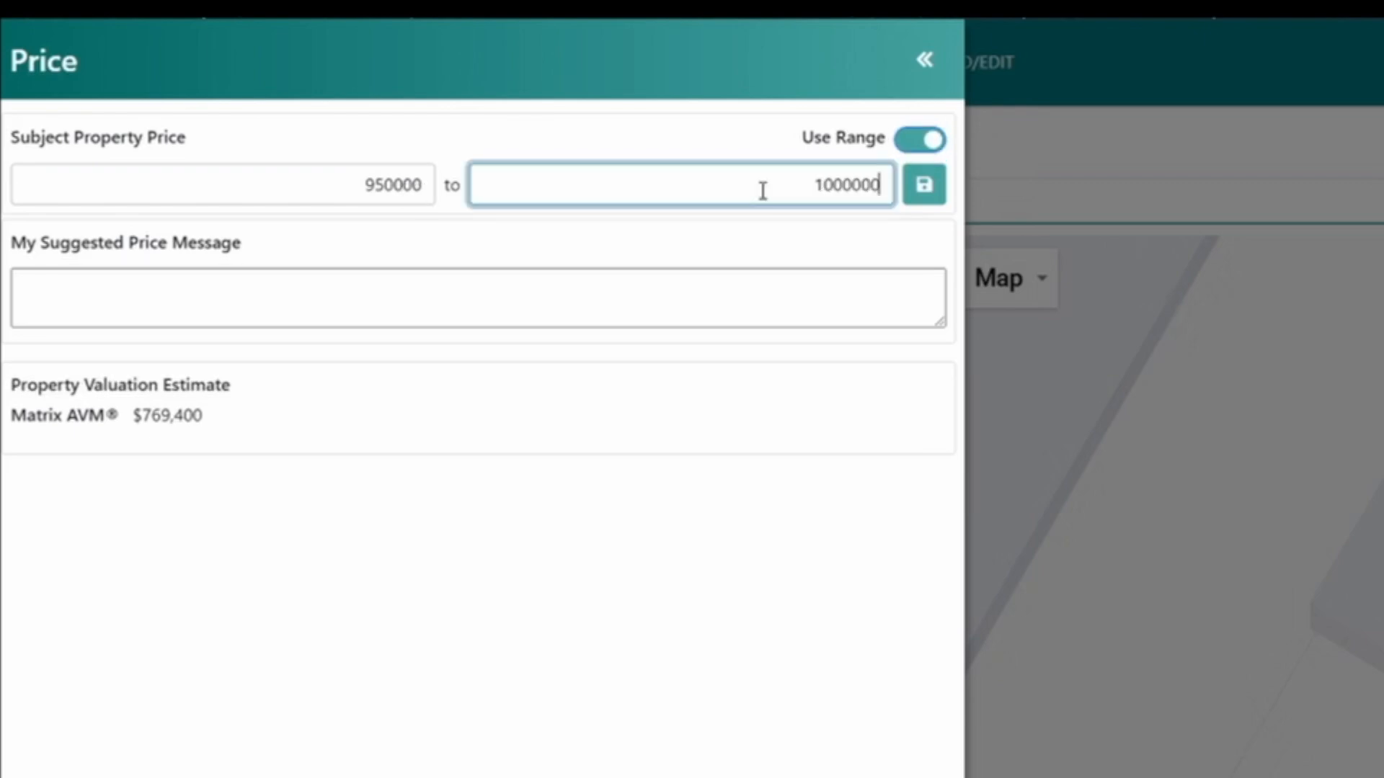
pyautogui.click(476, 299)
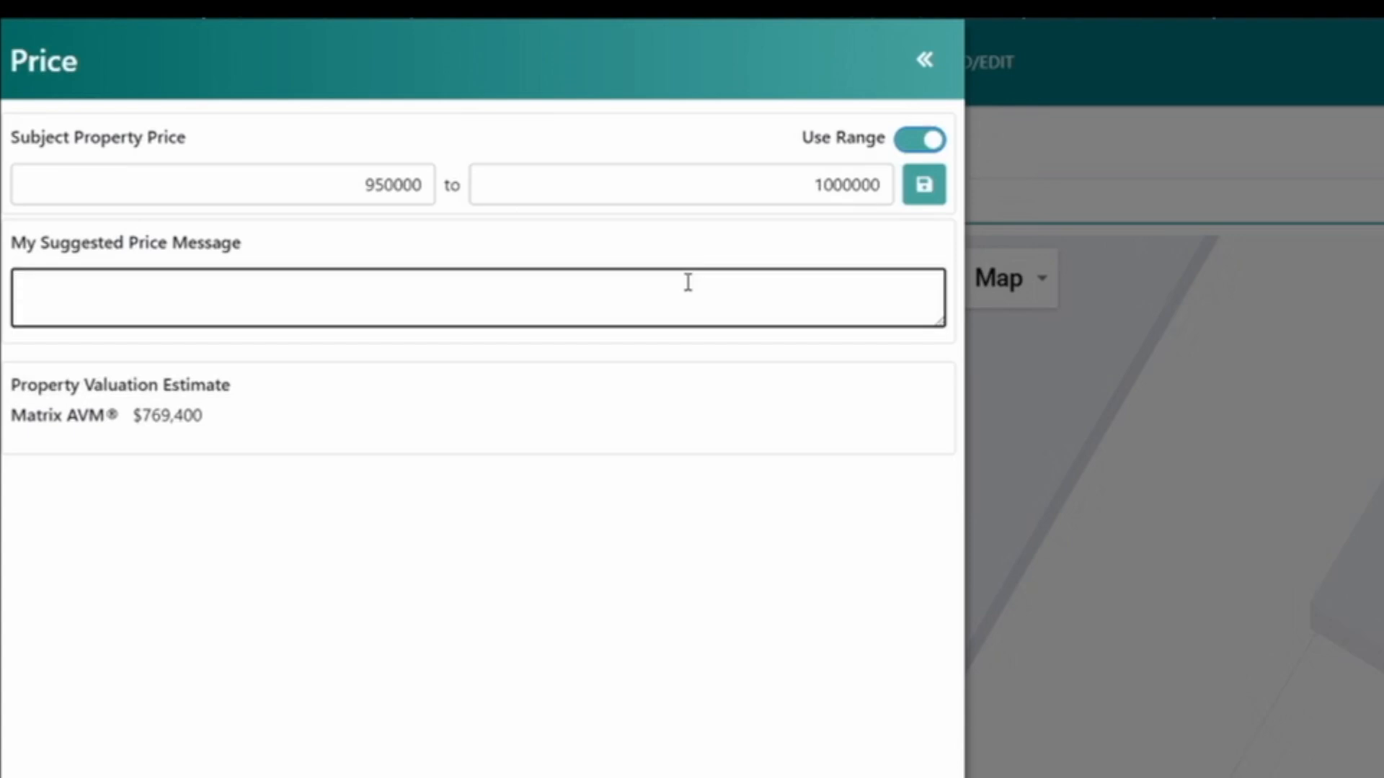
pyautogui.write('Custom message!')
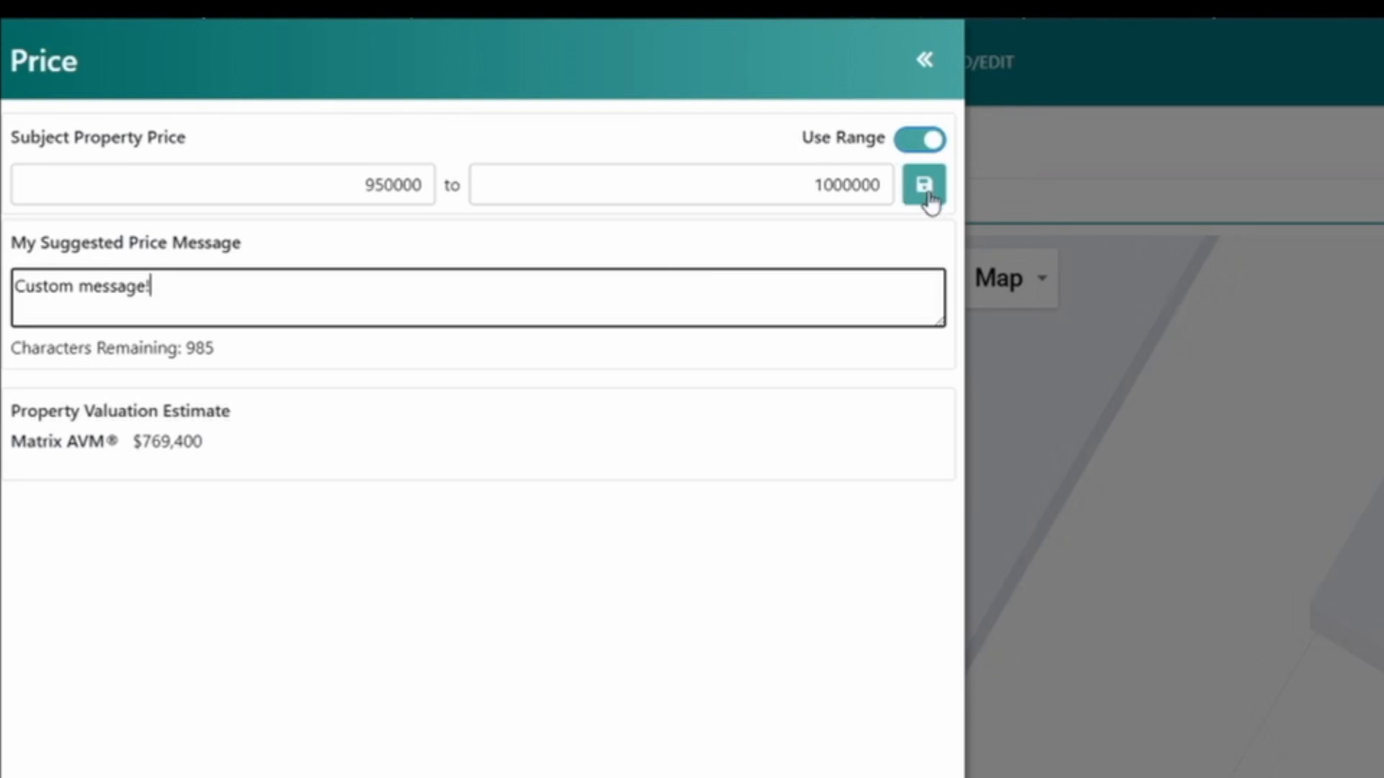
pyautogui.moveTo(923, 185)
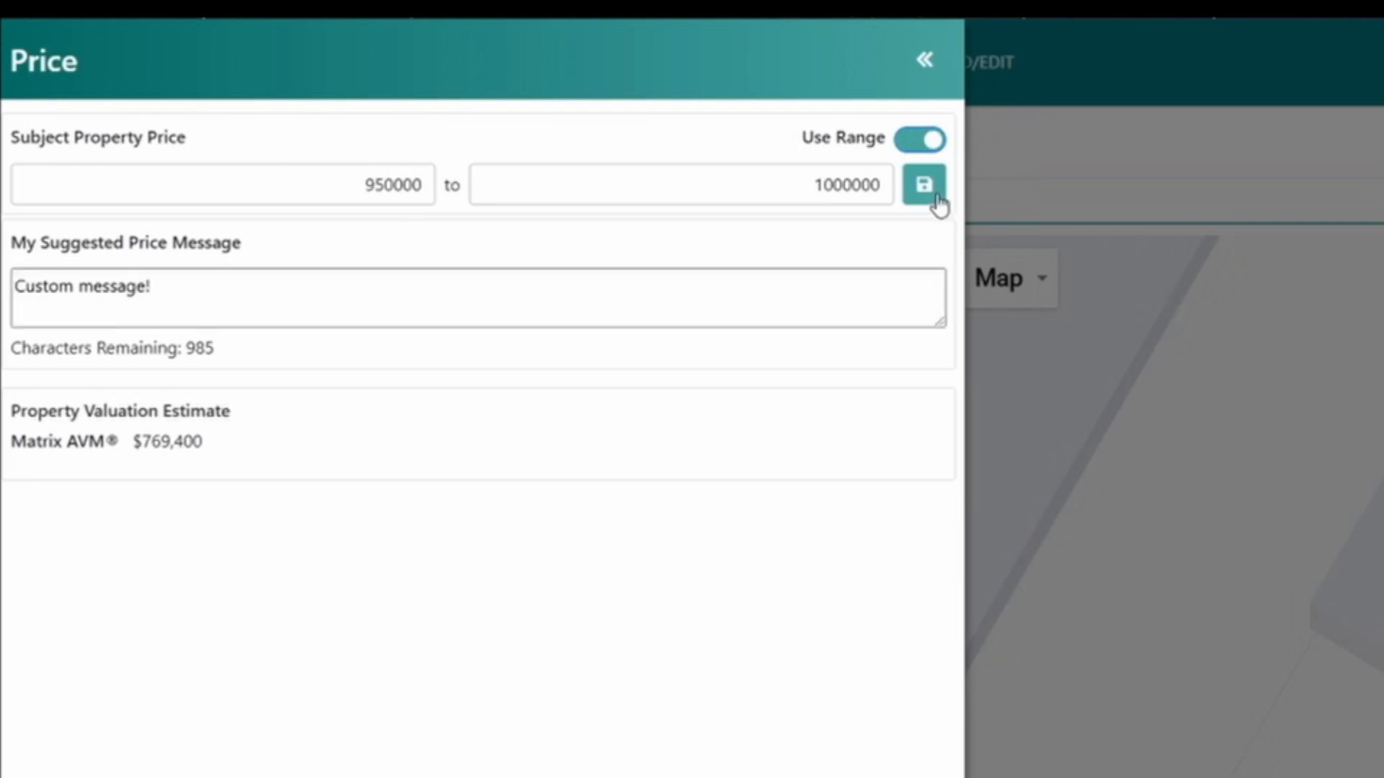
pyautogui.click(923, 186)
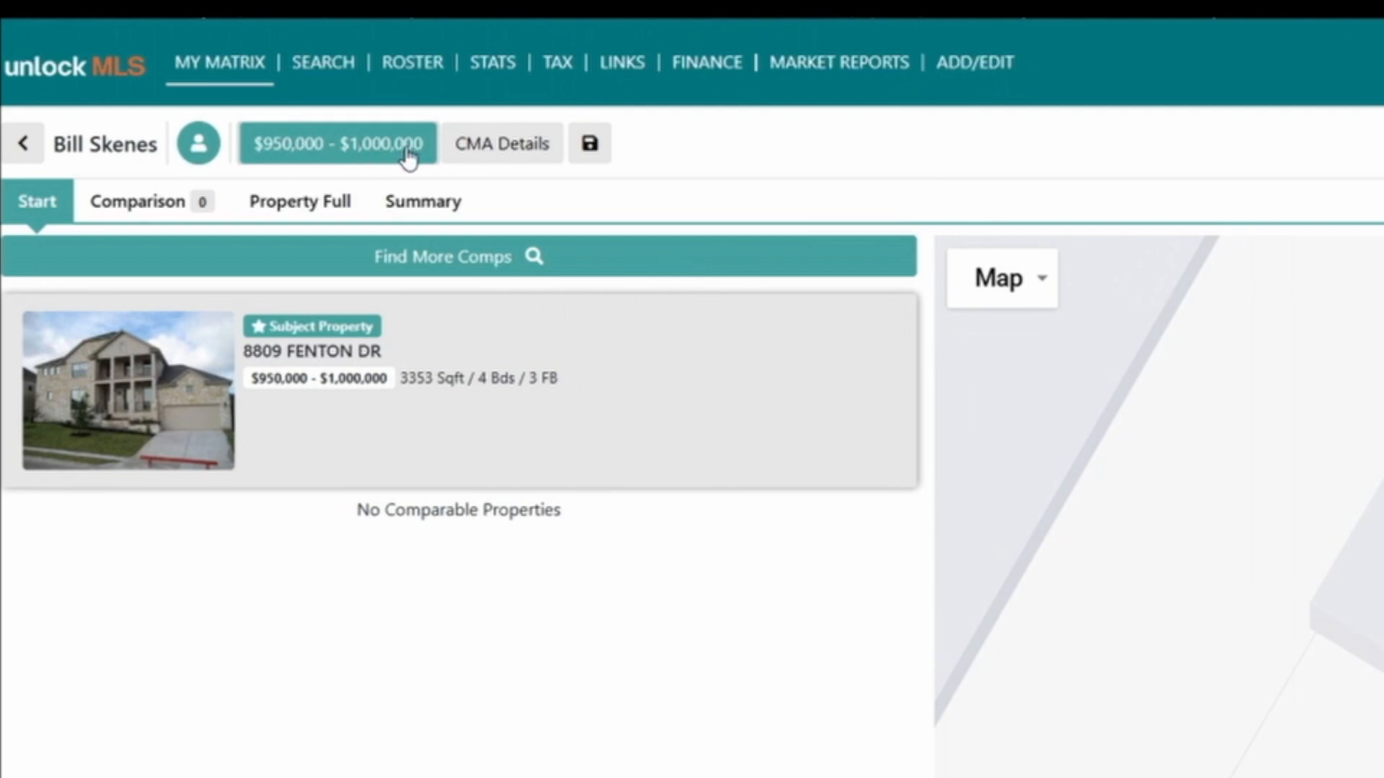
# - Open CMA Details and review the Features, Required, General and Dates sections
pyautogui.click(502, 143)
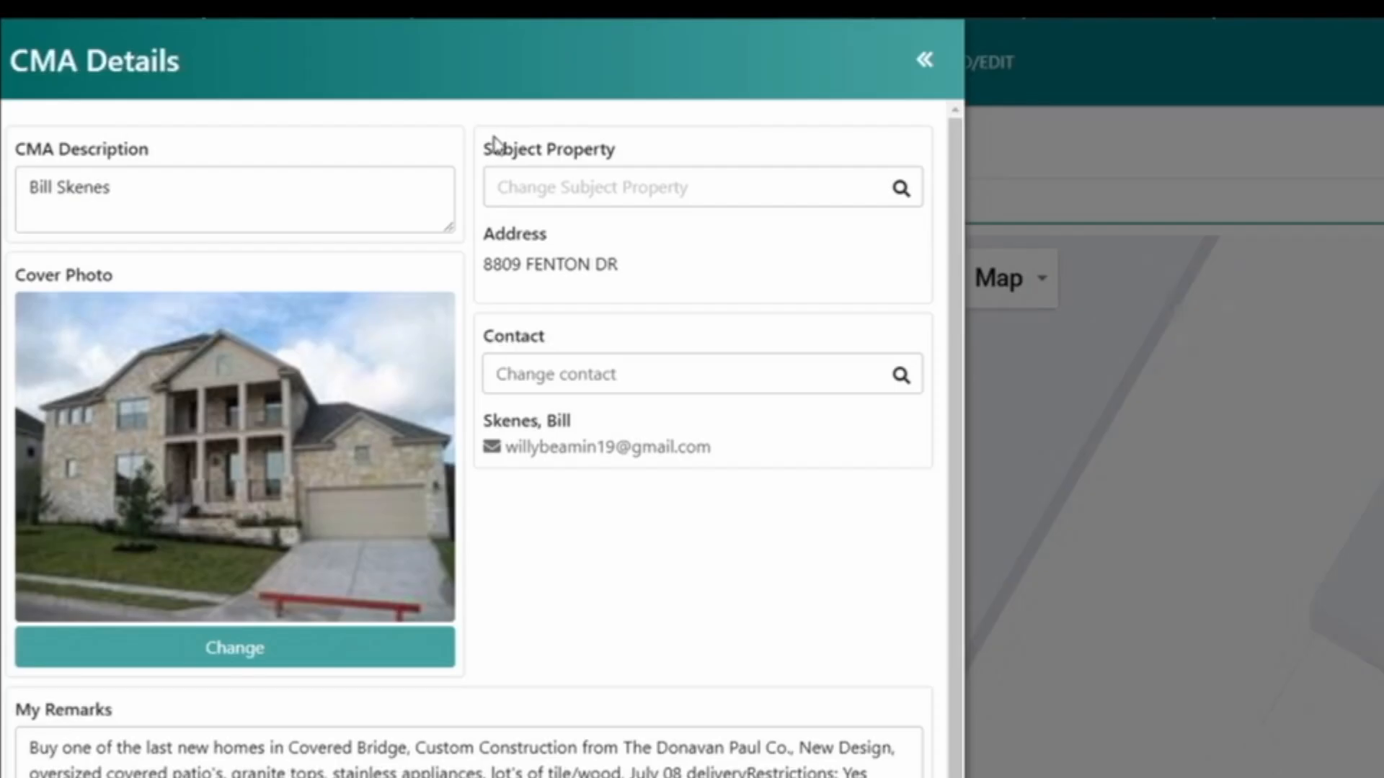
pyautogui.moveTo(896, 516)
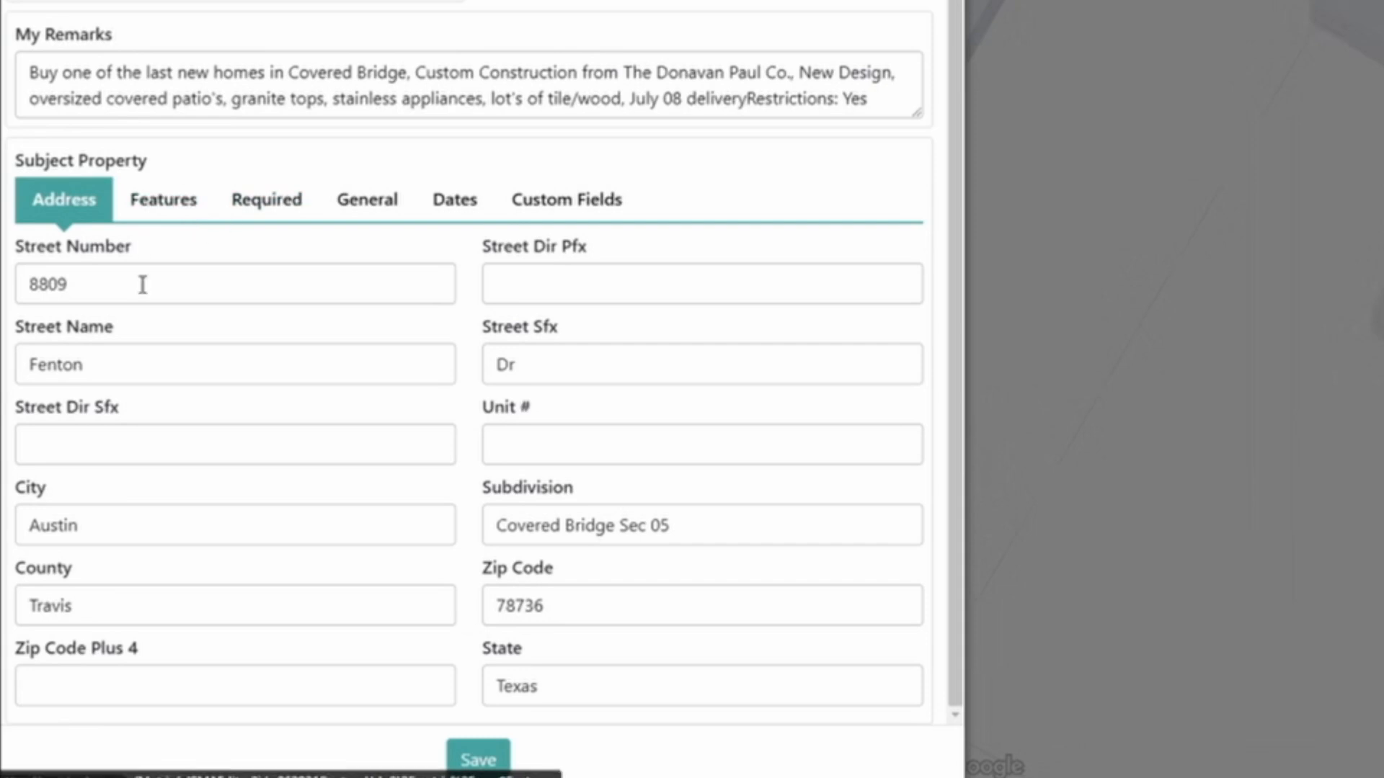
pyautogui.click(163, 199)
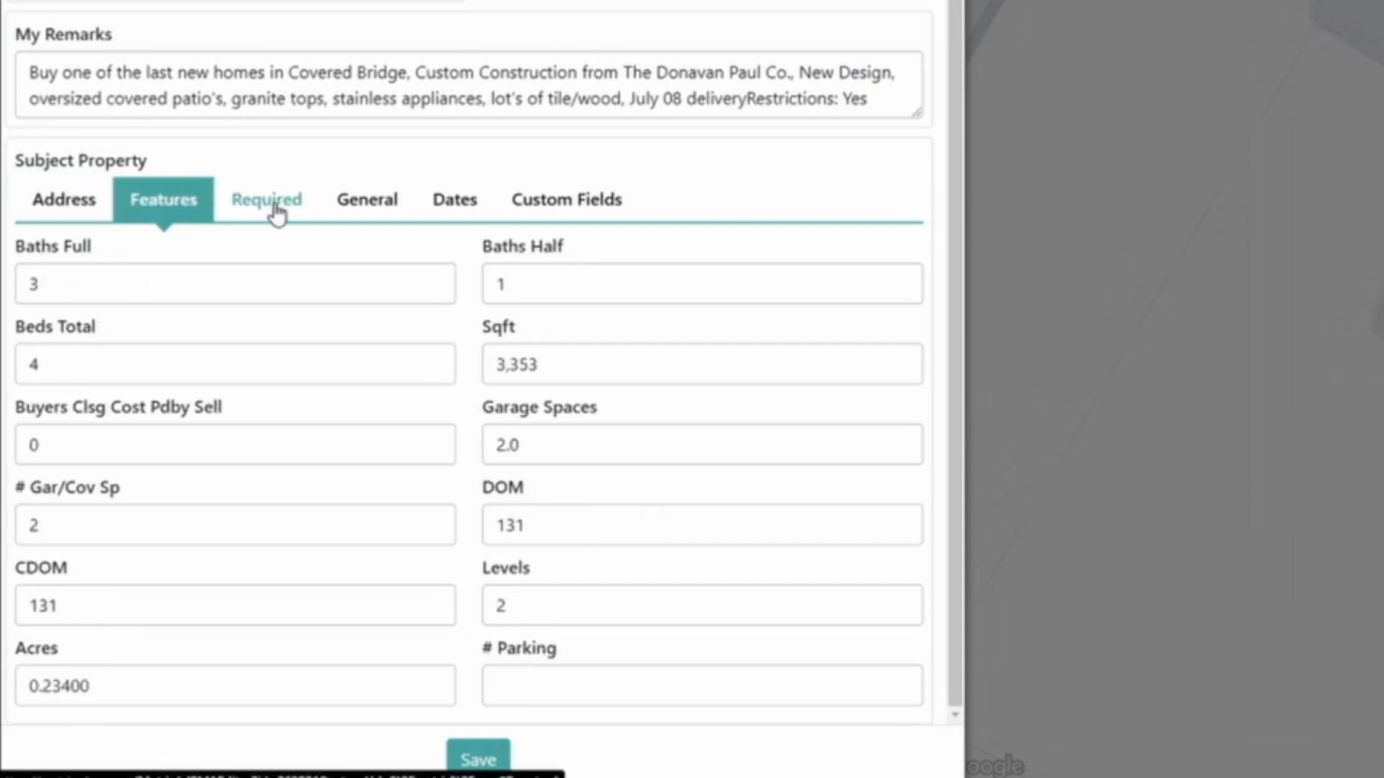
pyautogui.click(266, 200)
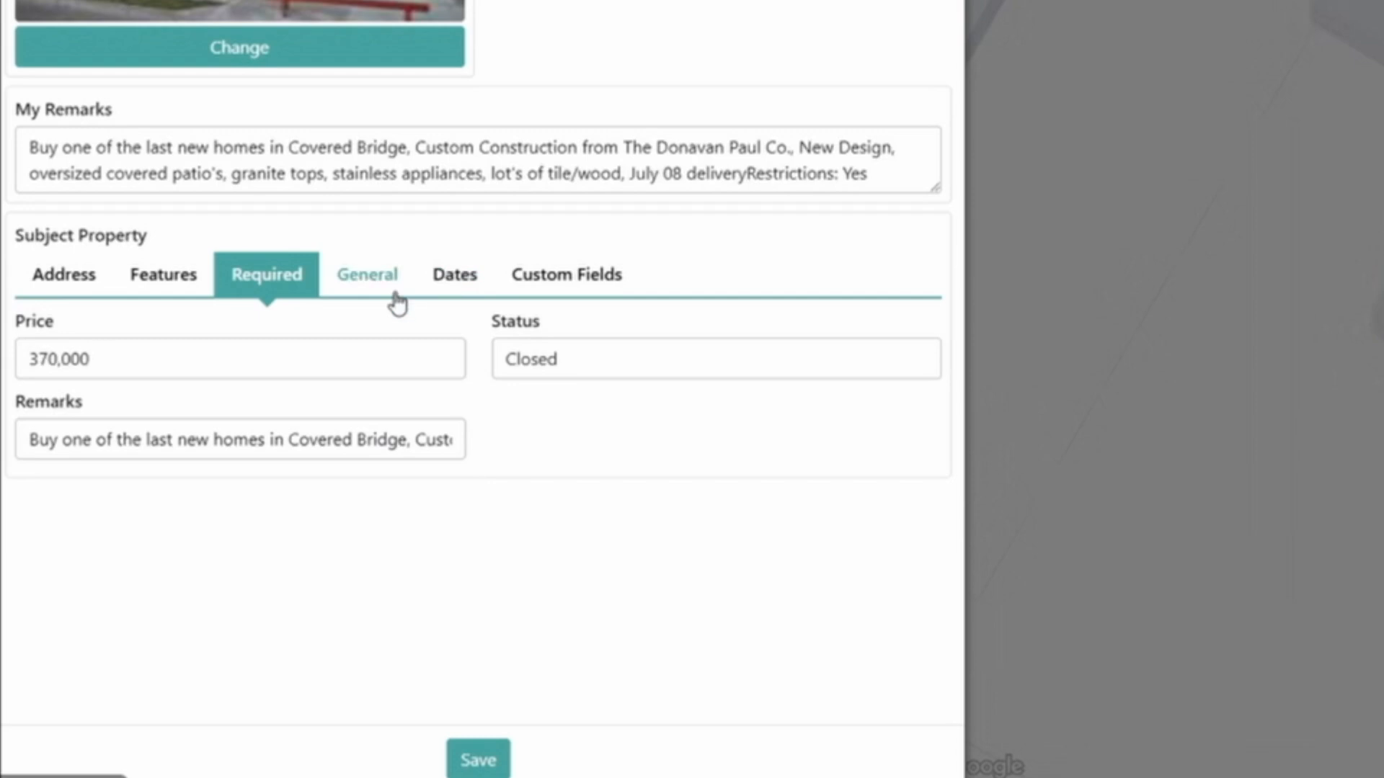
pyautogui.click(453, 275)
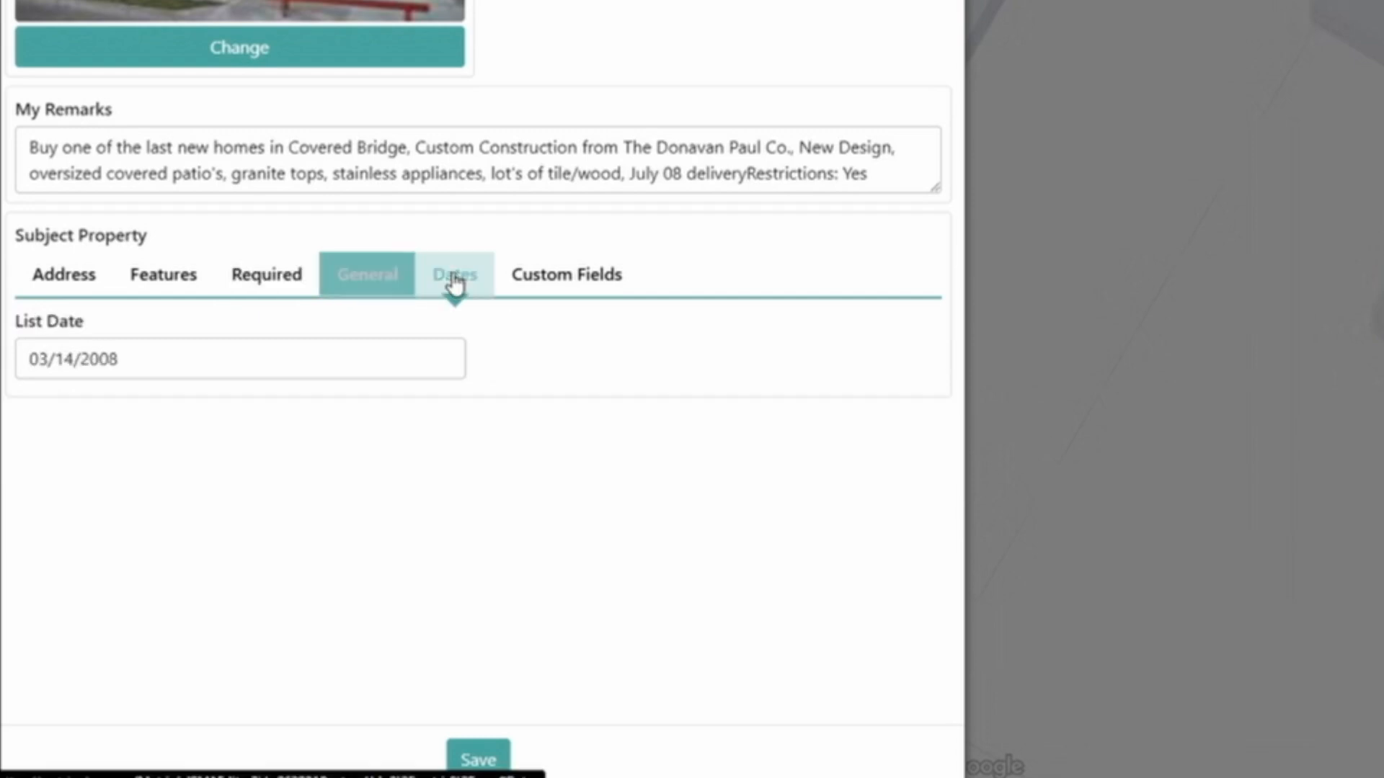
pyautogui.click(566, 274)
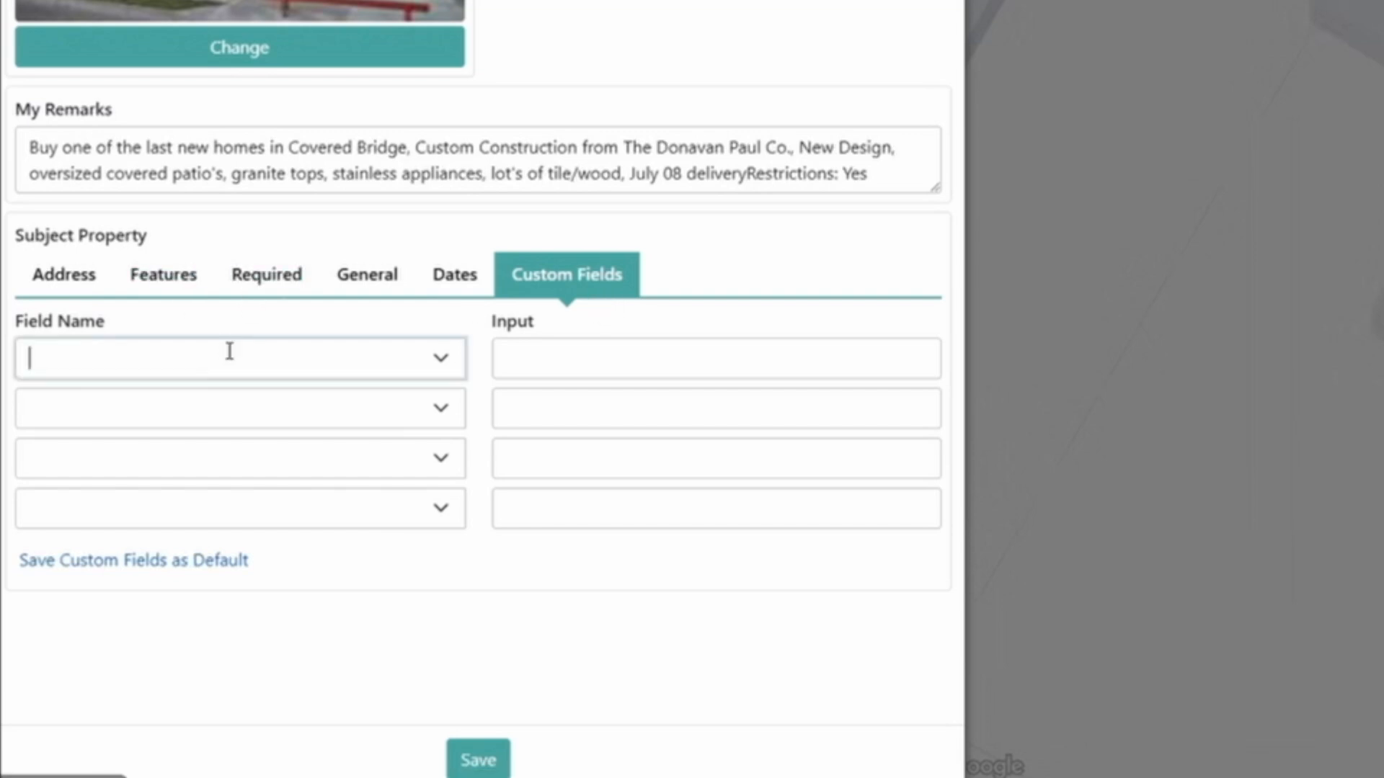
# - Add a Cooling custom field with value Central Air and save the details
pyautogui.click(239, 357)
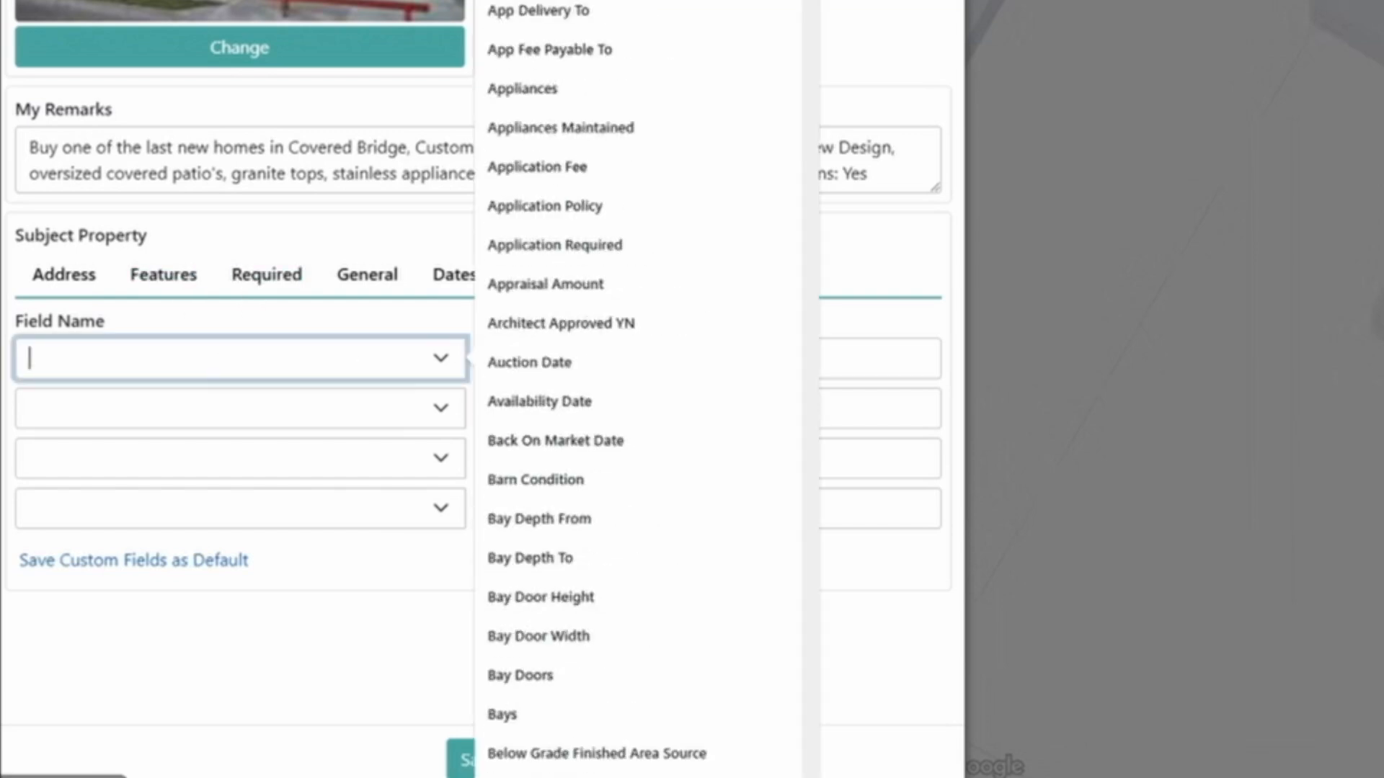
pyautogui.scroll(-3)
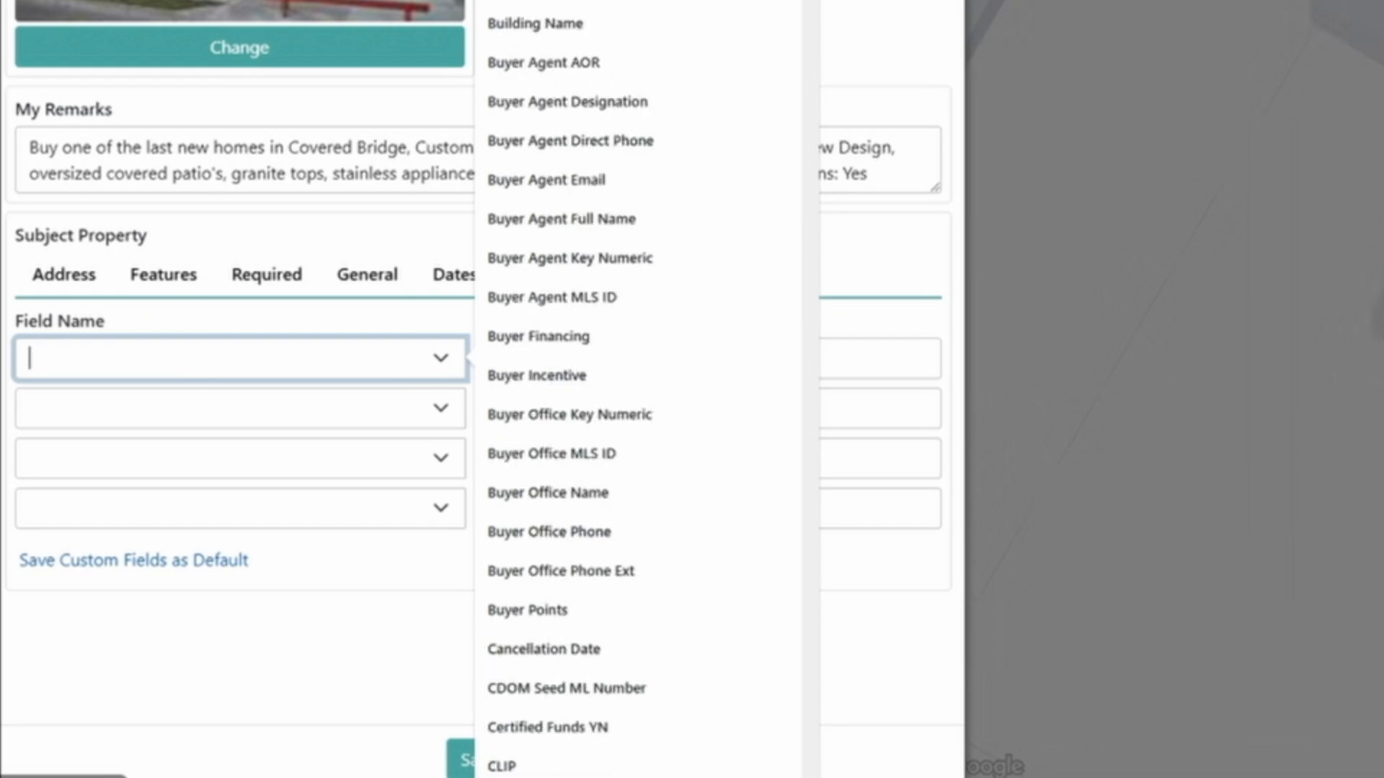
pyautogui.scroll(-3)
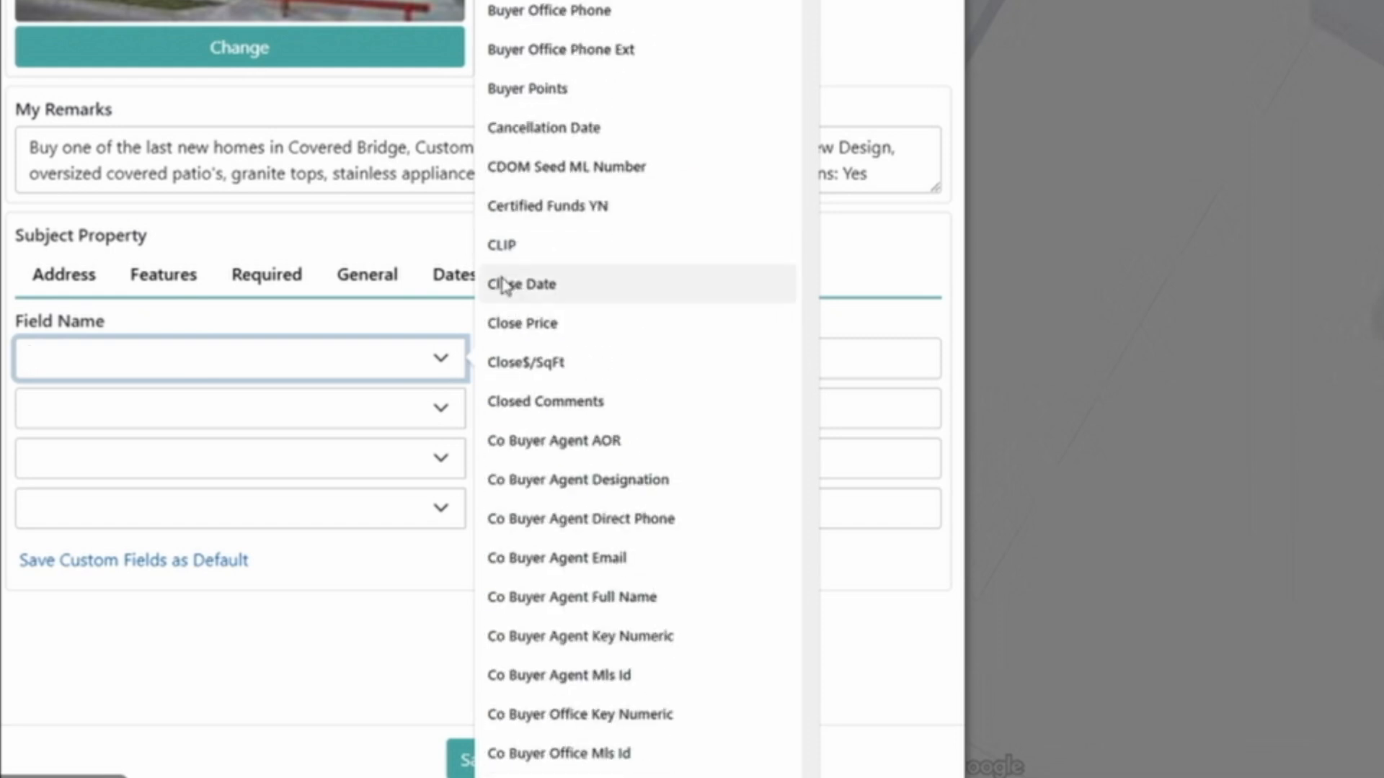
pyautogui.scroll(-3)
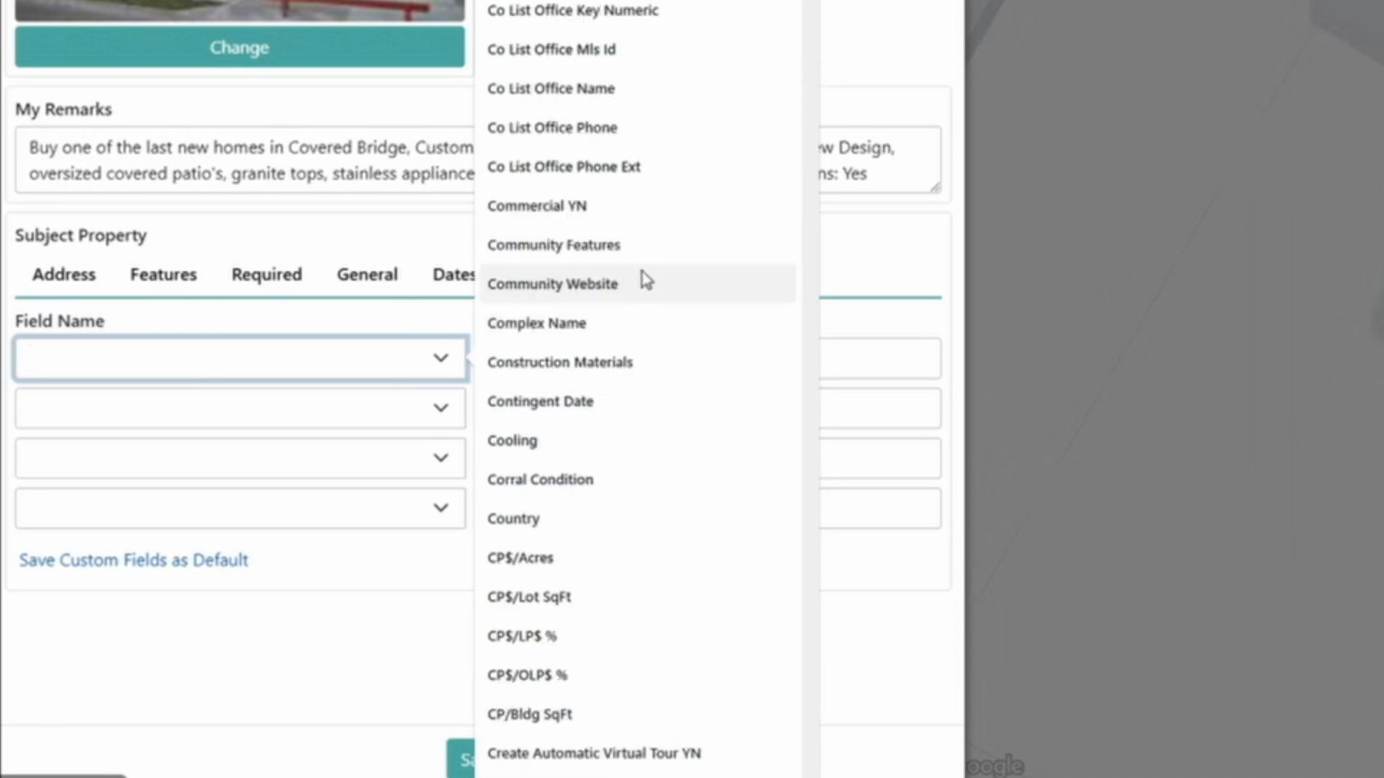
pyautogui.click(511, 440)
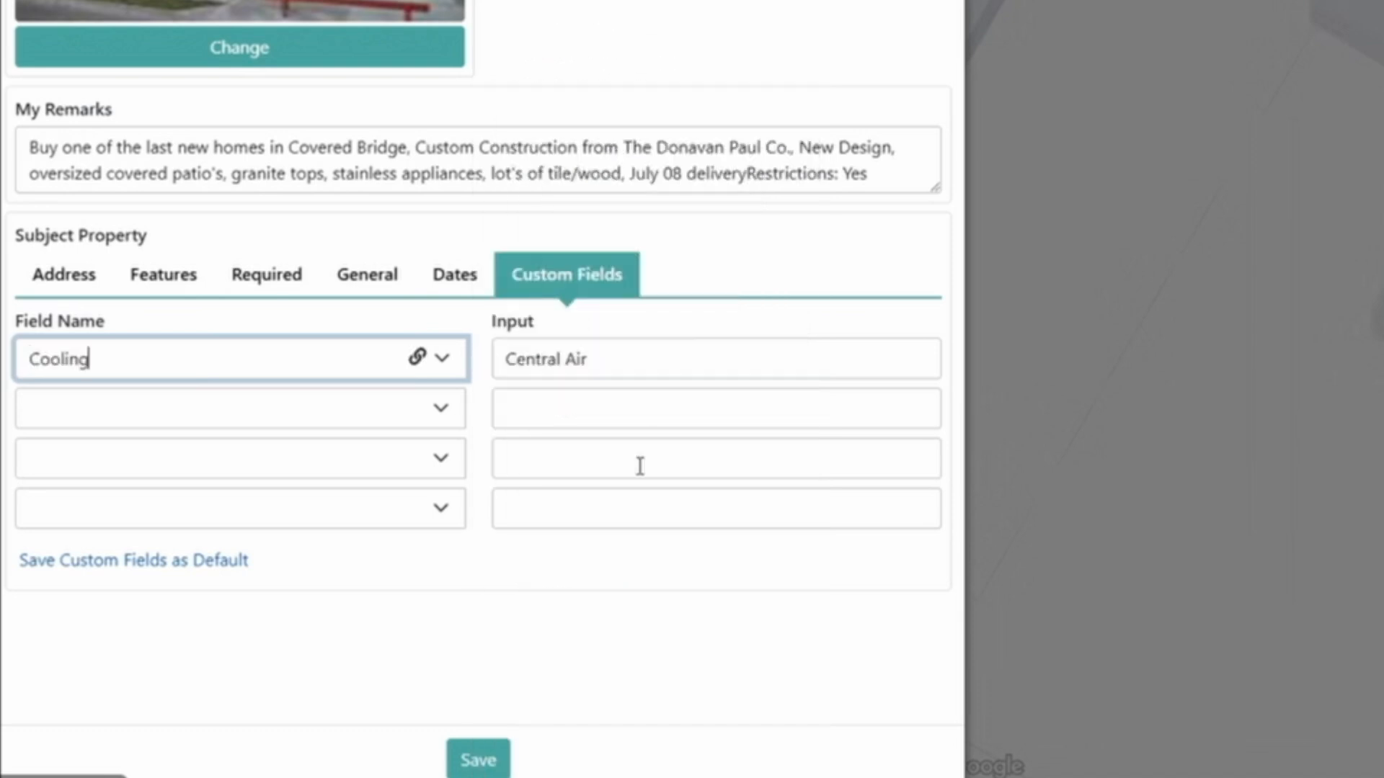
pyautogui.click(715, 358)
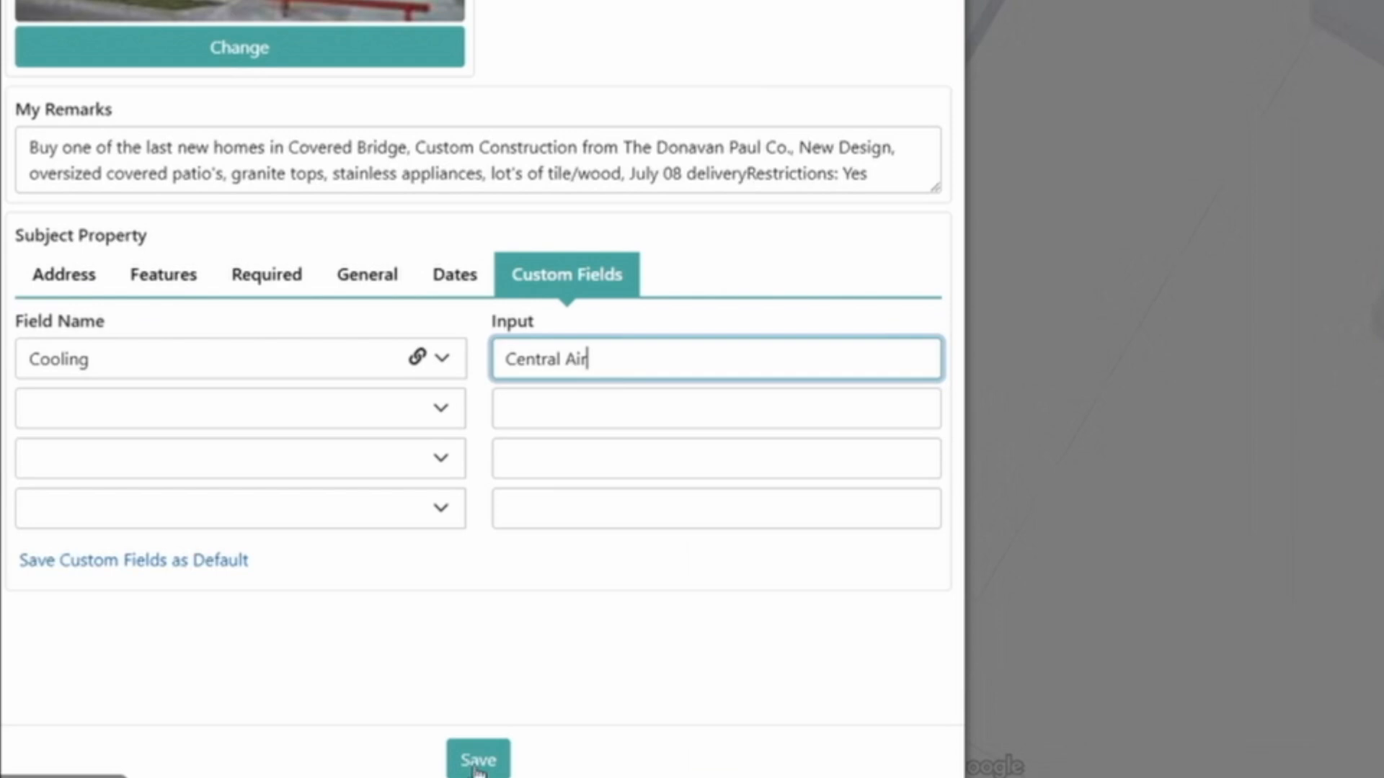
pyautogui.click(63, 274)
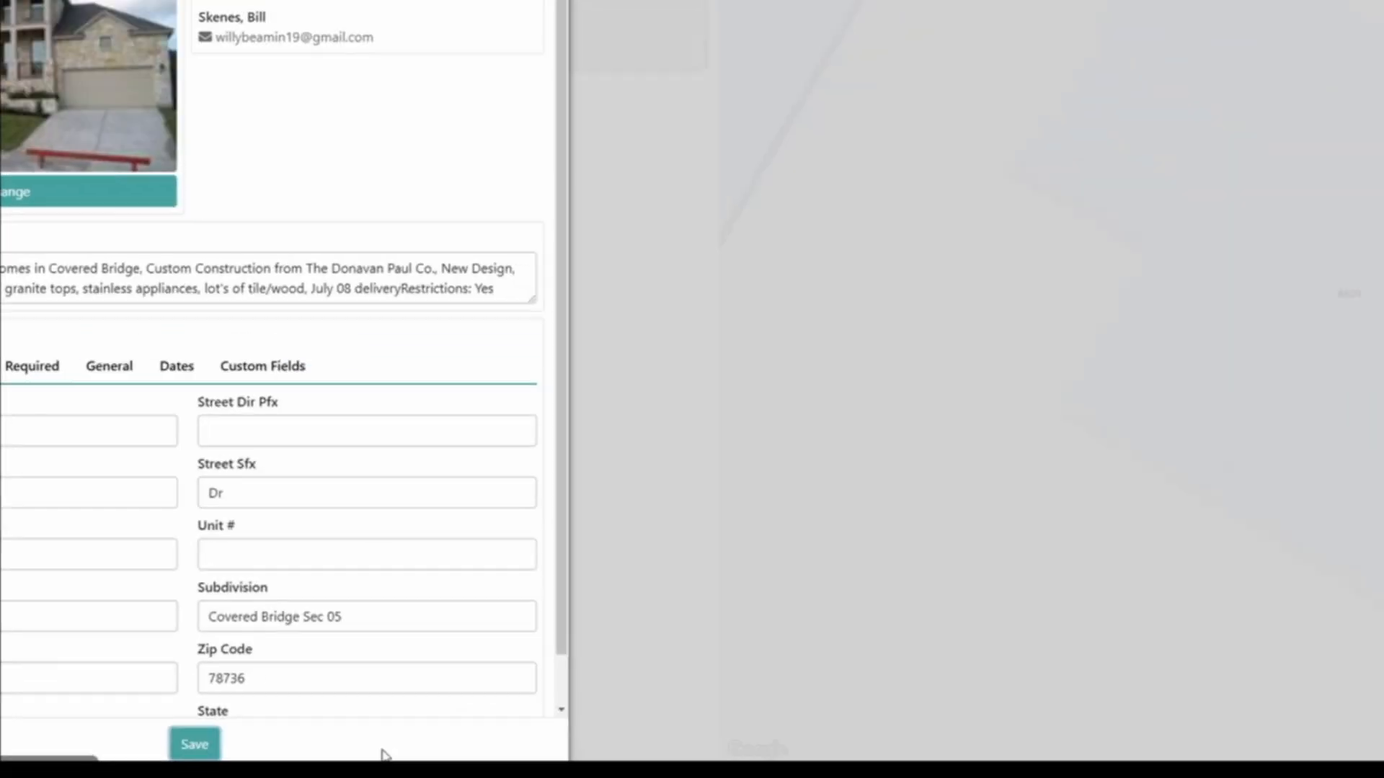
pyautogui.click(193, 744)
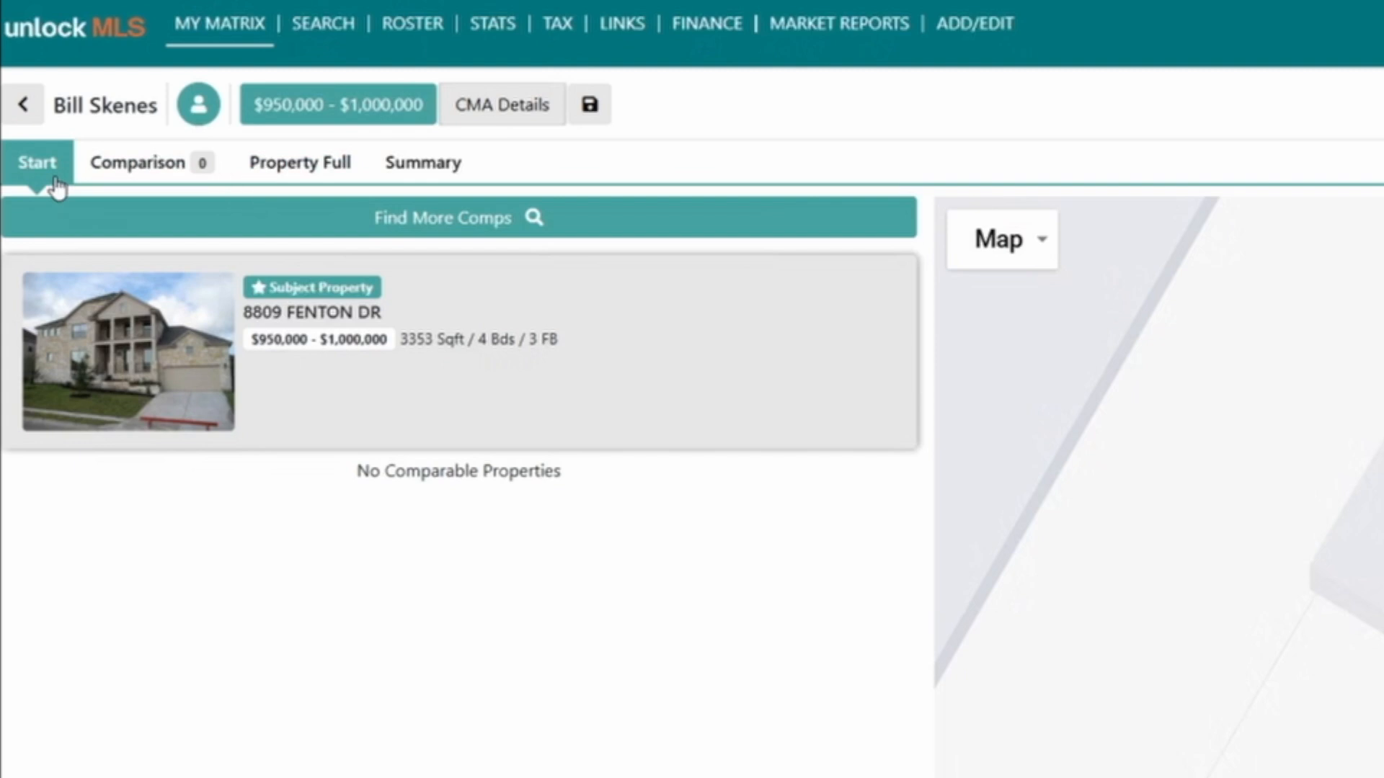
pyautogui.moveTo(162, 168)
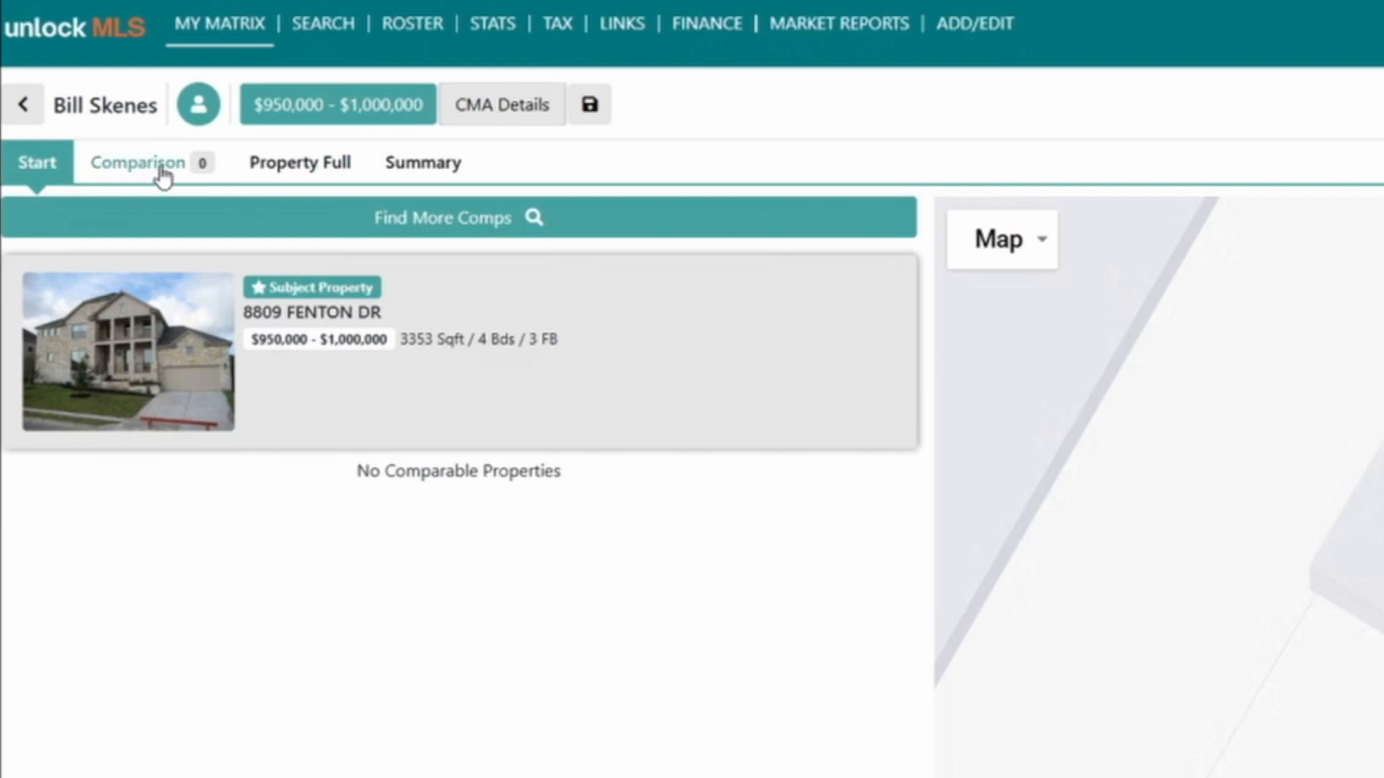
pyautogui.moveTo(424, 163)
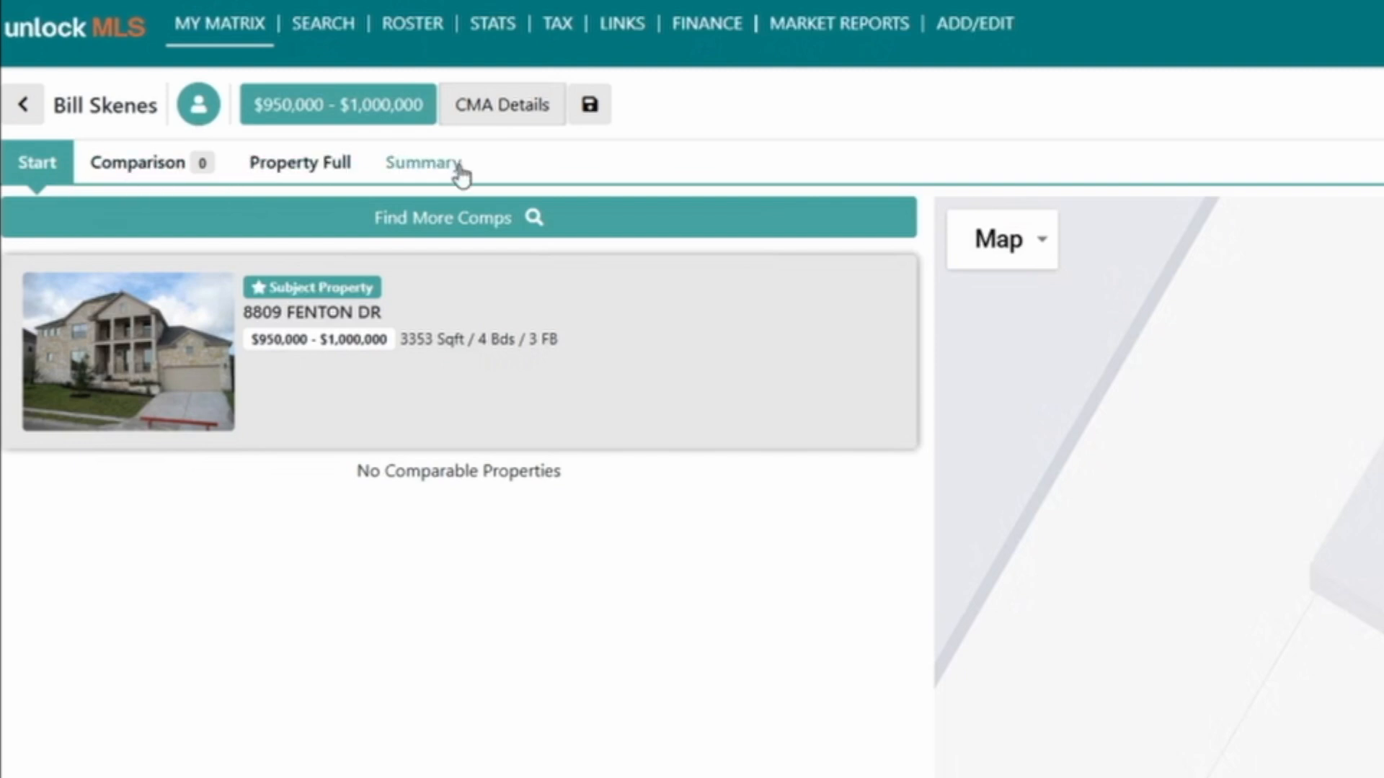
pyautogui.moveTo(415, 174)
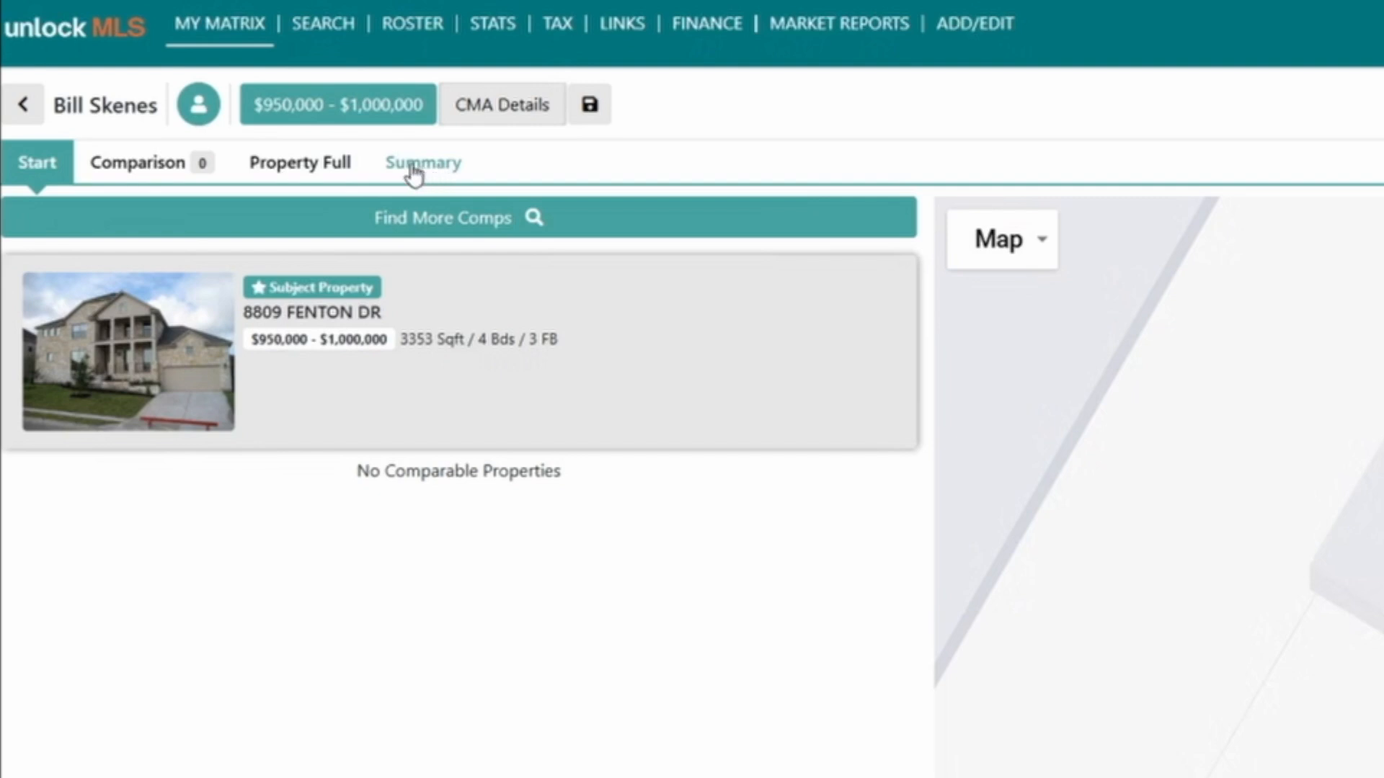
pyautogui.moveTo(622, 229)
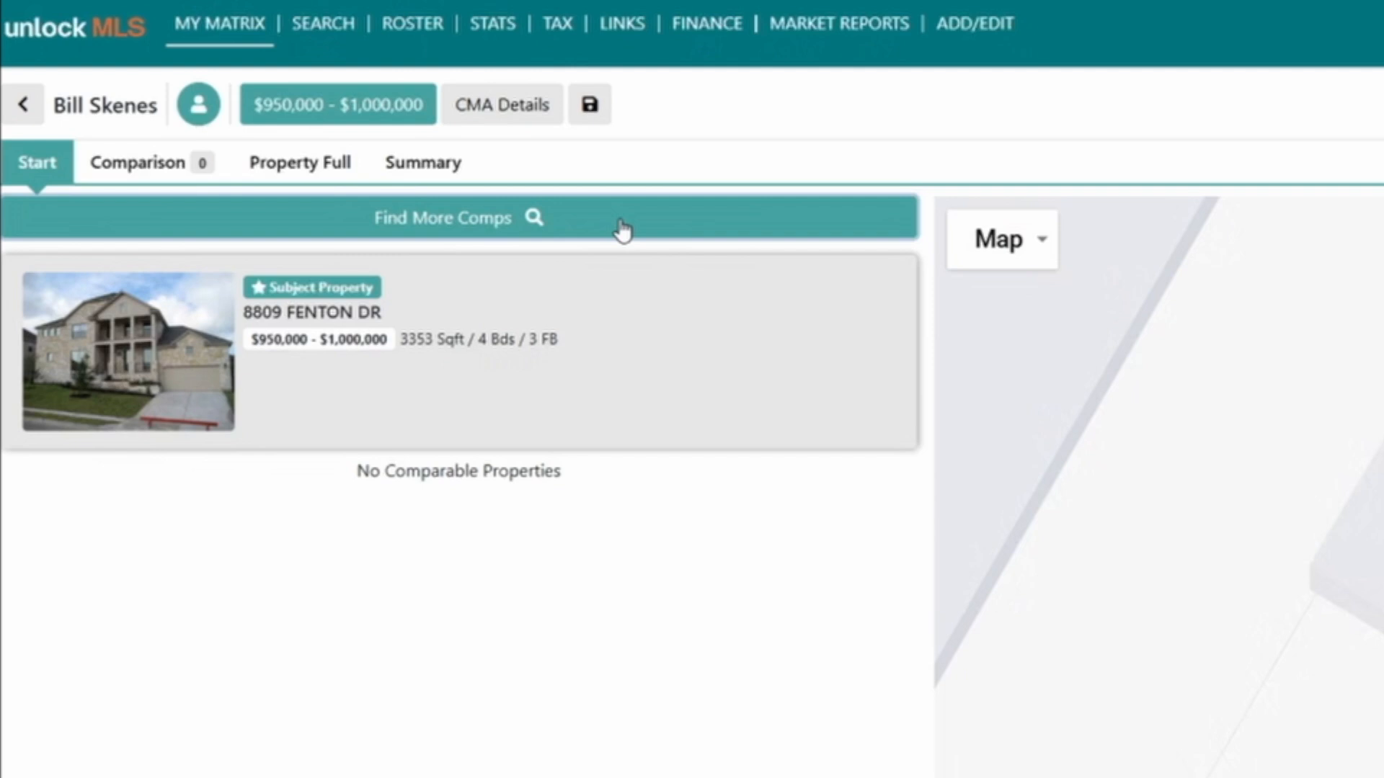
# - Search Residential comps with Active, Pending and Closed status, closed within 0-60 days
pyautogui.click(443, 218)
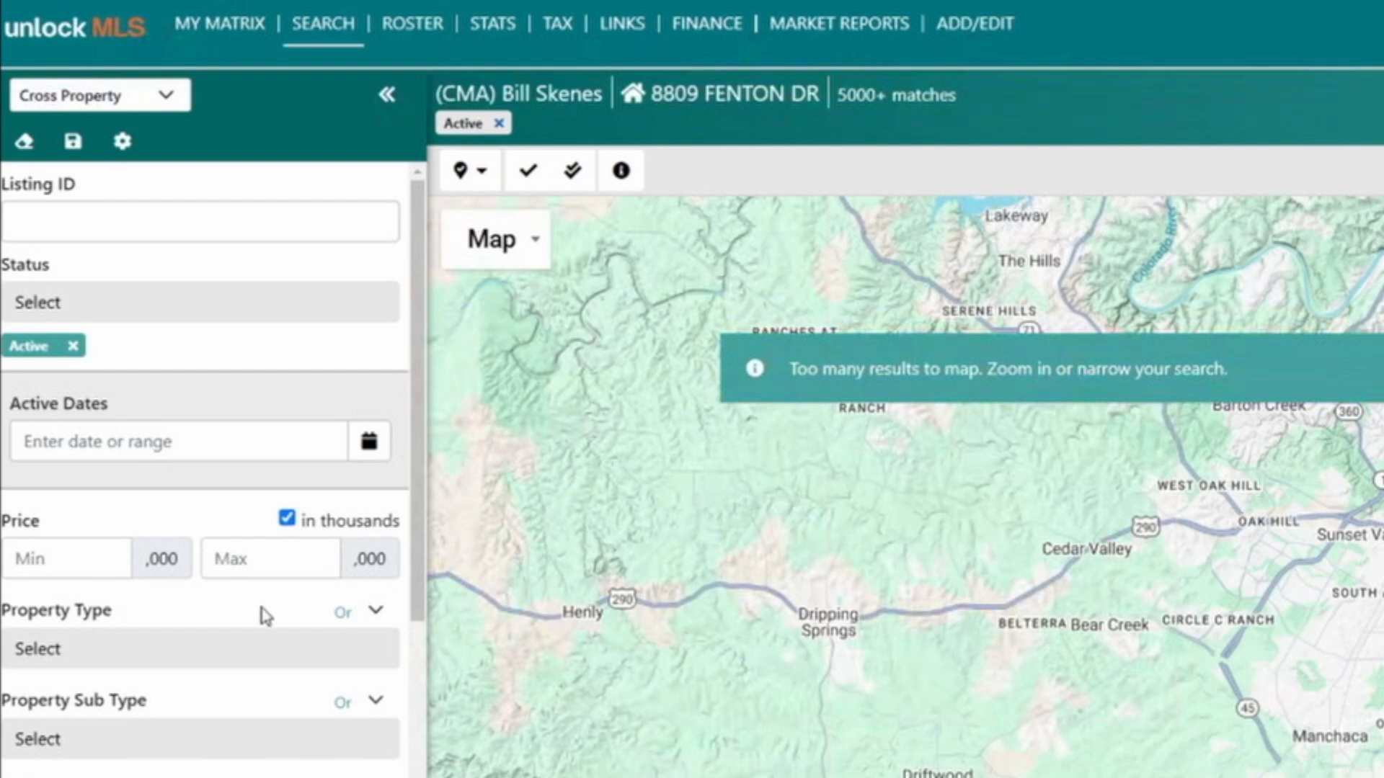
pyautogui.click(98, 94)
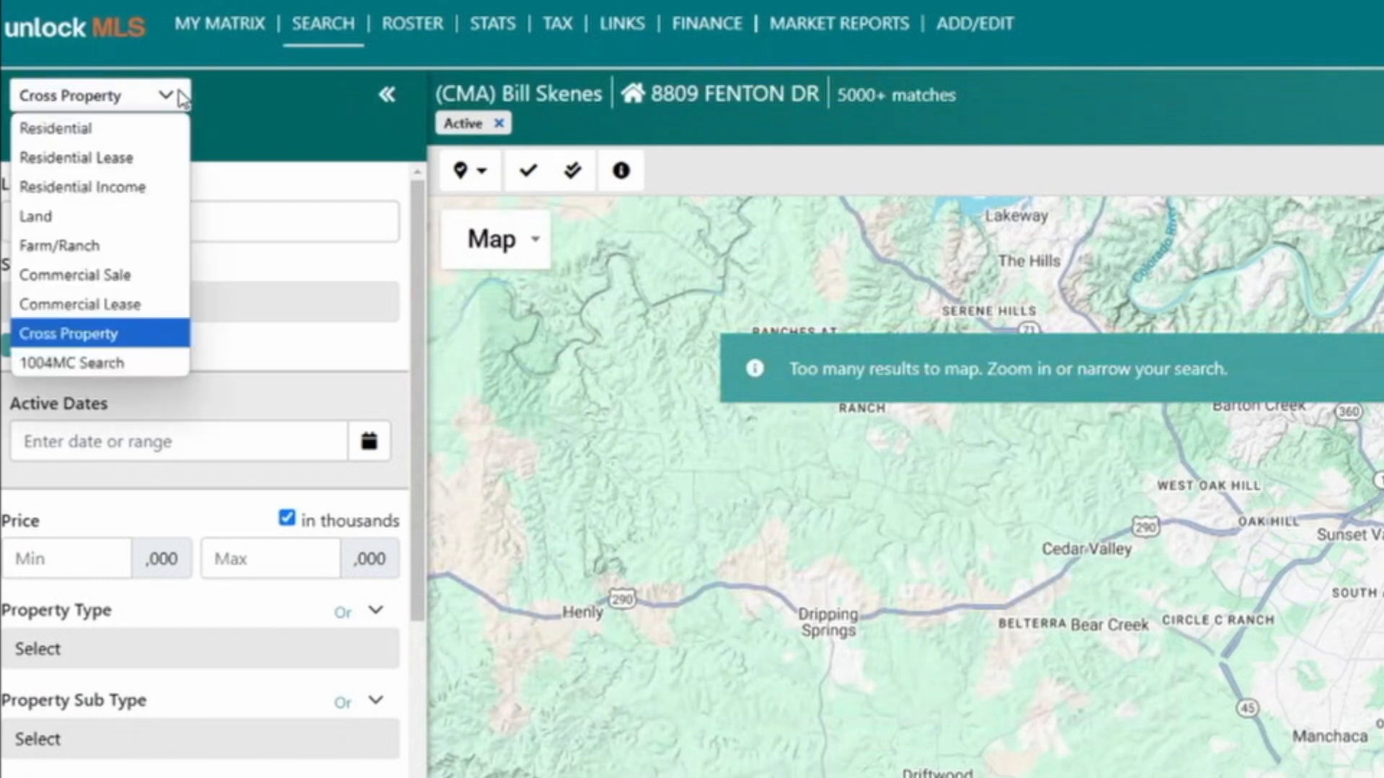
pyautogui.moveTo(55, 129)
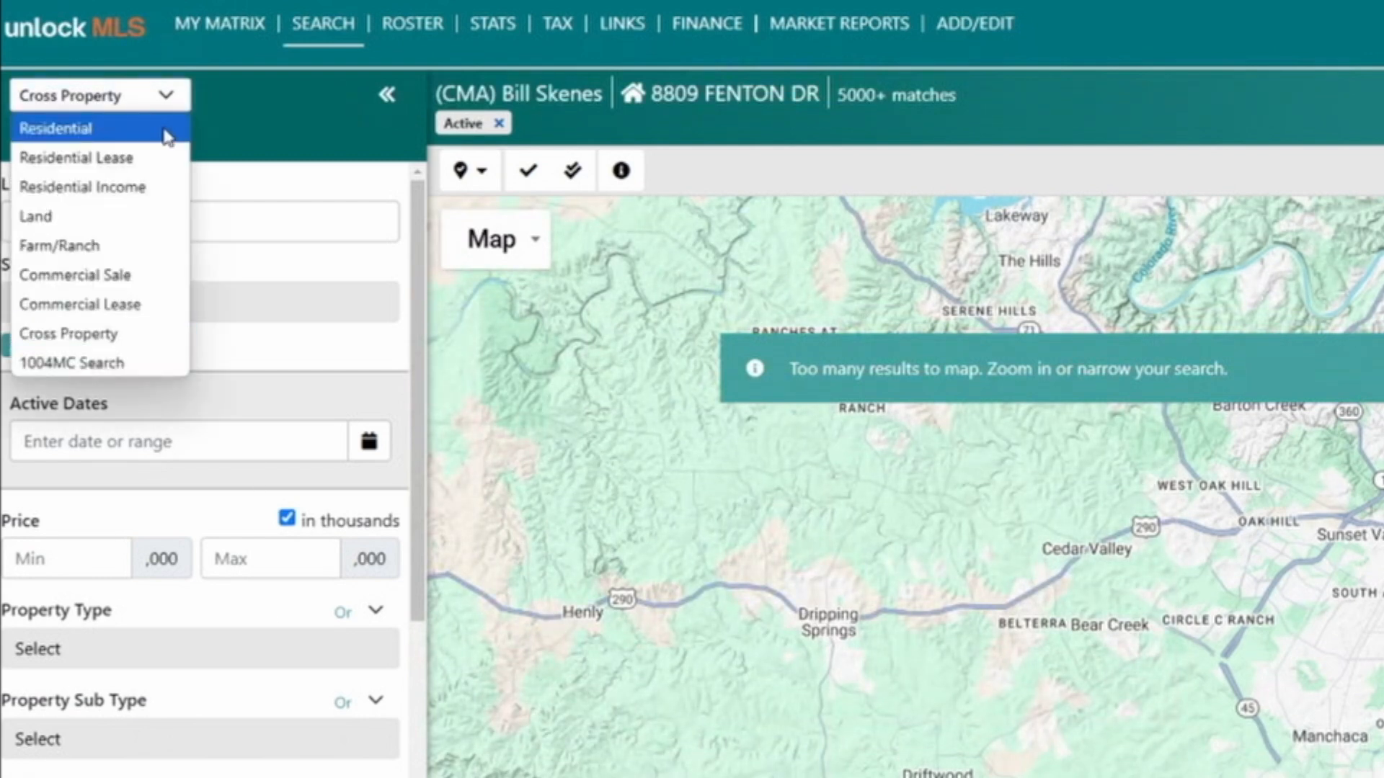
pyautogui.click(55, 127)
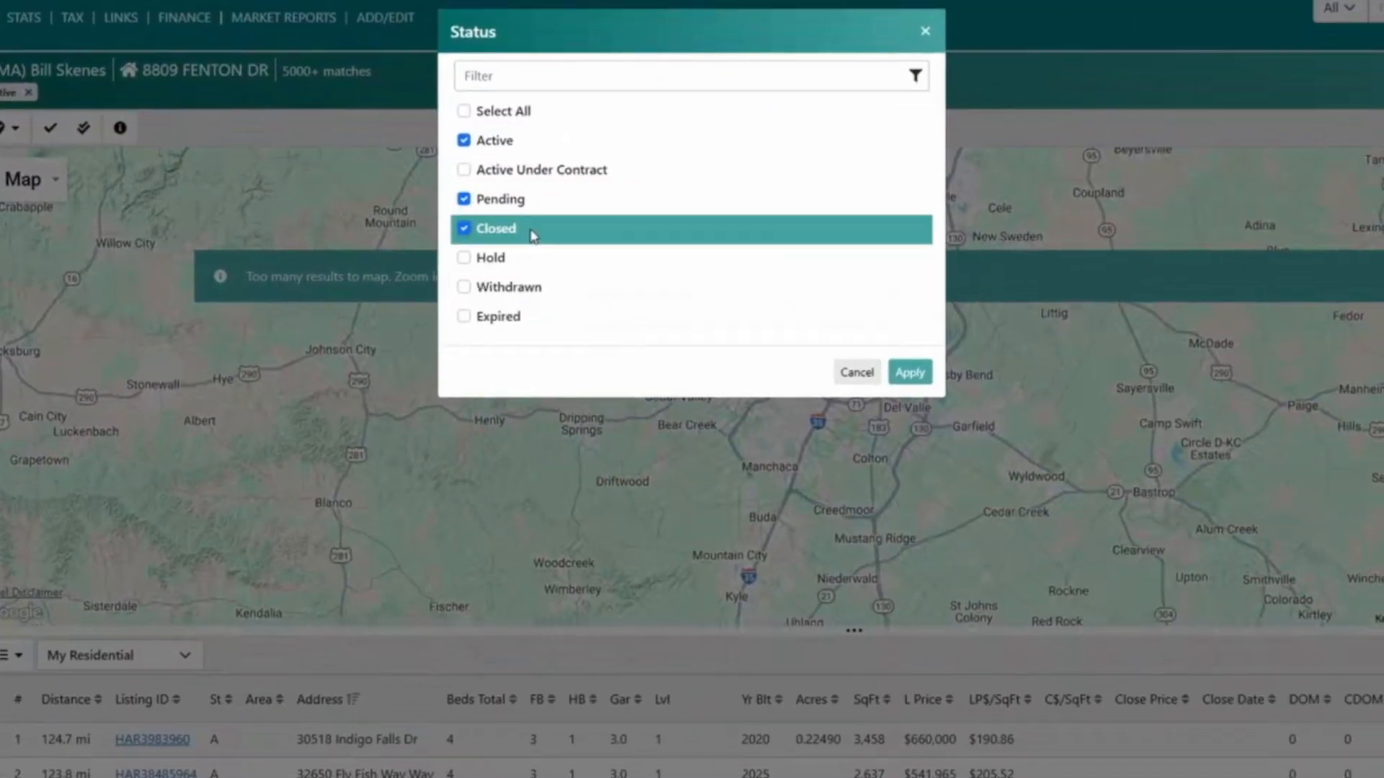
pyautogui.click(909, 372)
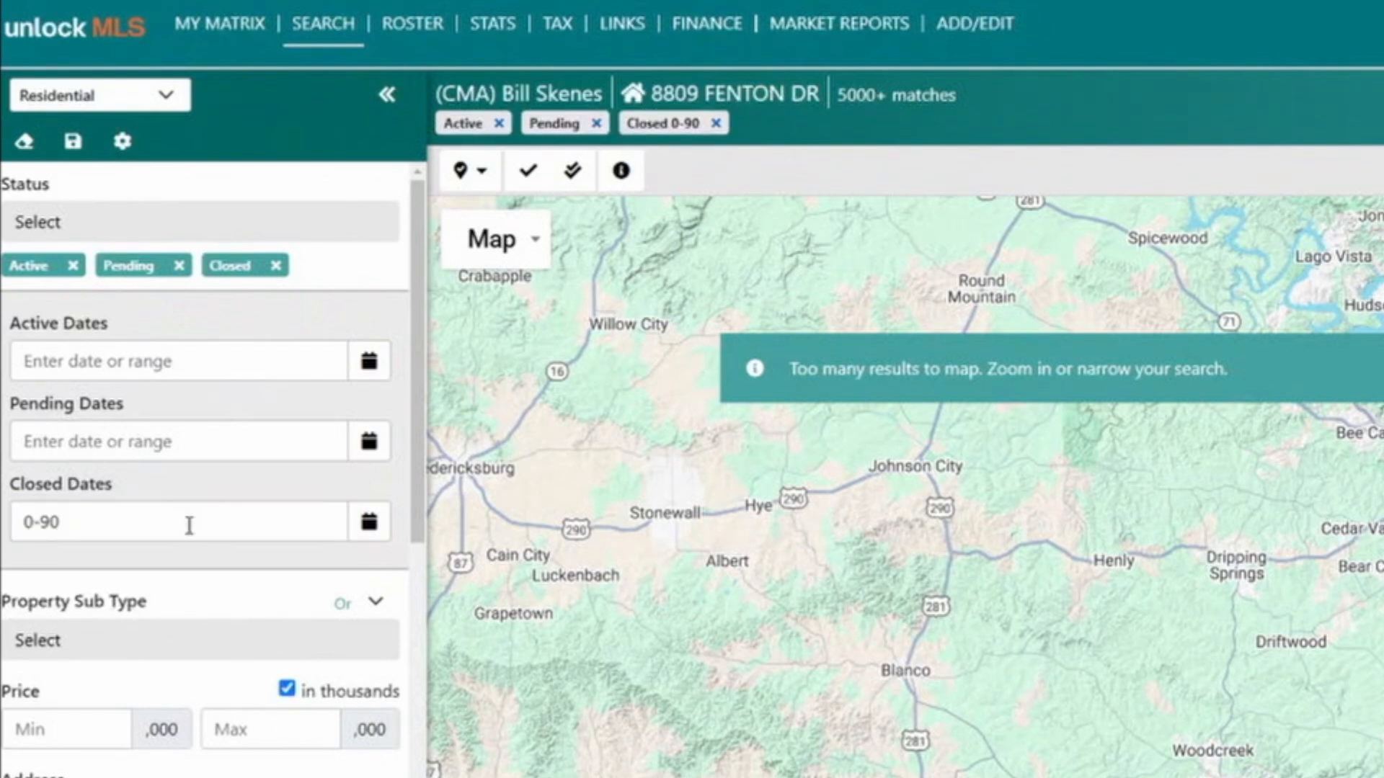
pyautogui.click(180, 521)
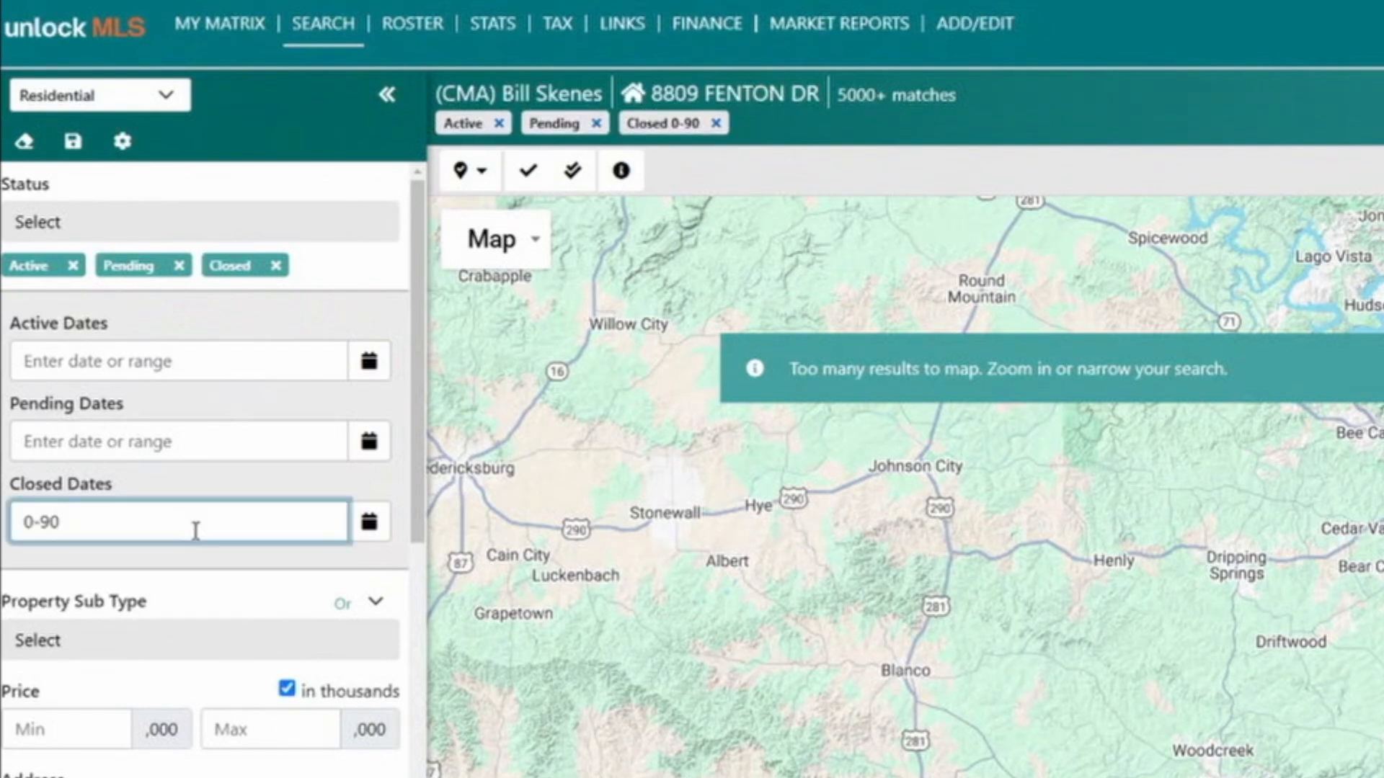
pyautogui.write('0-60')
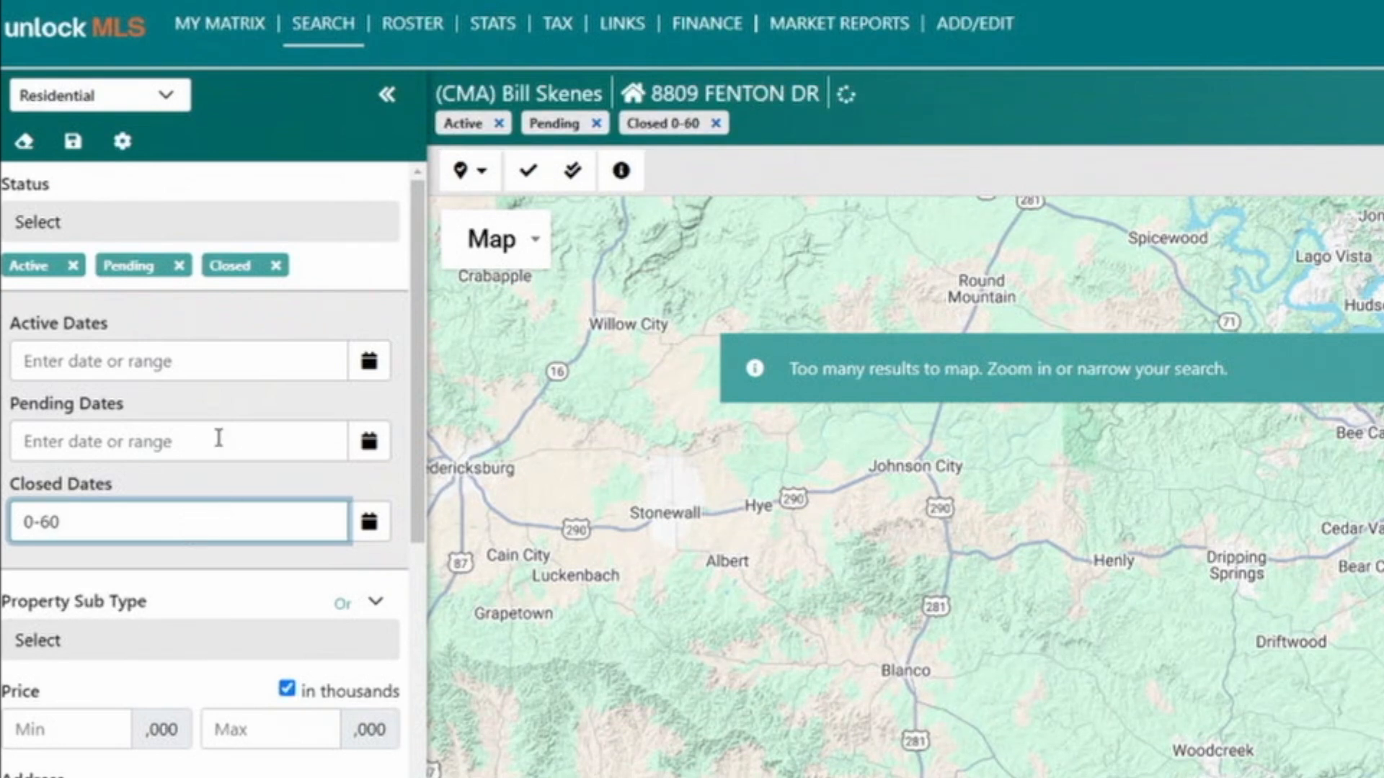
pyautogui.scroll(-3)
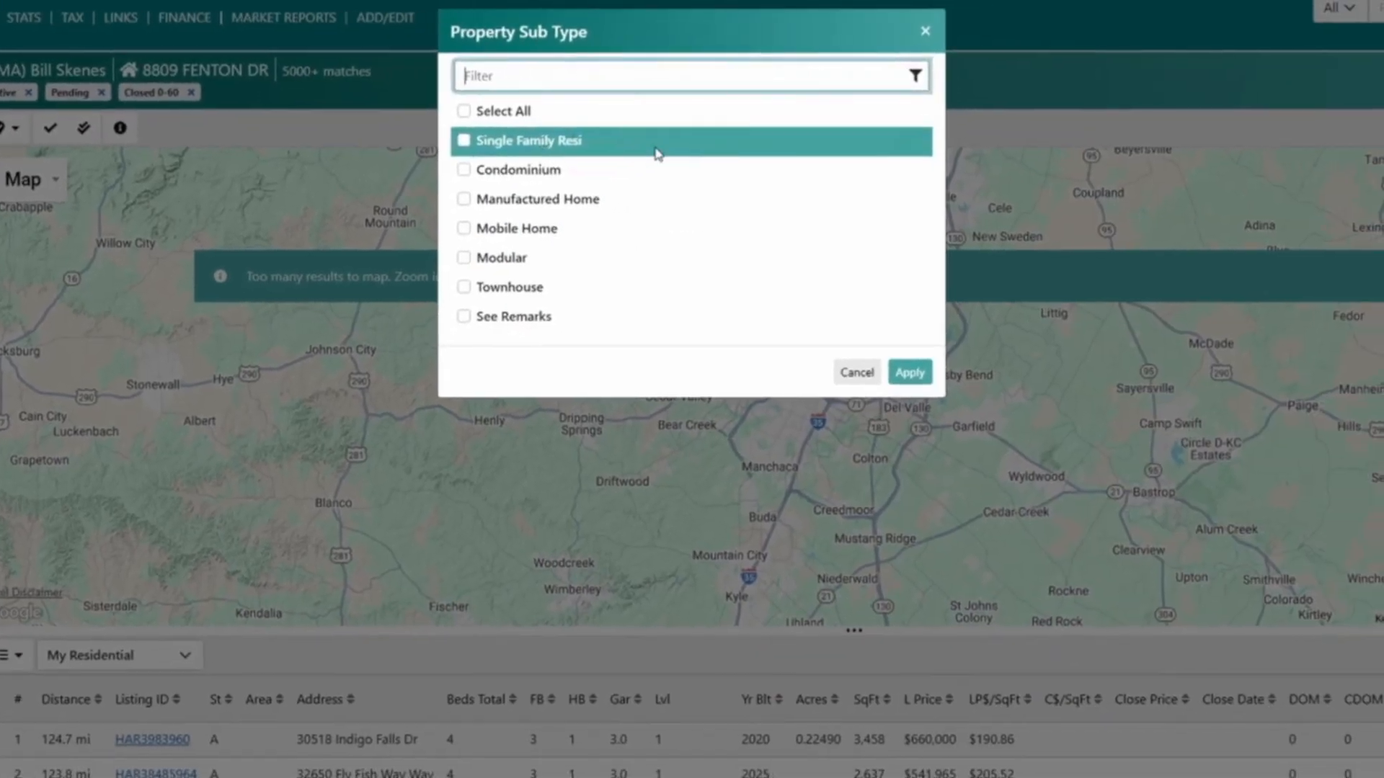
# - Filter property sub type to Single Family Resi and move down the criteria panel
pyautogui.click(909, 372)
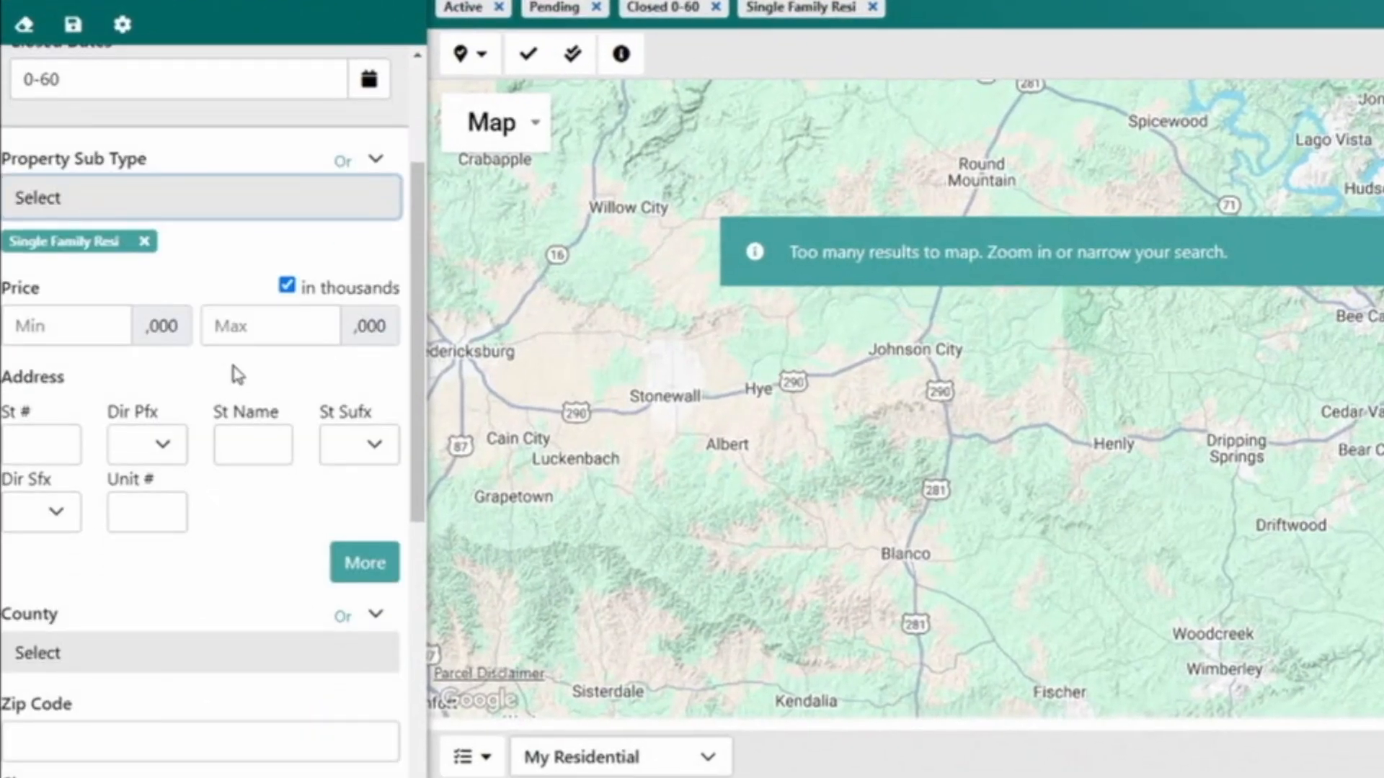
pyautogui.moveTo(248, 380)
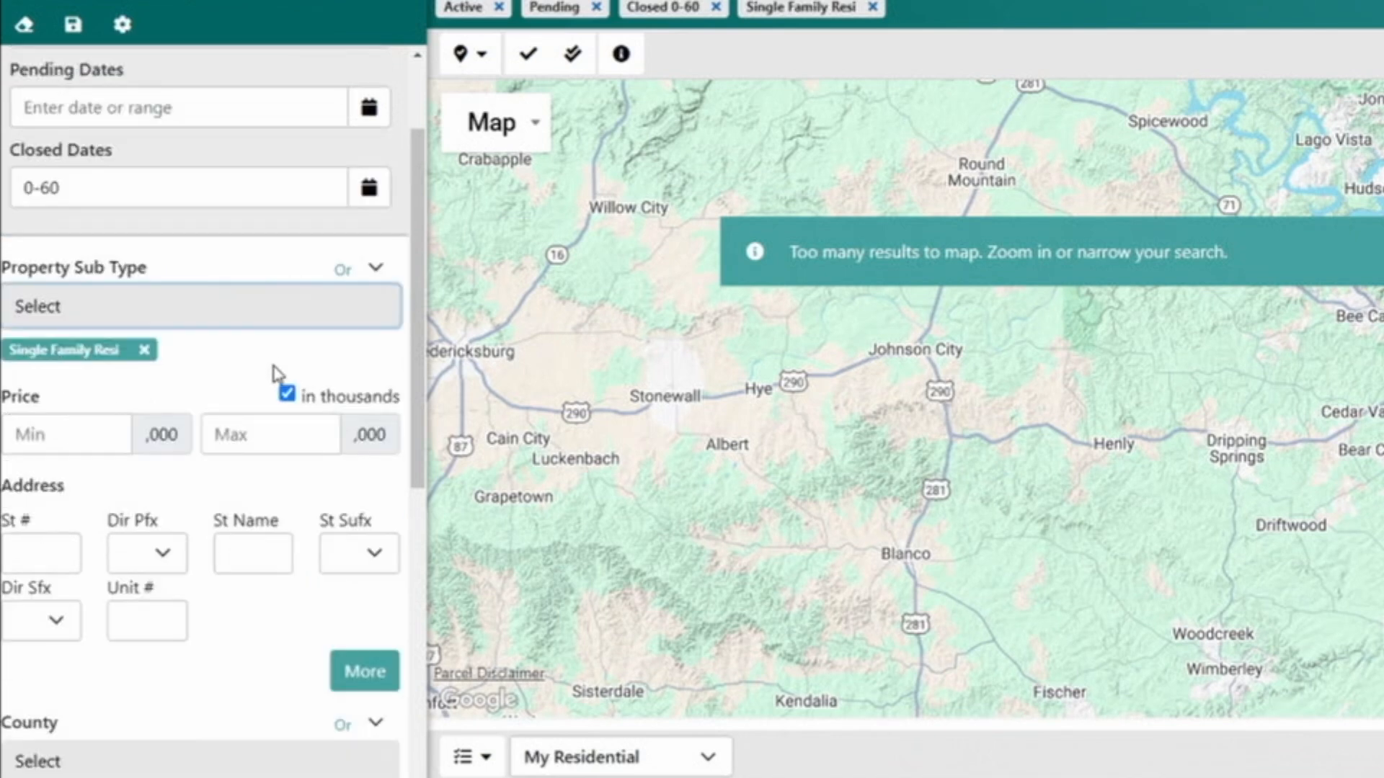
pyautogui.scroll(-3)
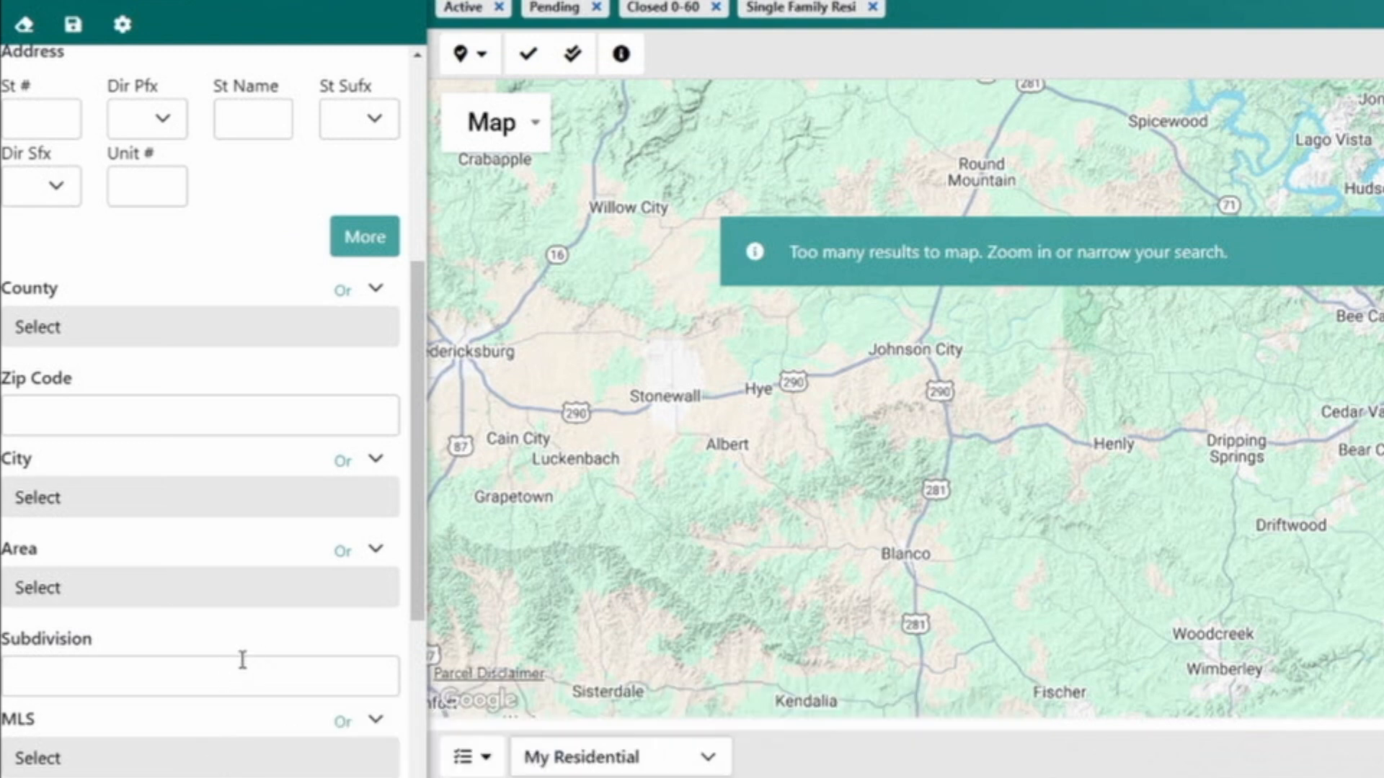
pyautogui.click(200, 675)
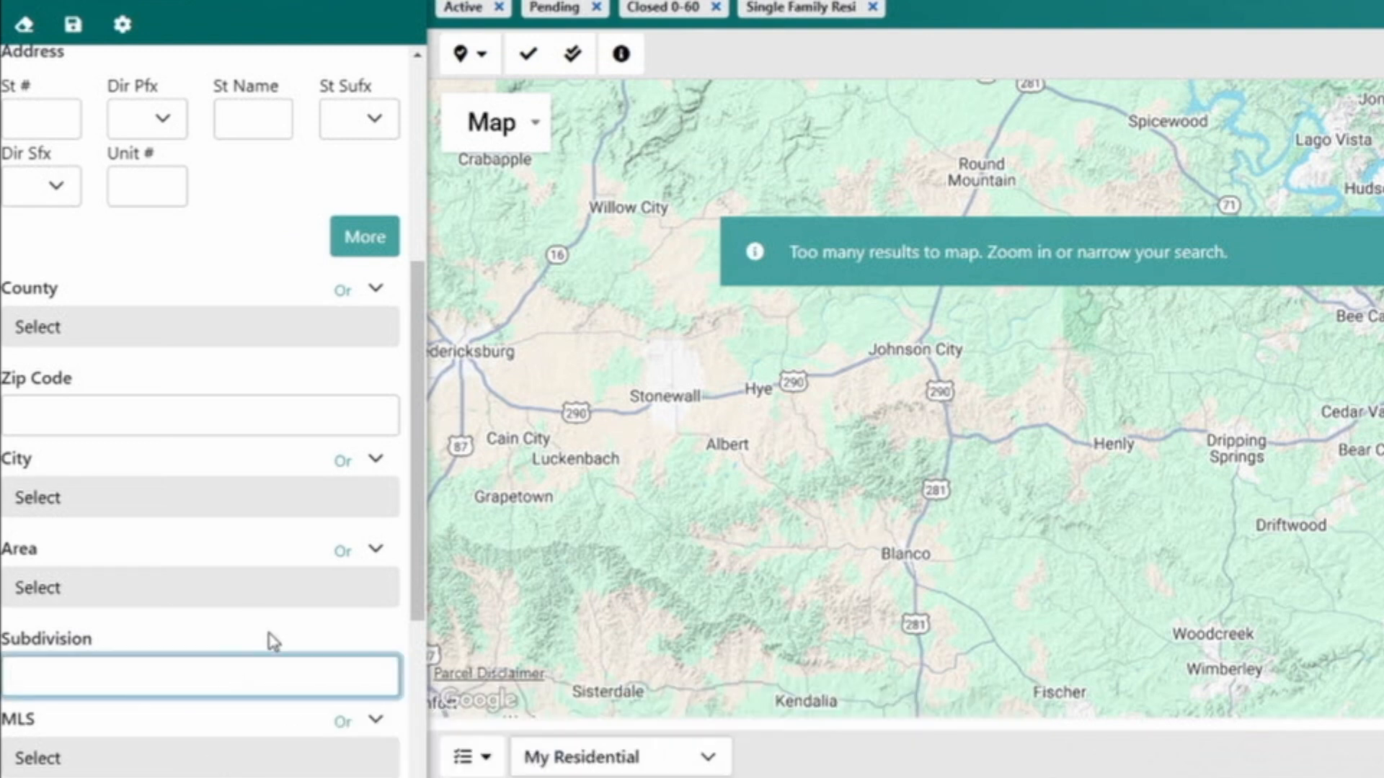
pyautogui.moveTo(292, 634)
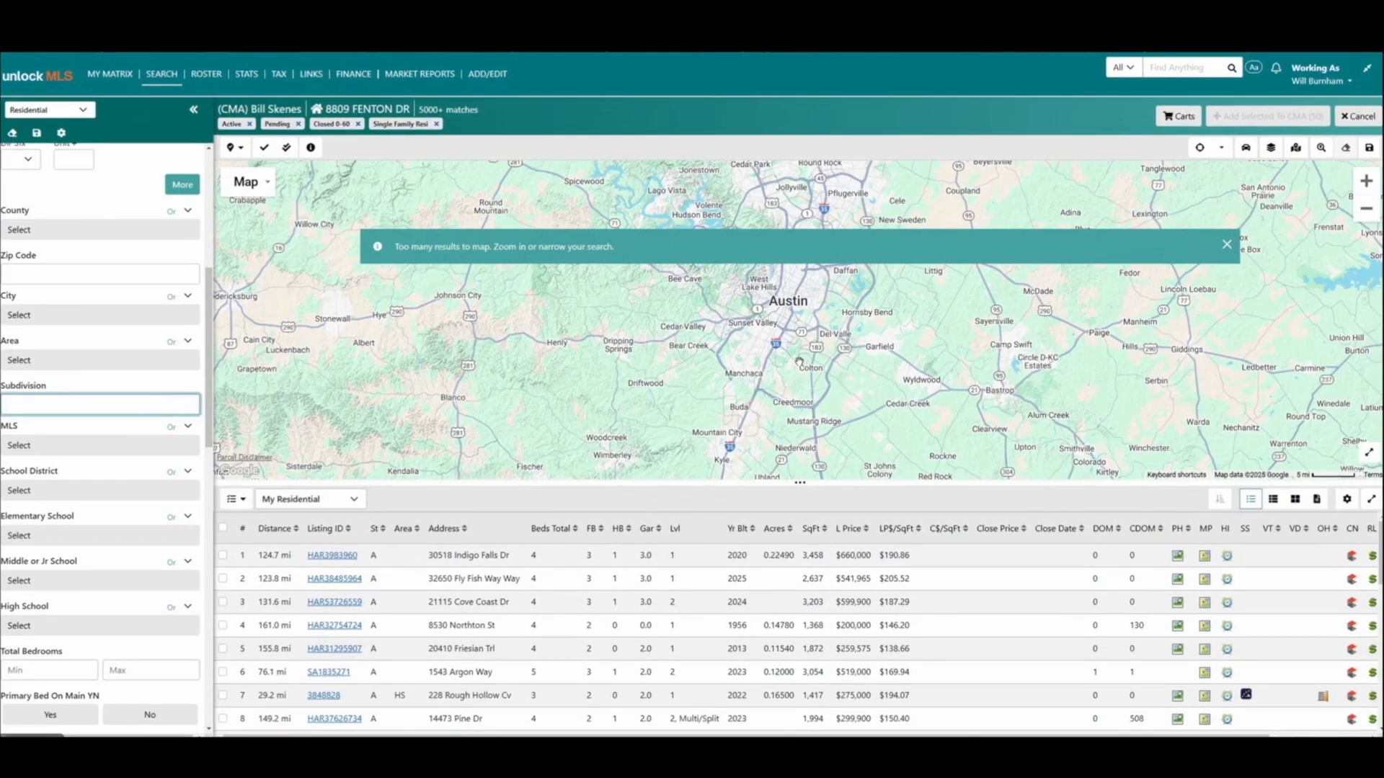
pyautogui.moveTo(1214, 162)
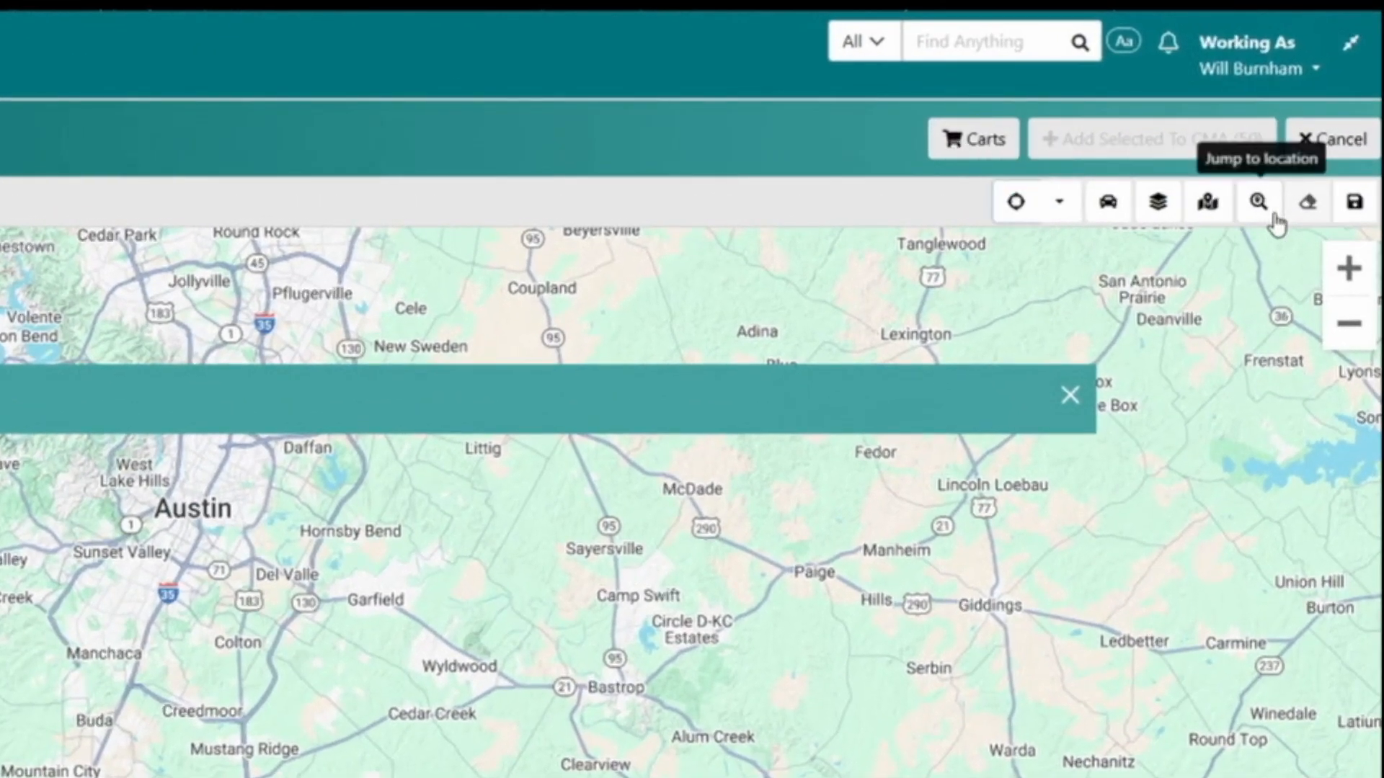
pyautogui.click(1257, 201)
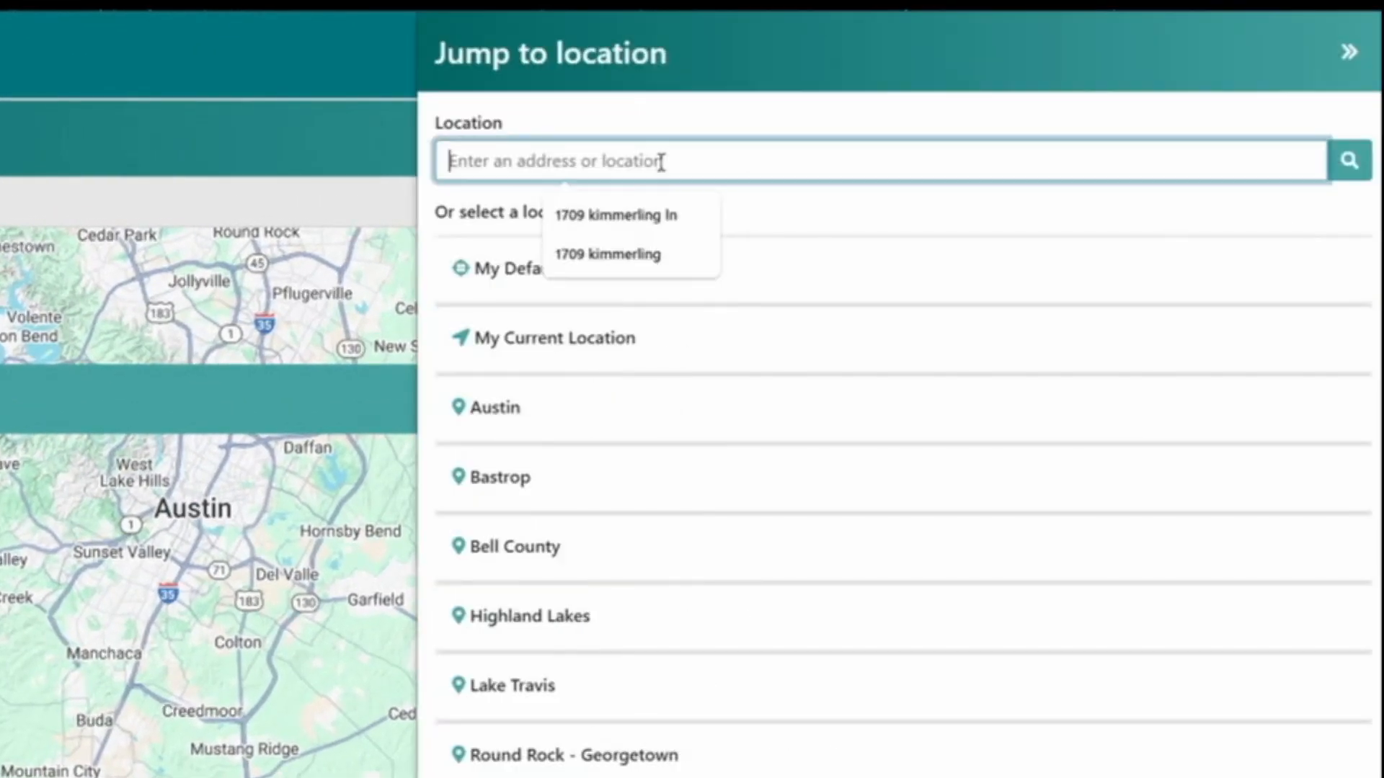
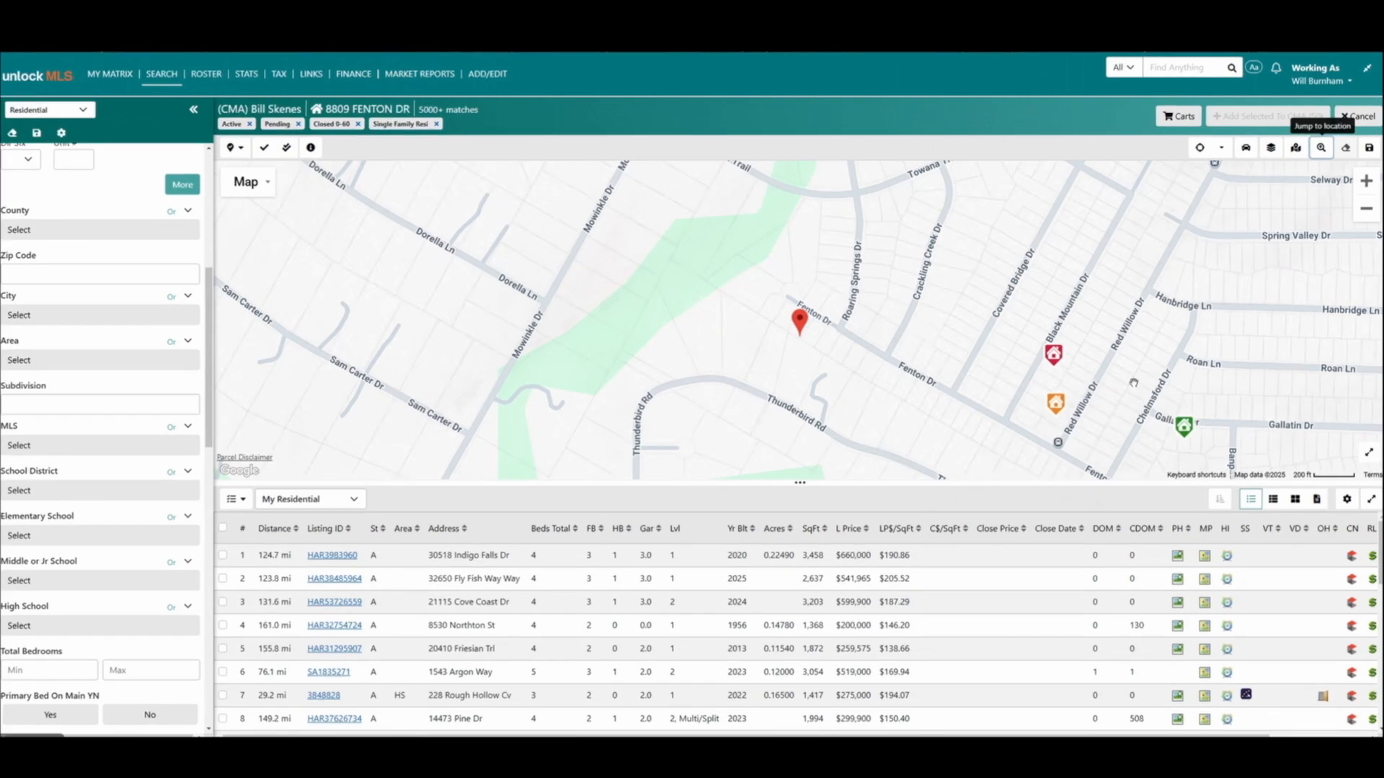
pyautogui.click(1365, 208)
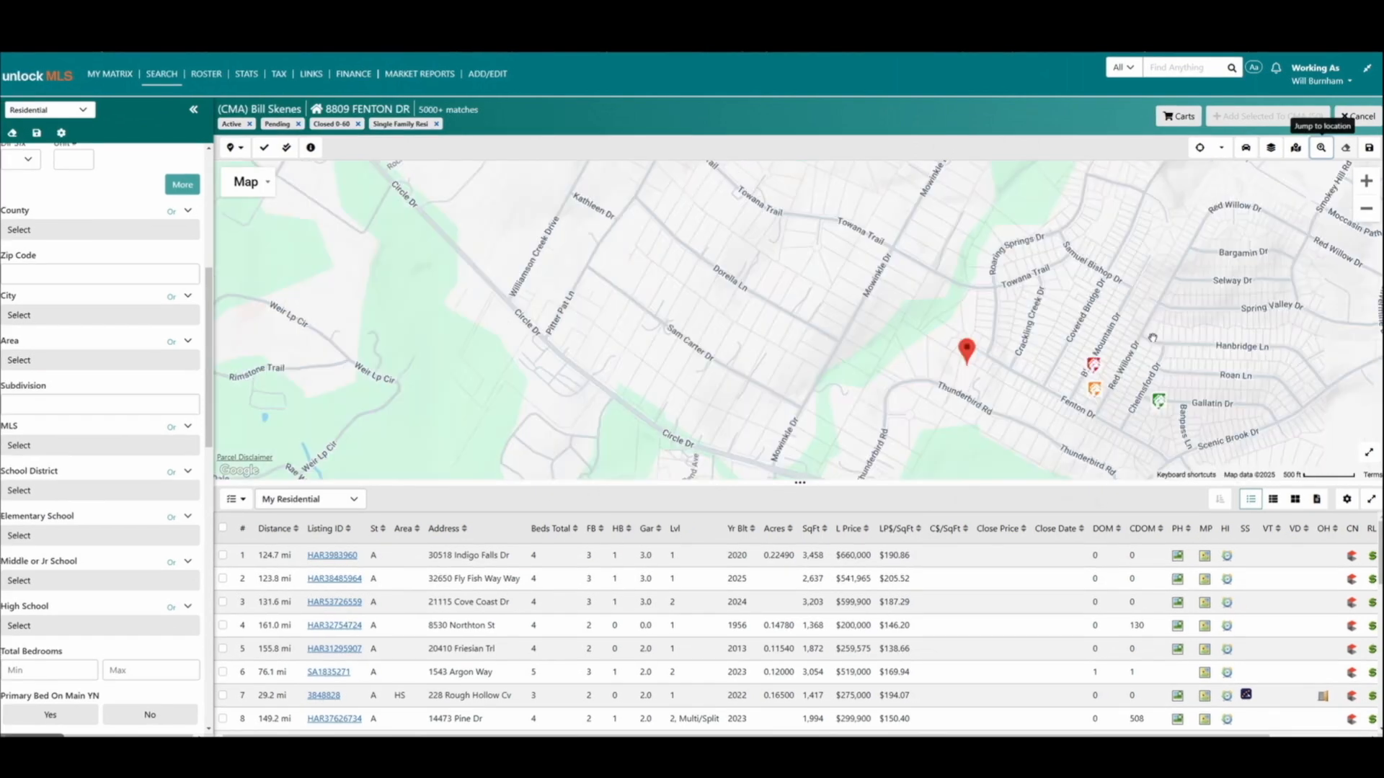
pyautogui.click(1365, 208)
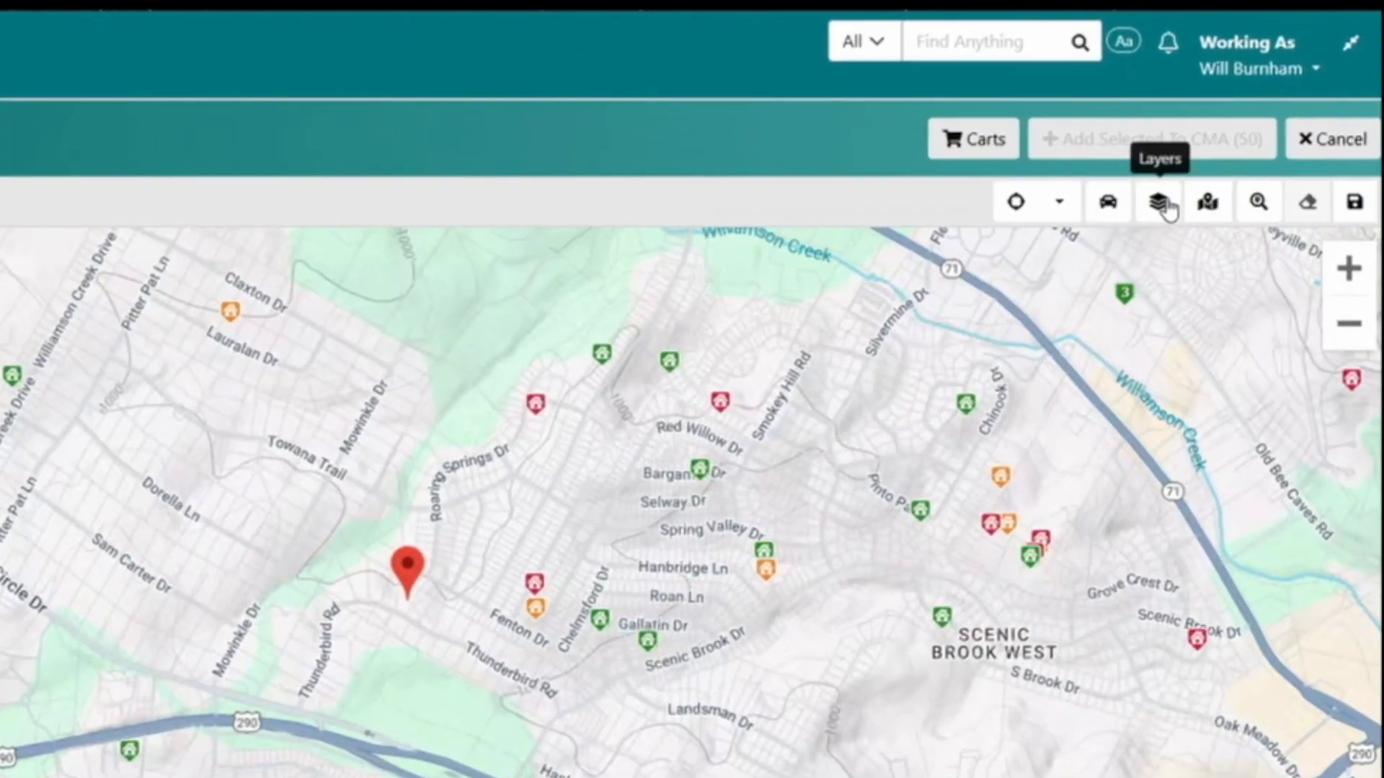
# - Turn on Neighborhood and Unified School District boundary layers, then close the Layers panel
pyautogui.click(1159, 201)
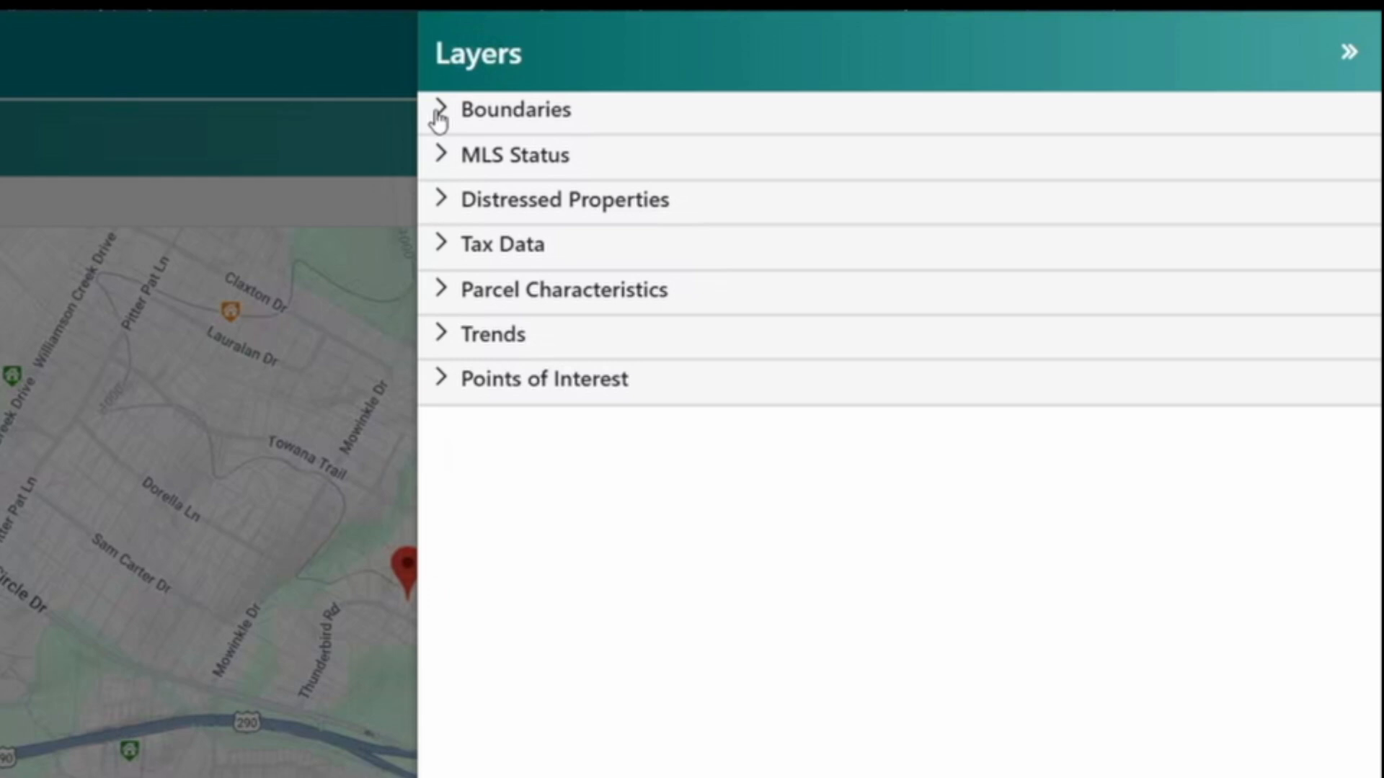
pyautogui.click(512, 110)
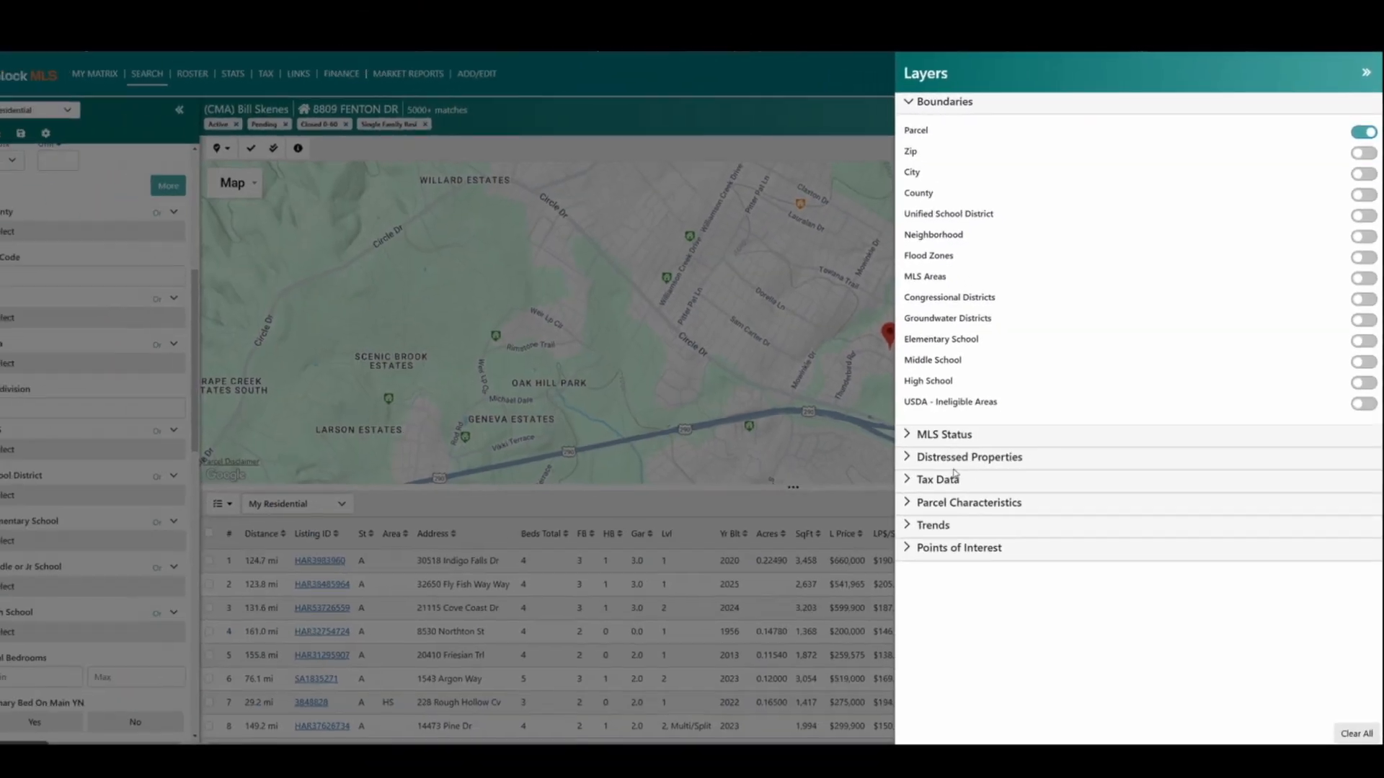
pyautogui.click(1363, 236)
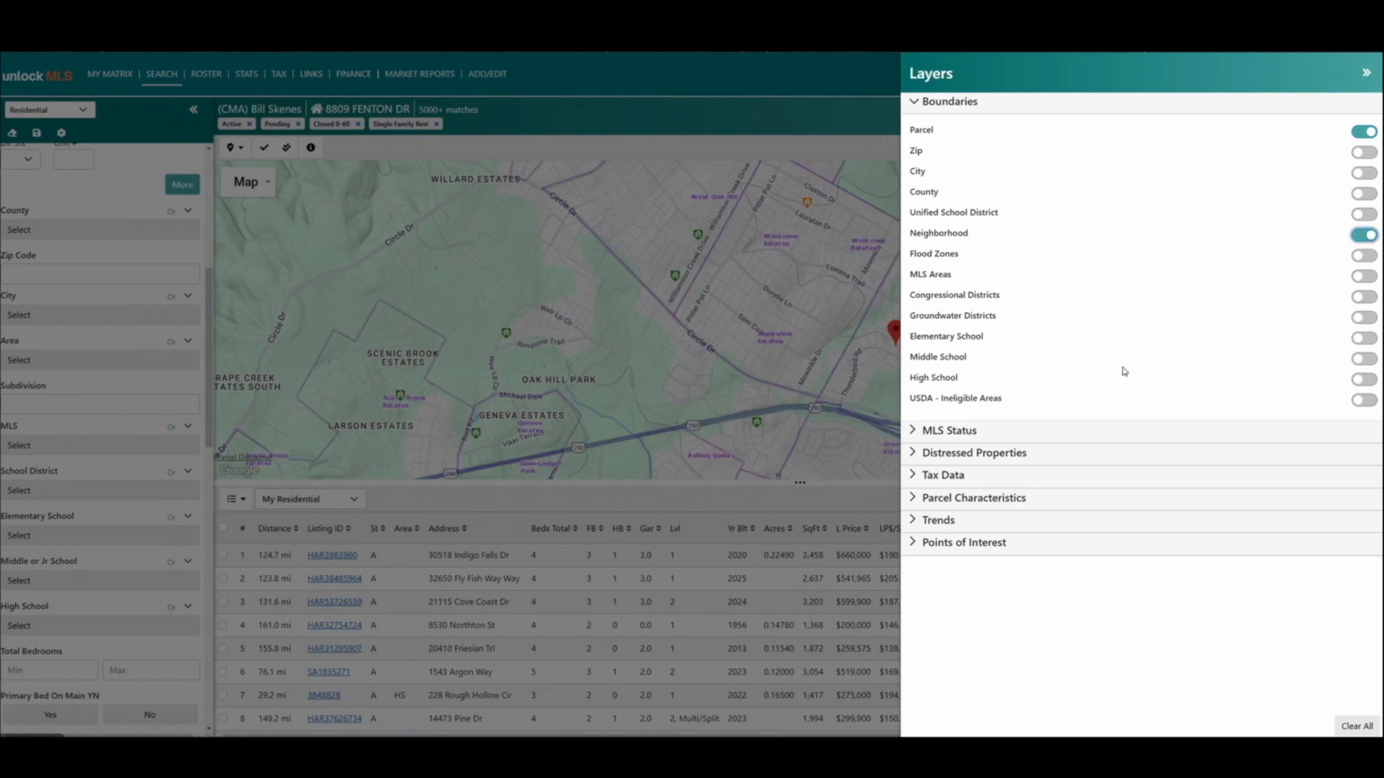
pyautogui.moveTo(943, 340)
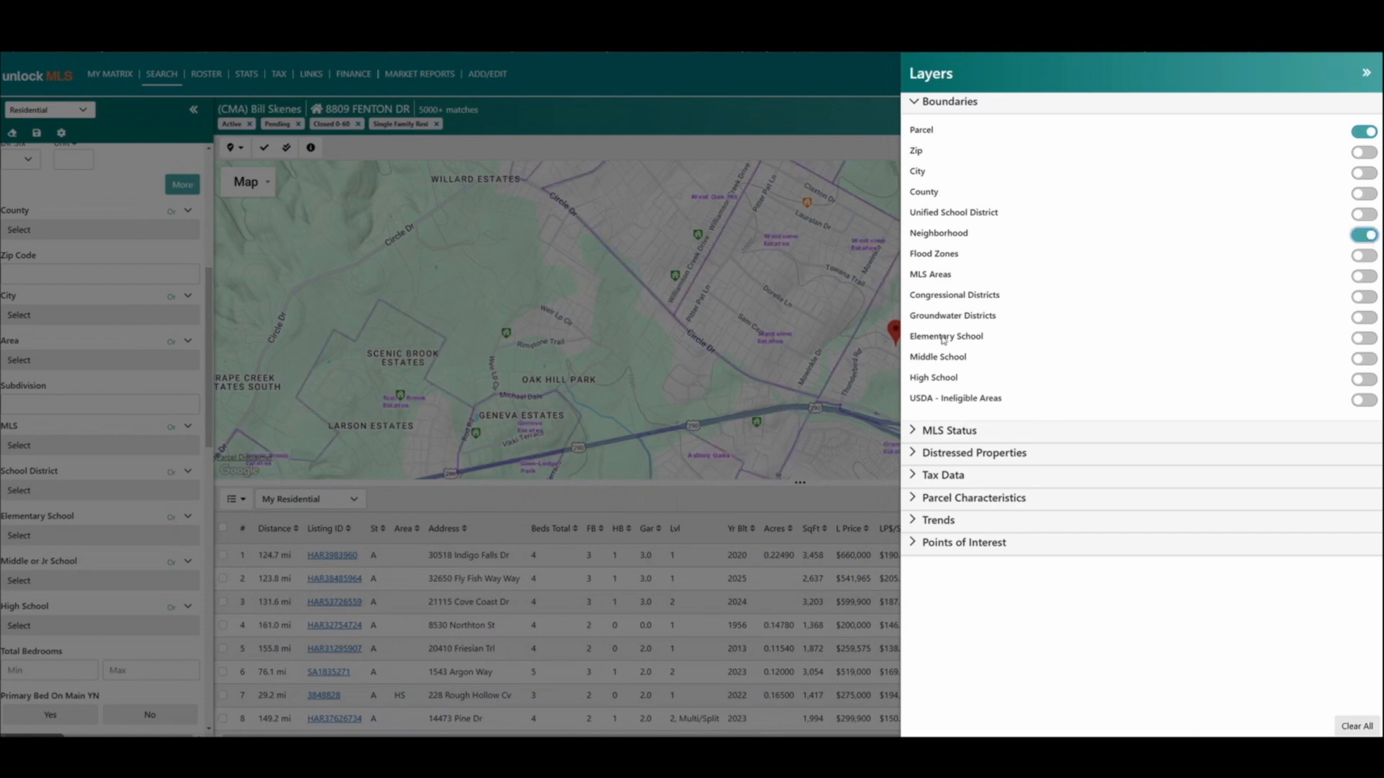
pyautogui.click(1363, 212)
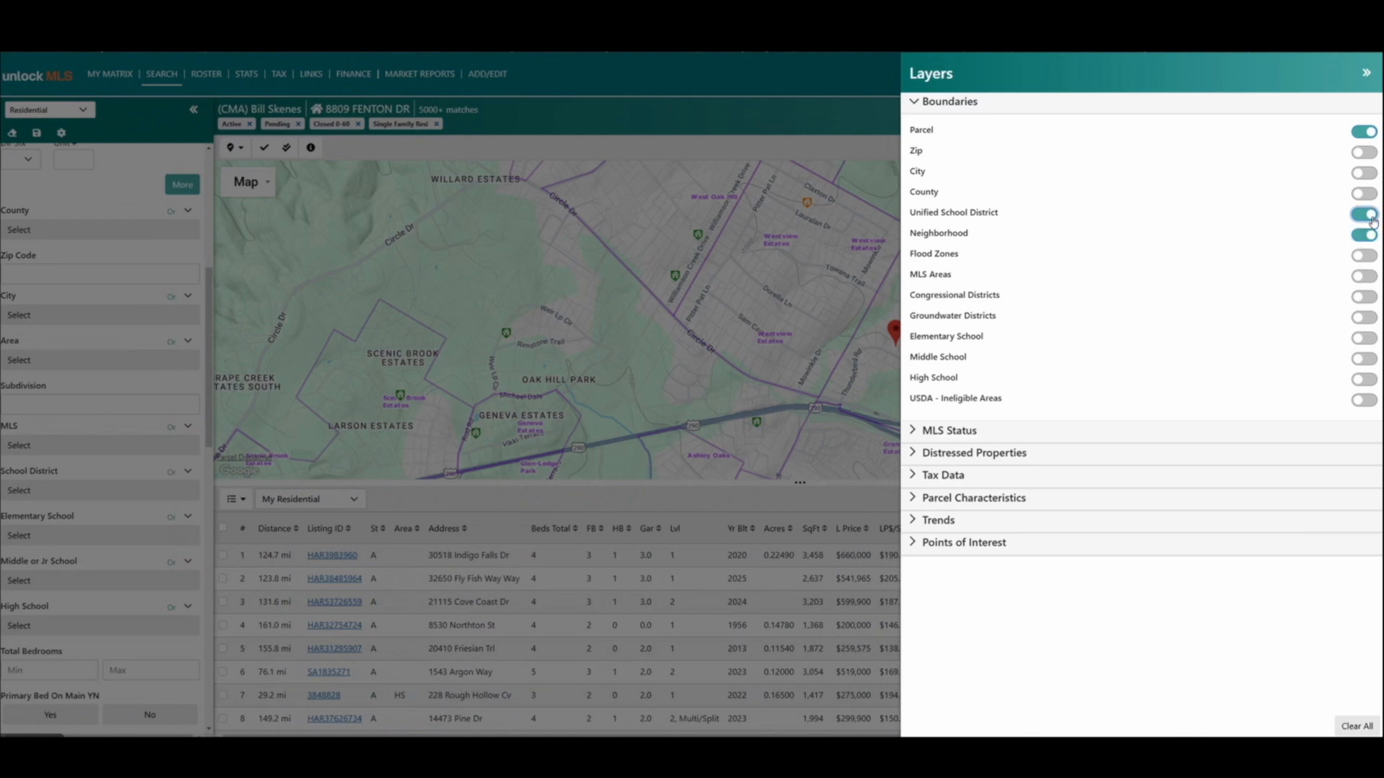
pyautogui.click(1363, 213)
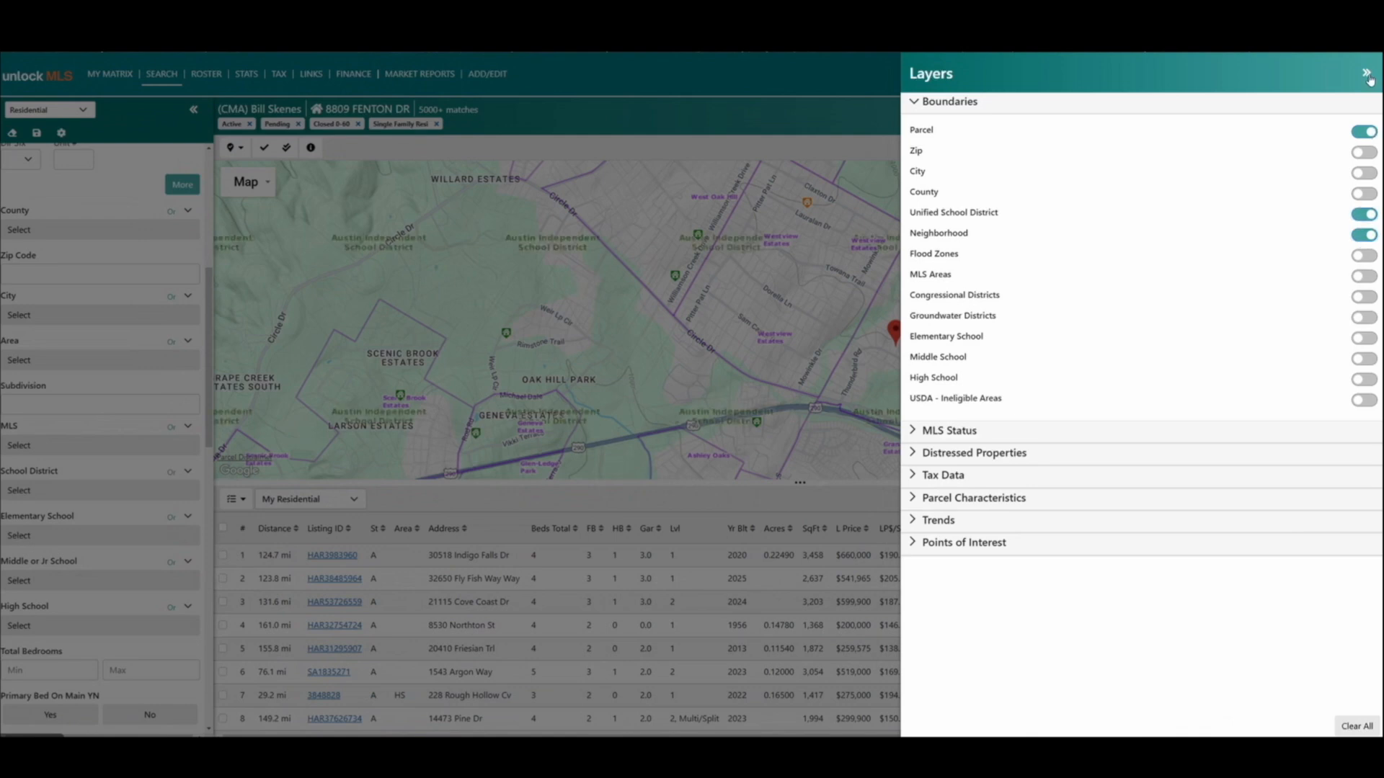
pyautogui.click(1368, 74)
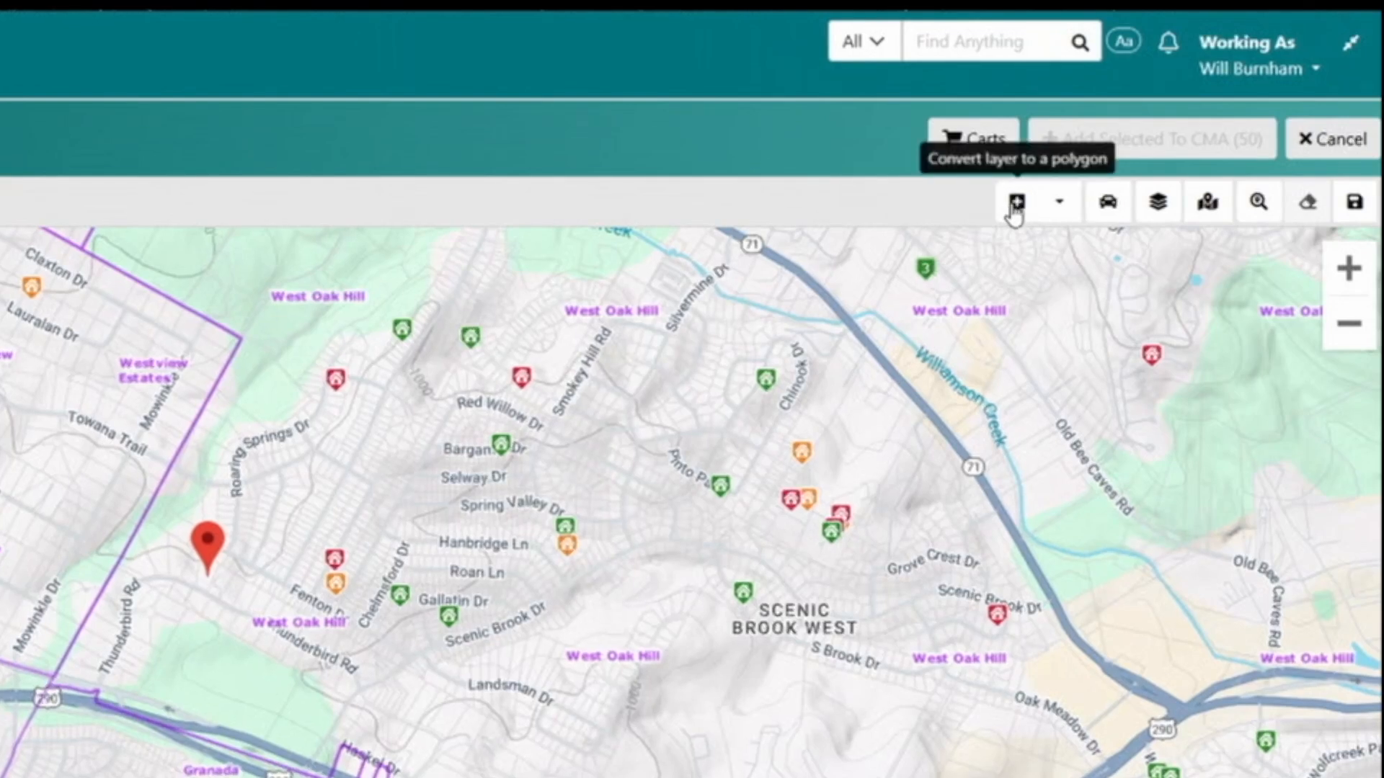
pyautogui.moveTo(1015, 177)
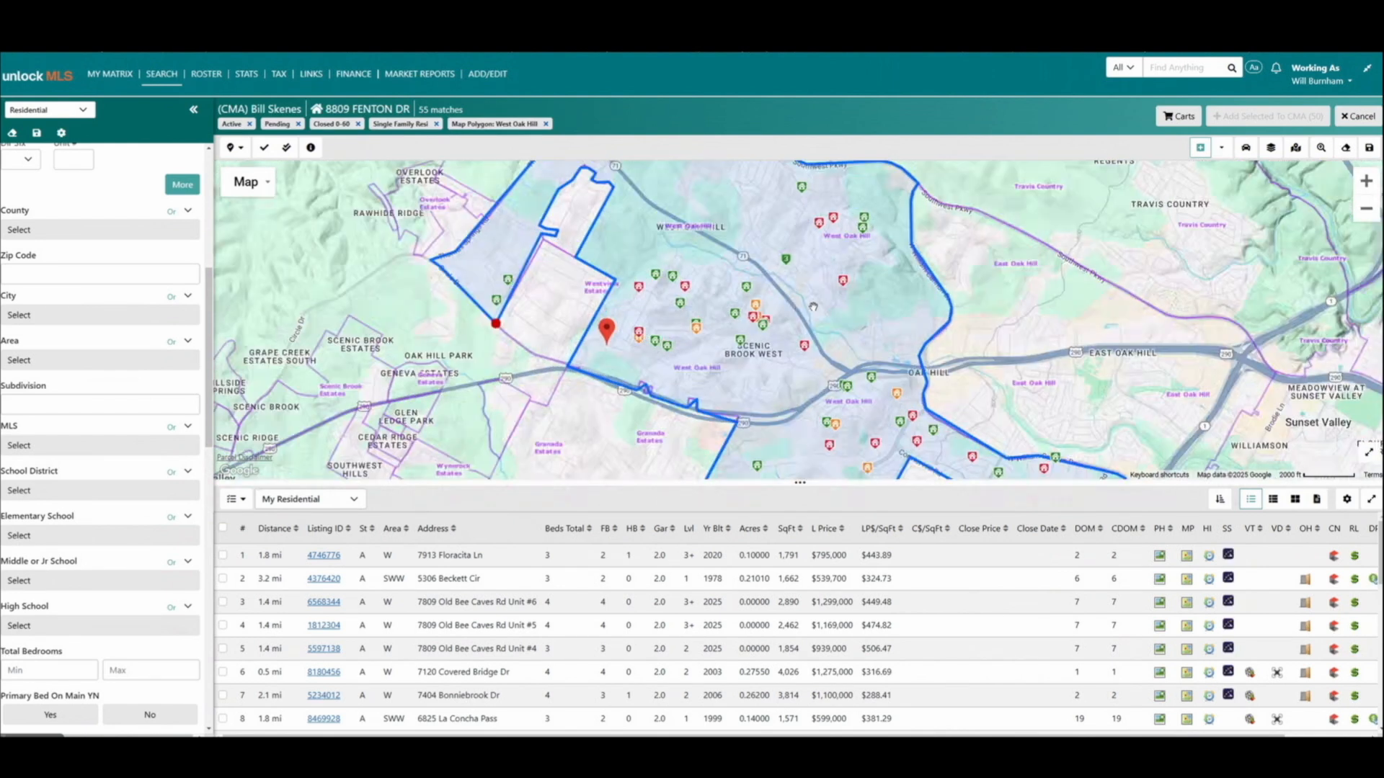
pyautogui.moveTo(736, 368)
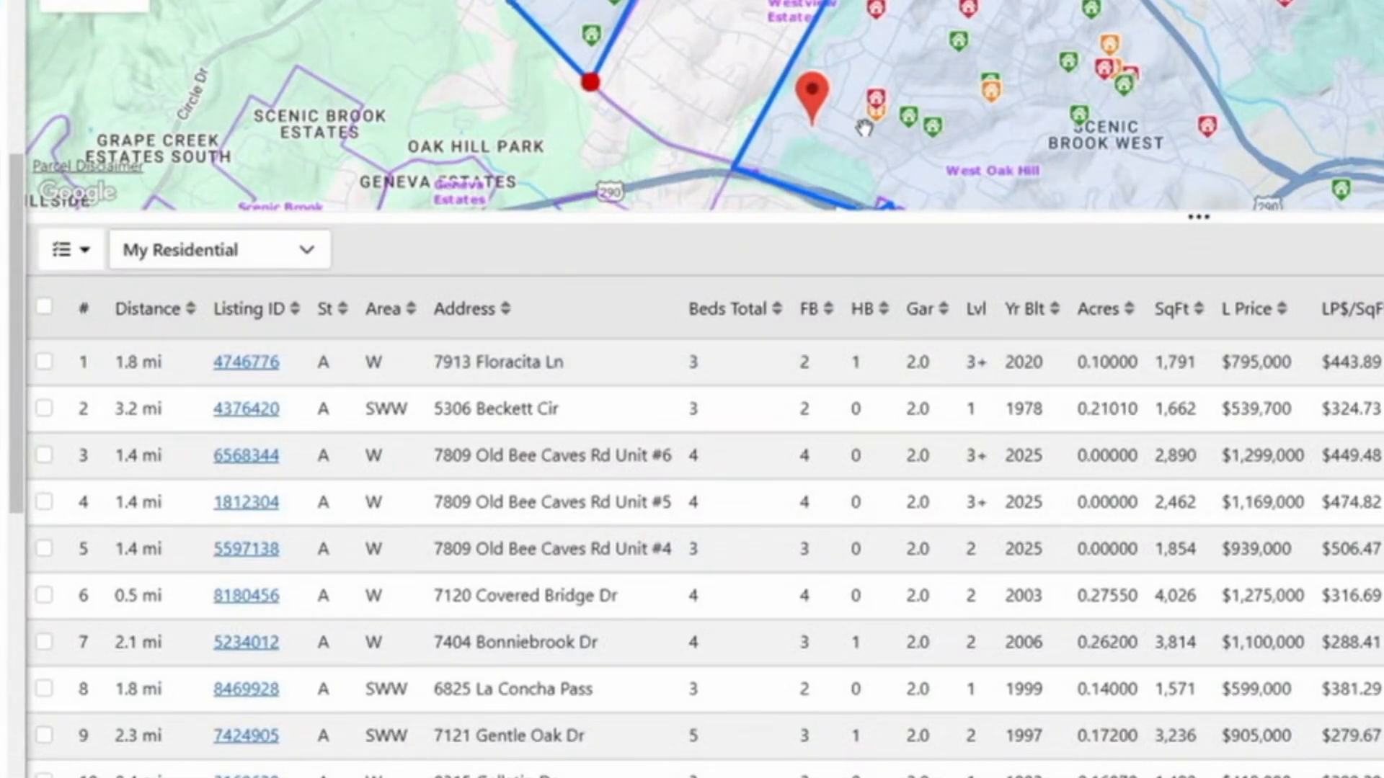
pyautogui.click(46, 362)
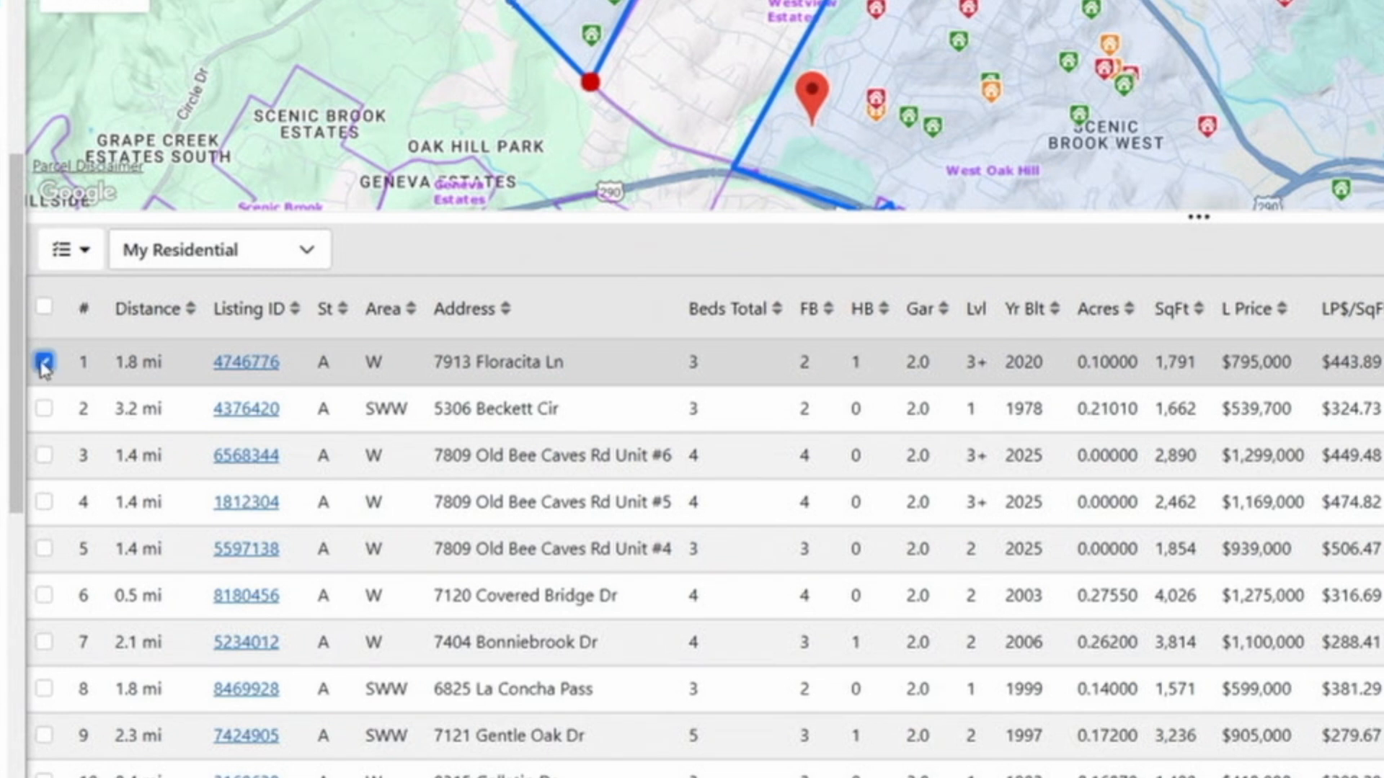
pyautogui.click(44, 361)
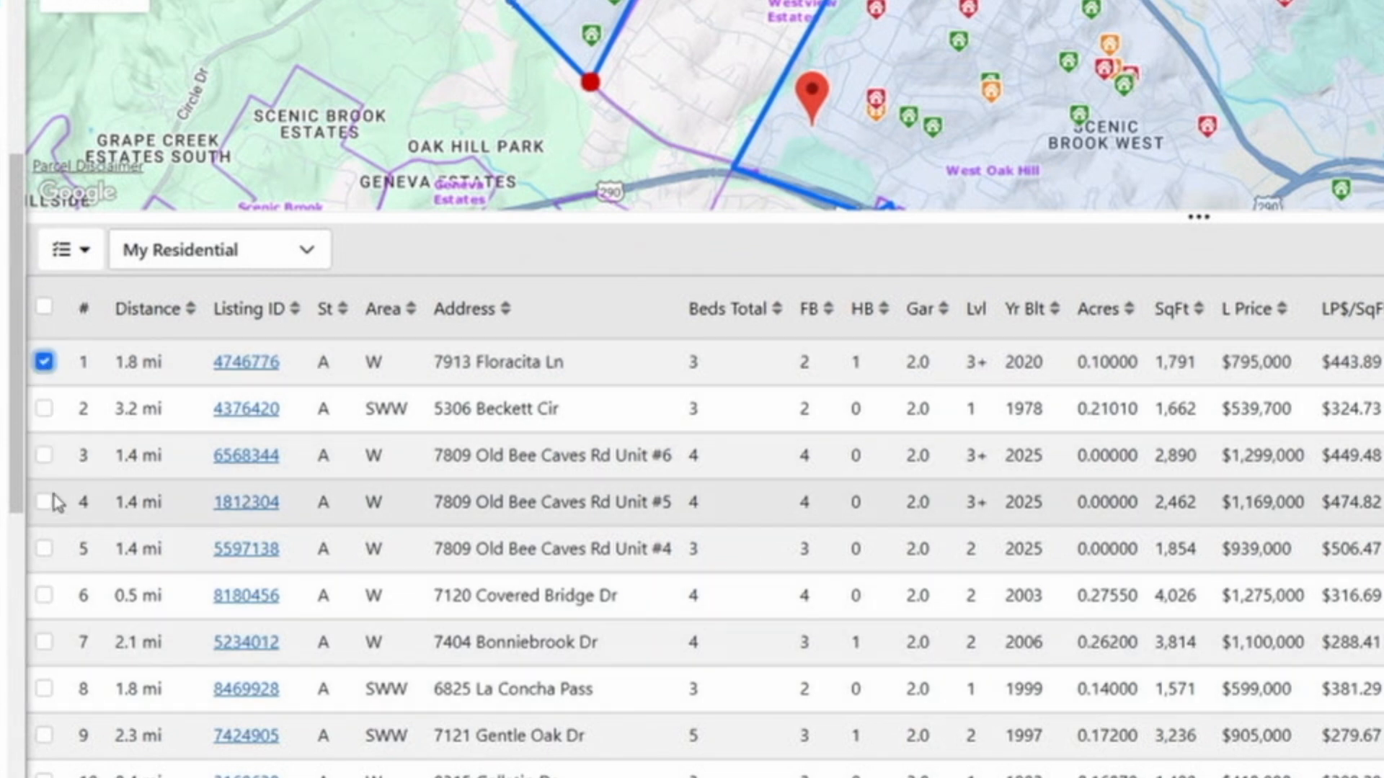
pyautogui.moveTo(46, 609)
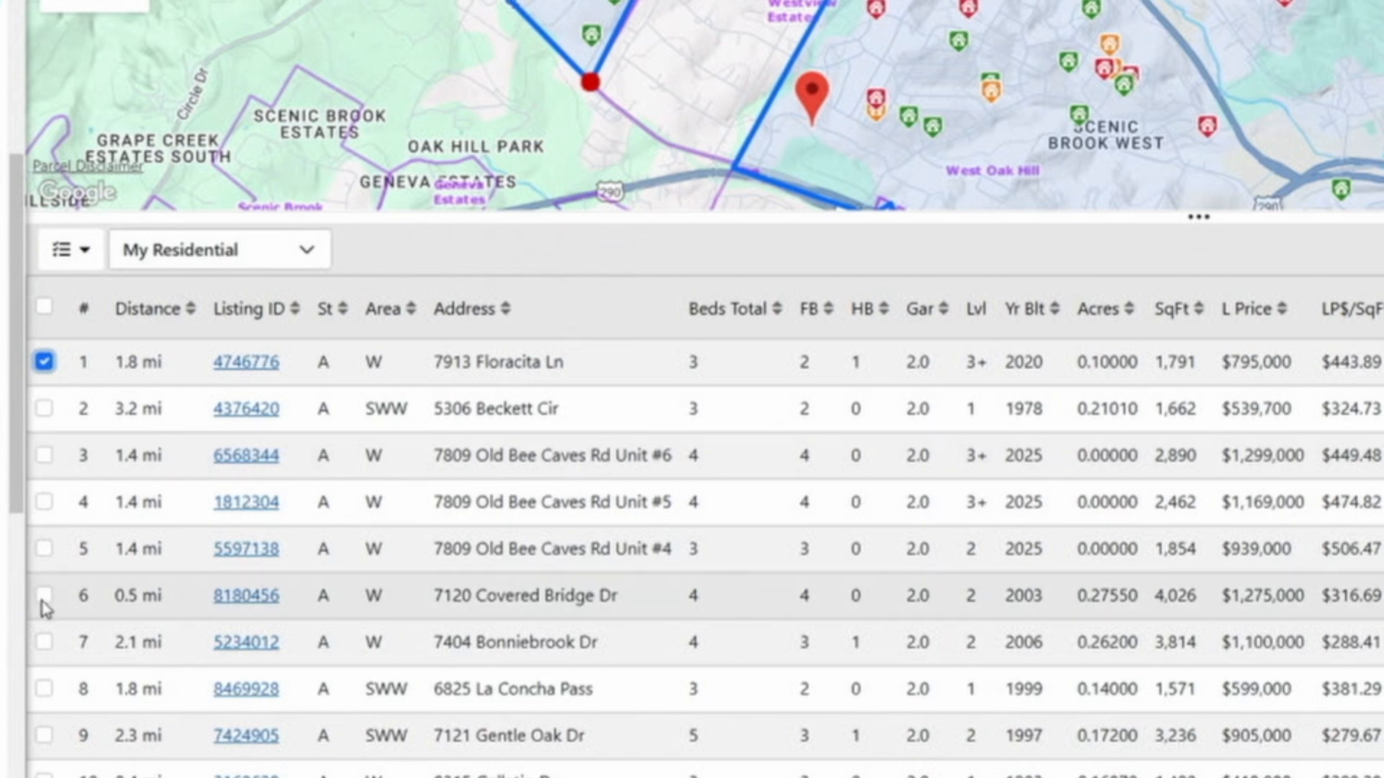
pyautogui.click(44, 594)
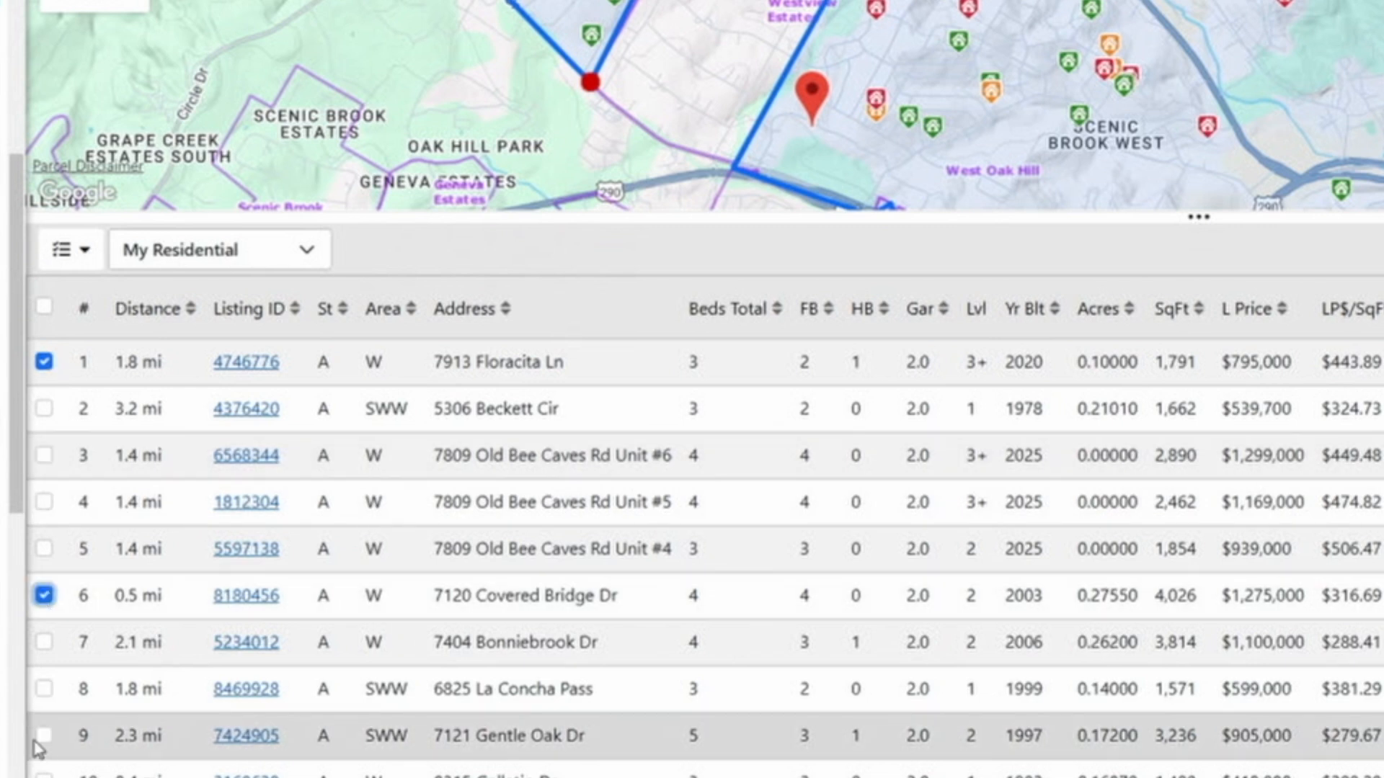
pyautogui.click(43, 736)
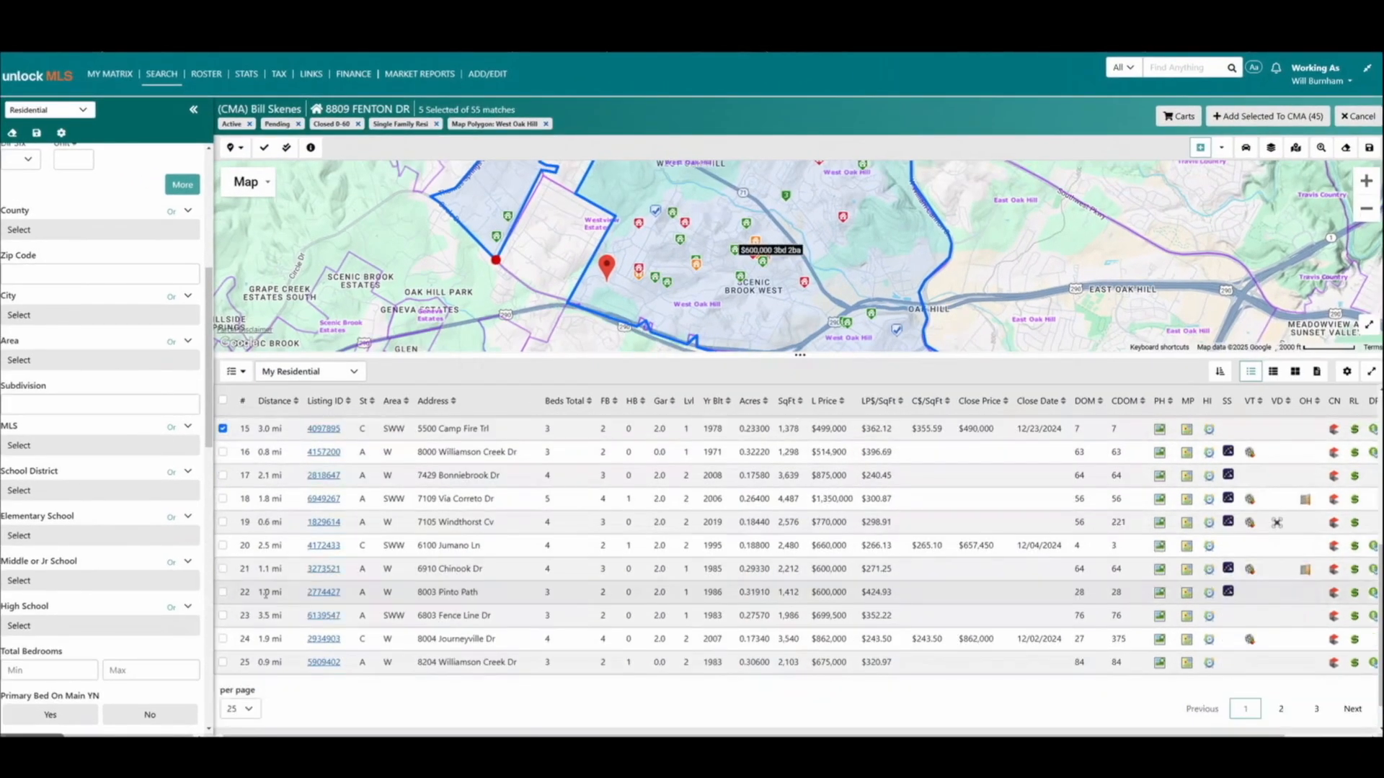
pyautogui.click(223, 637)
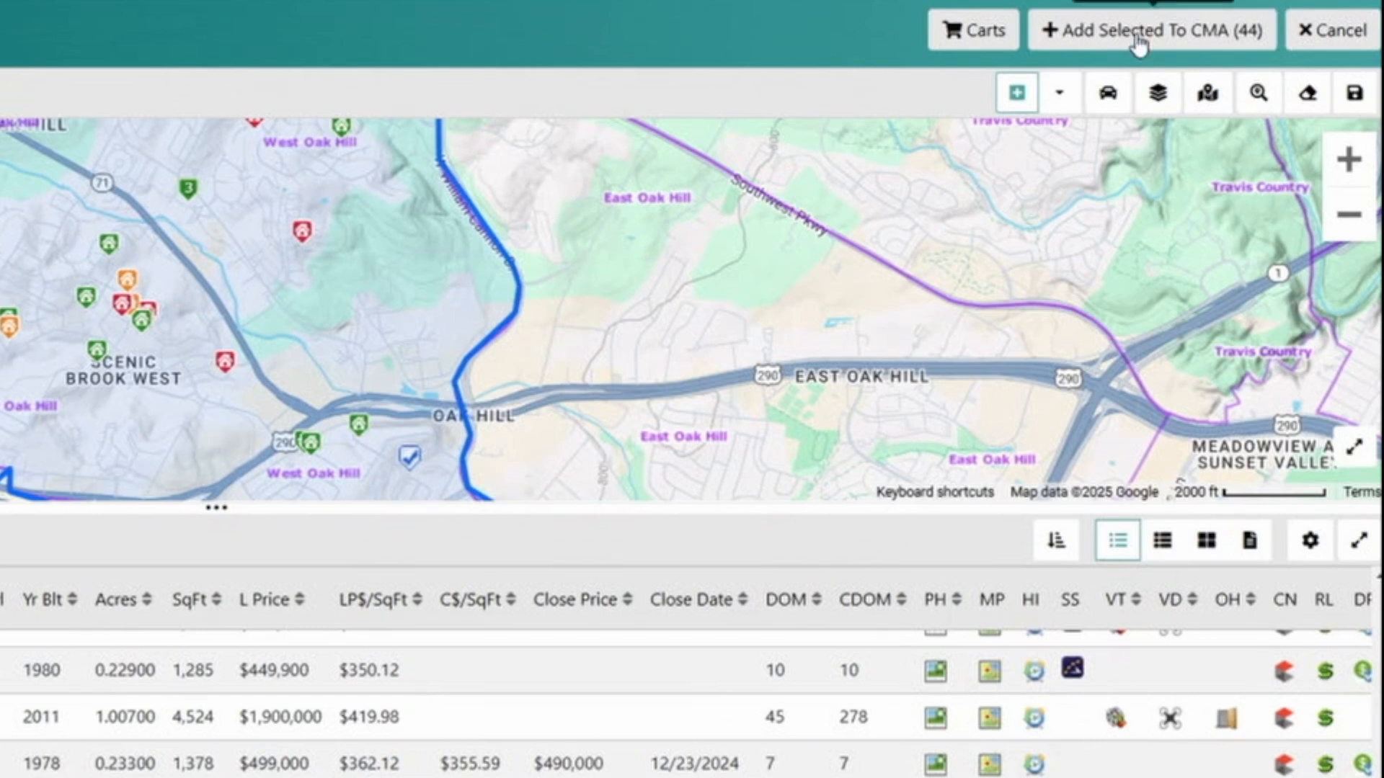
pyautogui.click(1149, 31)
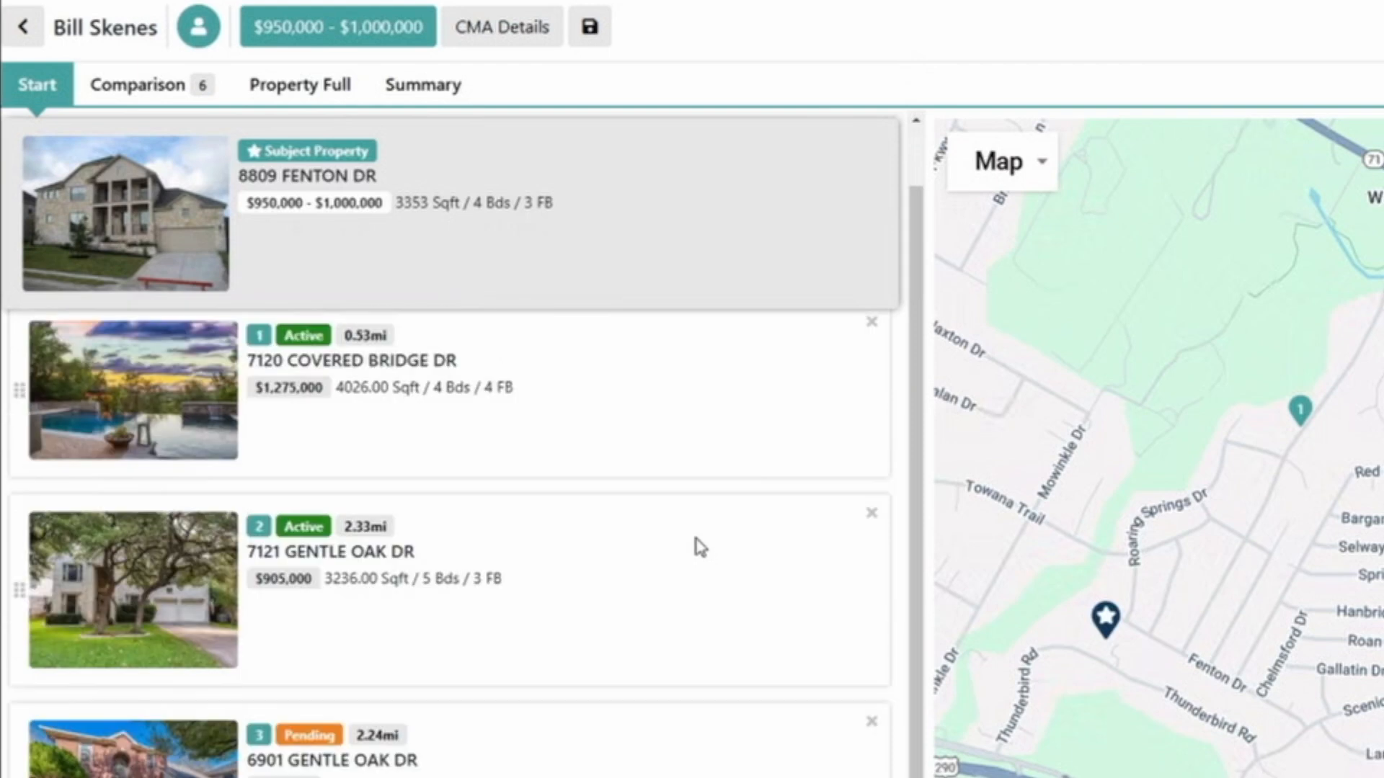
pyautogui.click(869, 323)
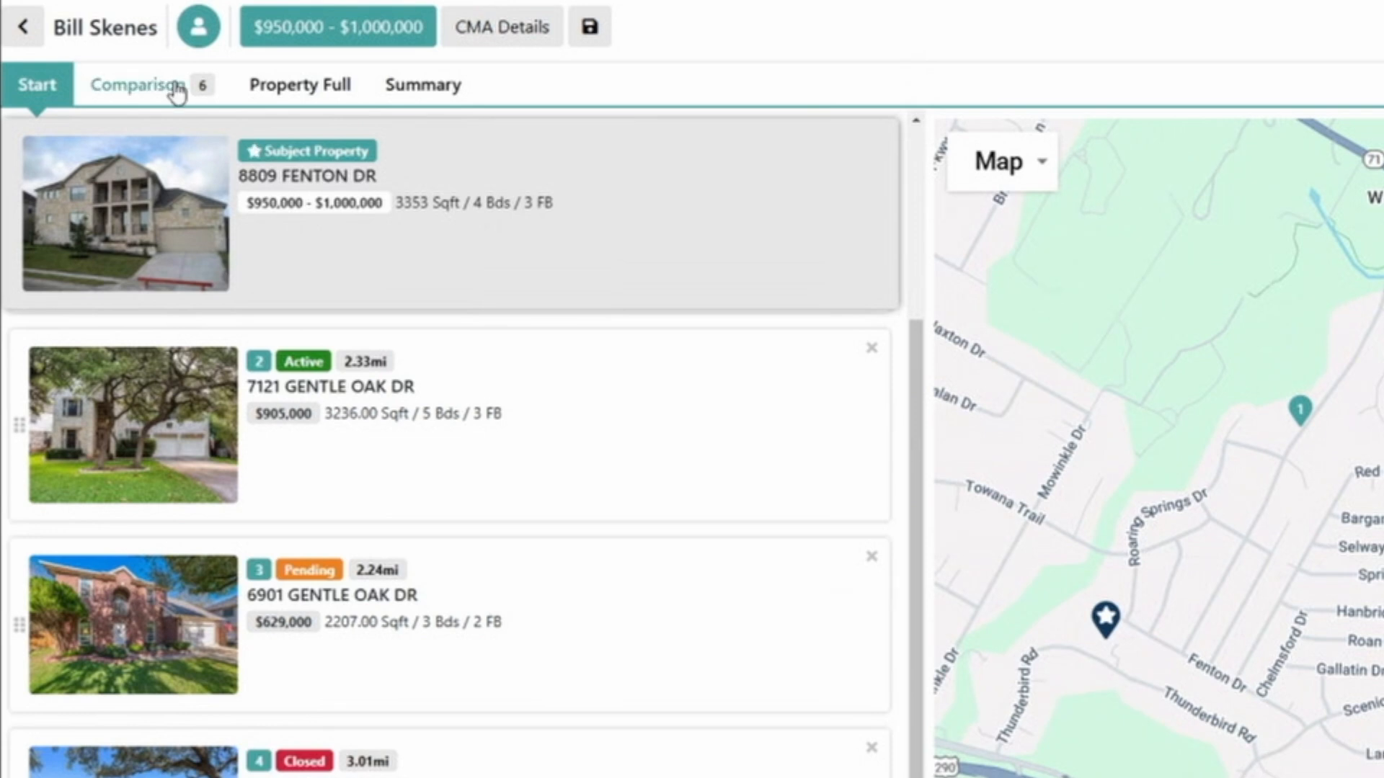
pyautogui.click(141, 85)
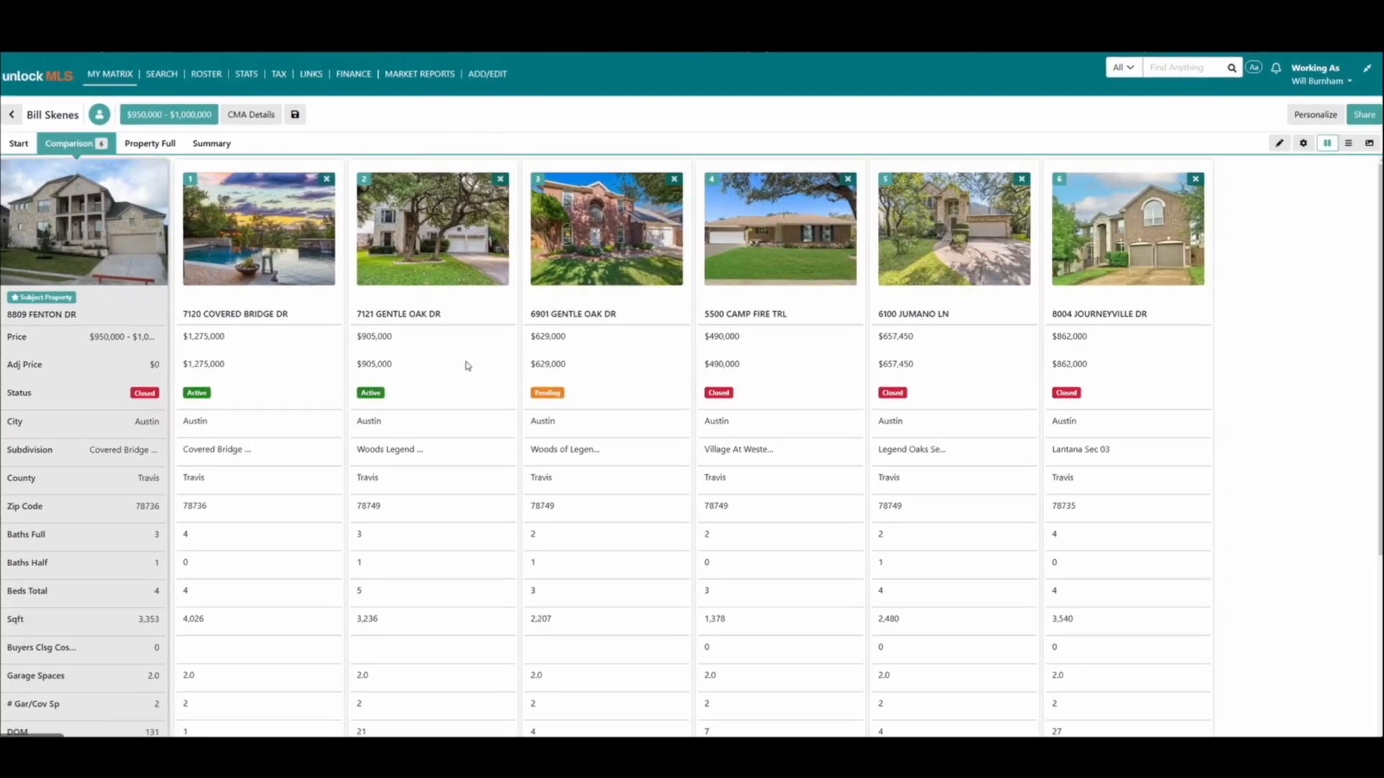
pyautogui.scroll(-3)
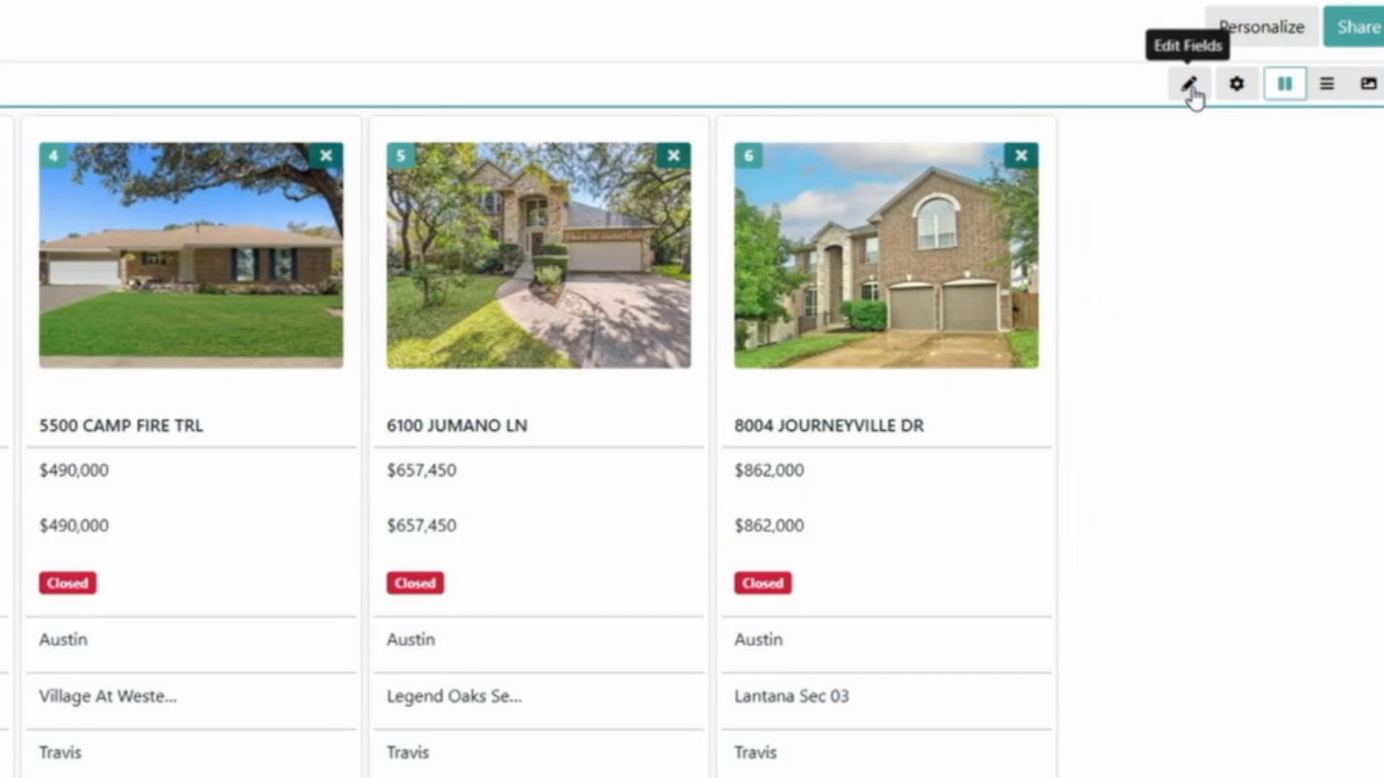
pyautogui.click(1191, 83)
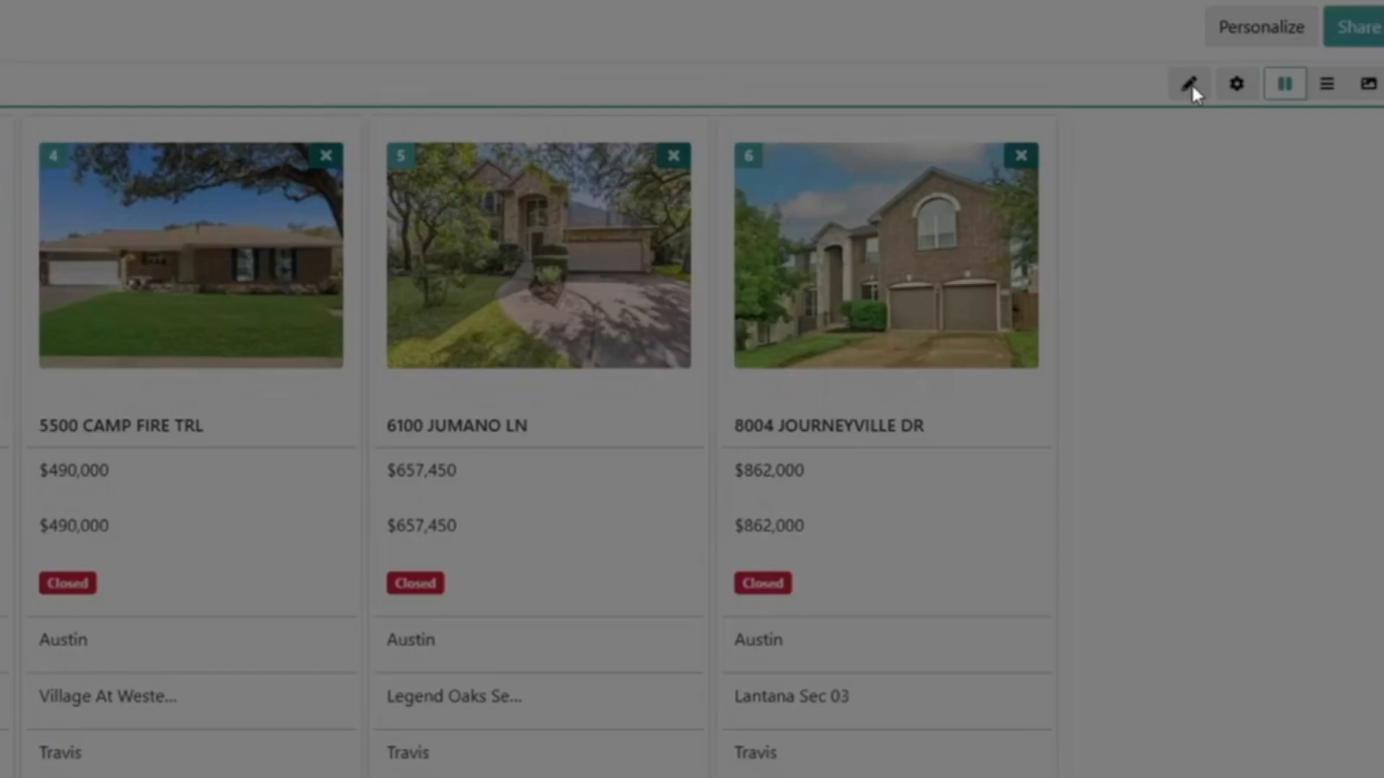
pyautogui.click(1191, 82)
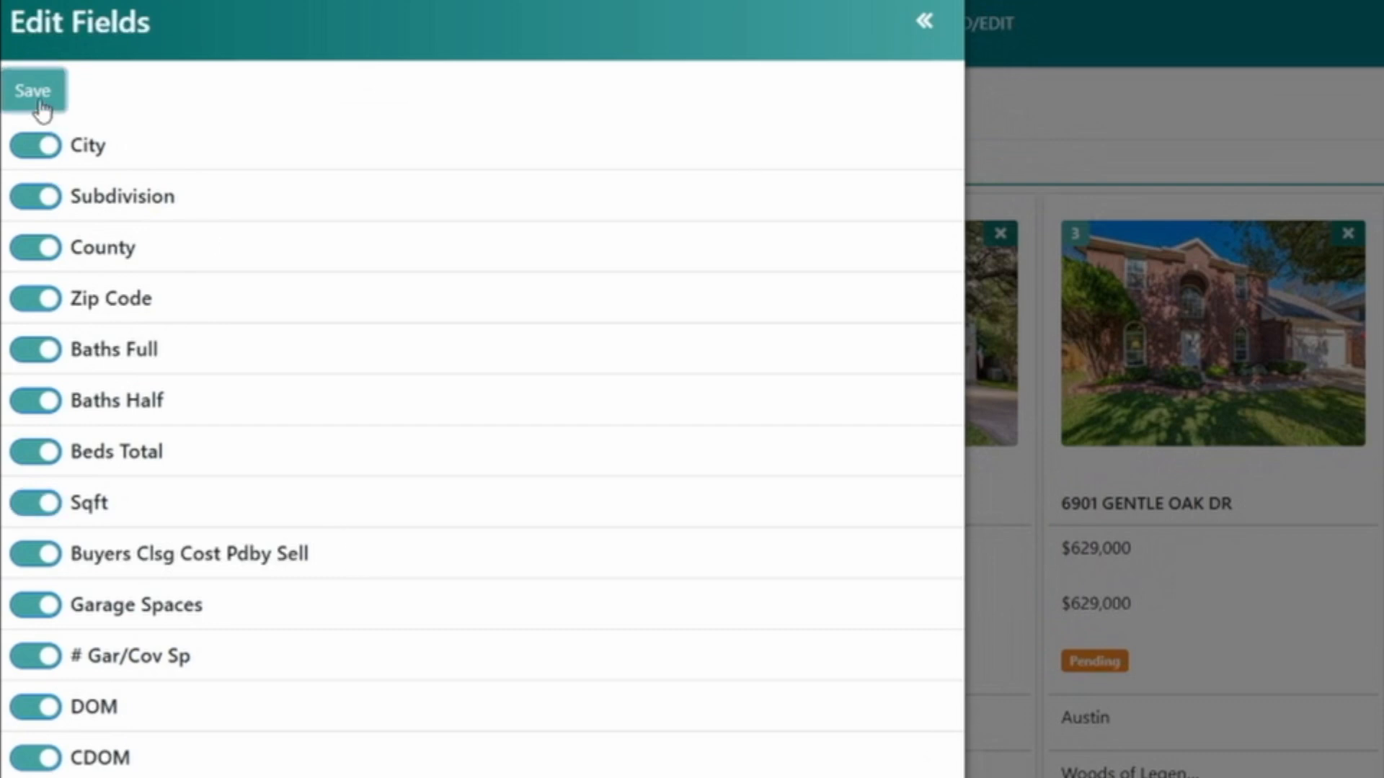
pyautogui.click(34, 90)
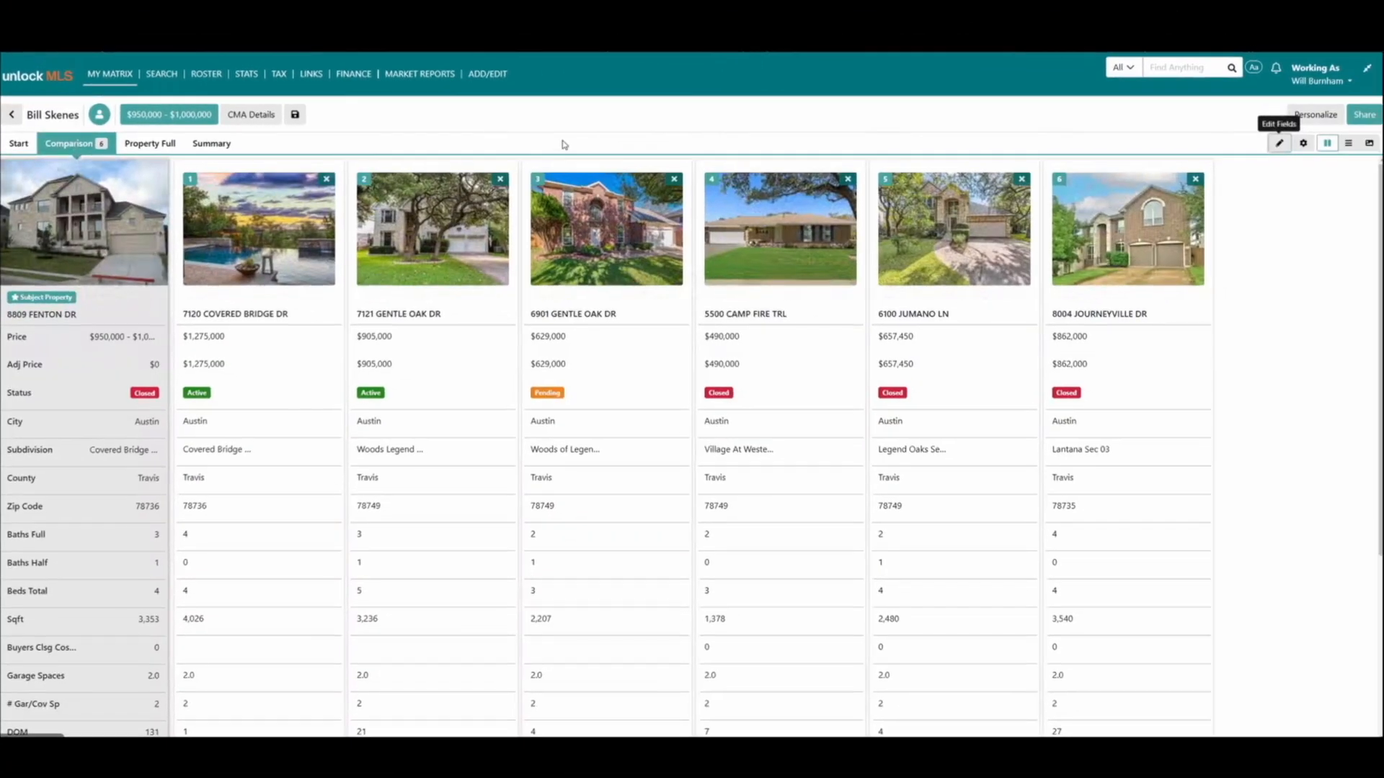
pyautogui.moveTo(1320, 180)
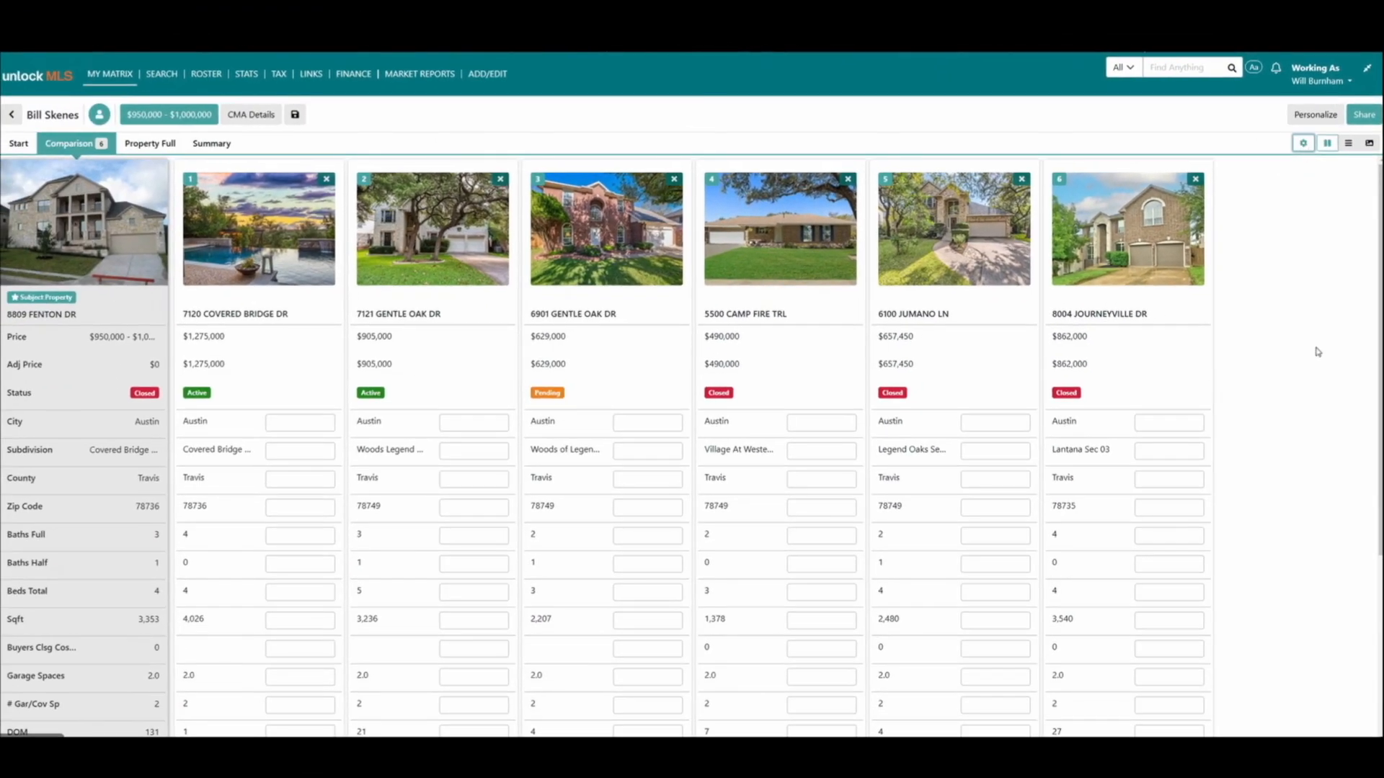
pyautogui.moveTo(1146, 385)
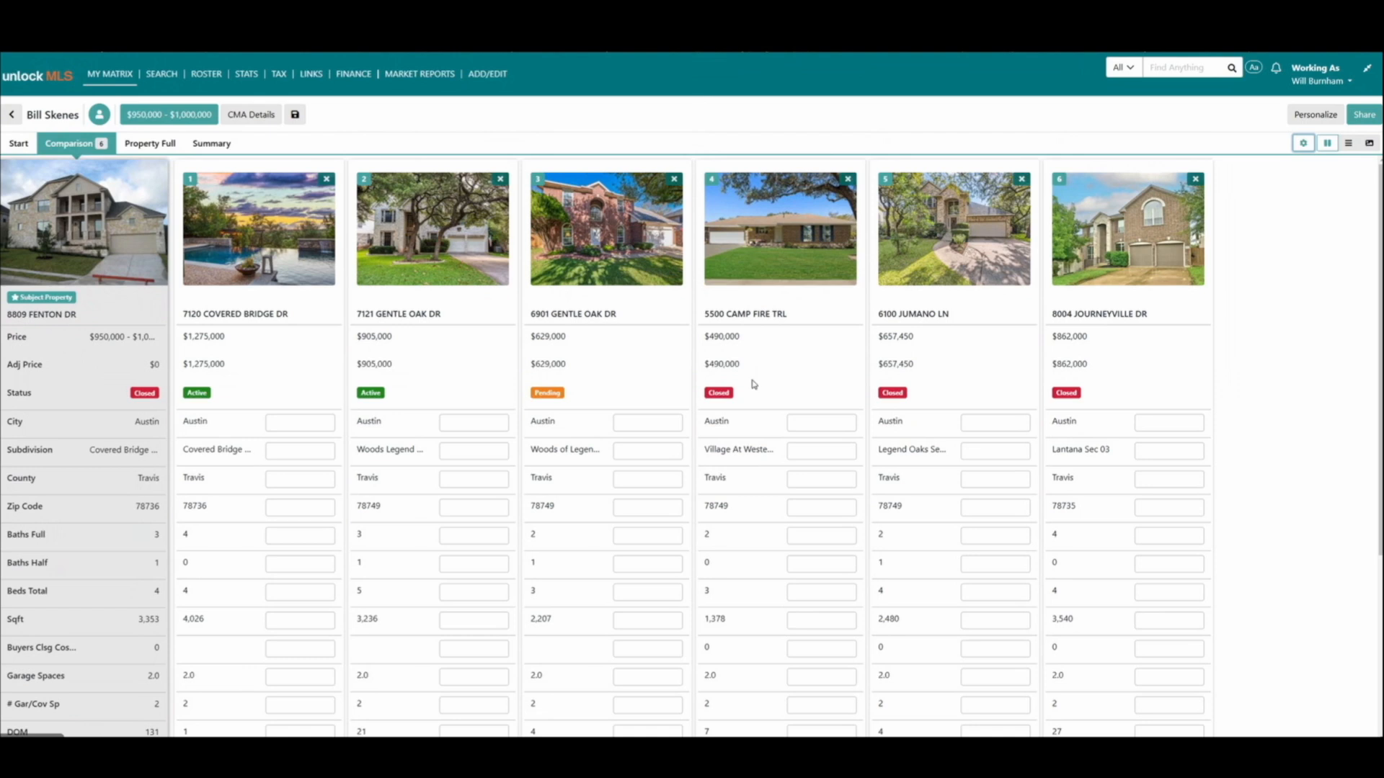
pyautogui.moveTo(748, 384)
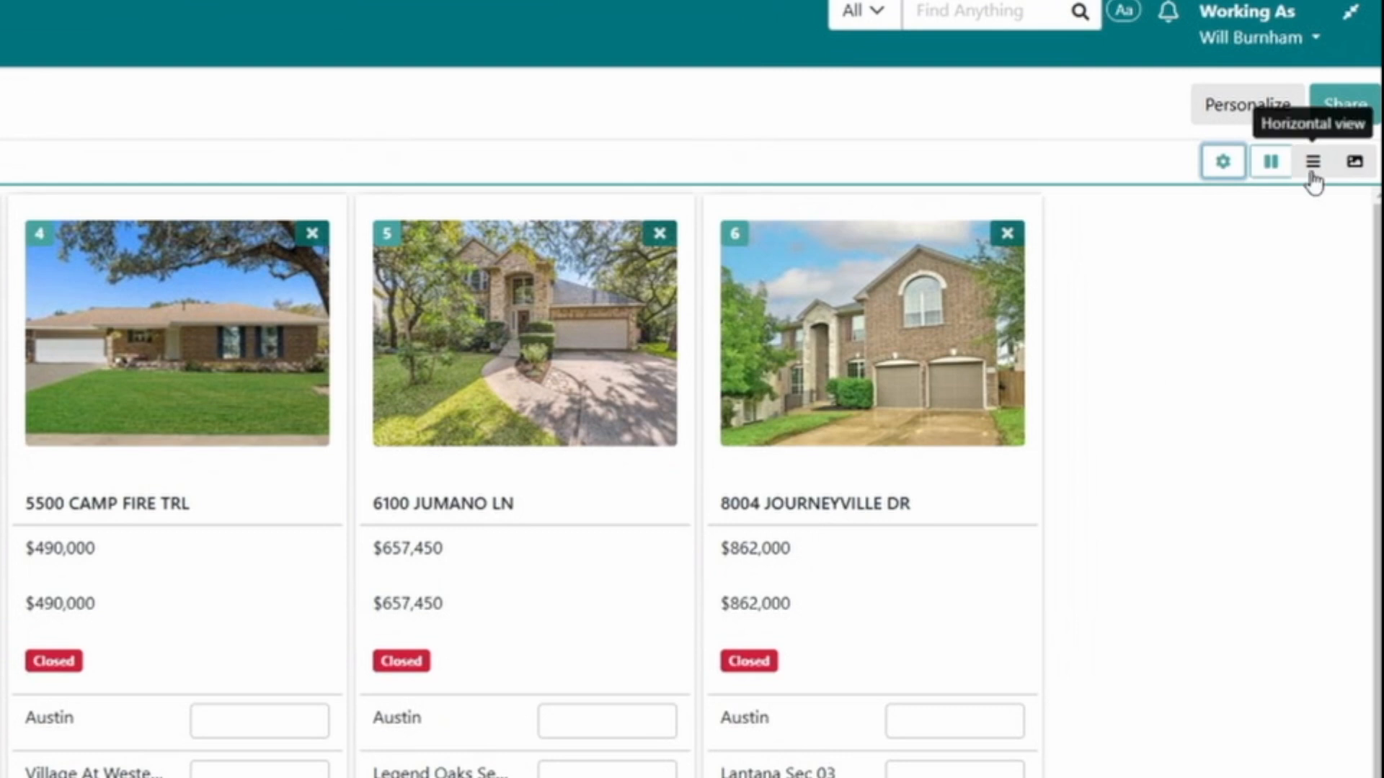
# - Switch the CMA comparison to a horizontal layout with one row per property
pyautogui.click(1314, 162)
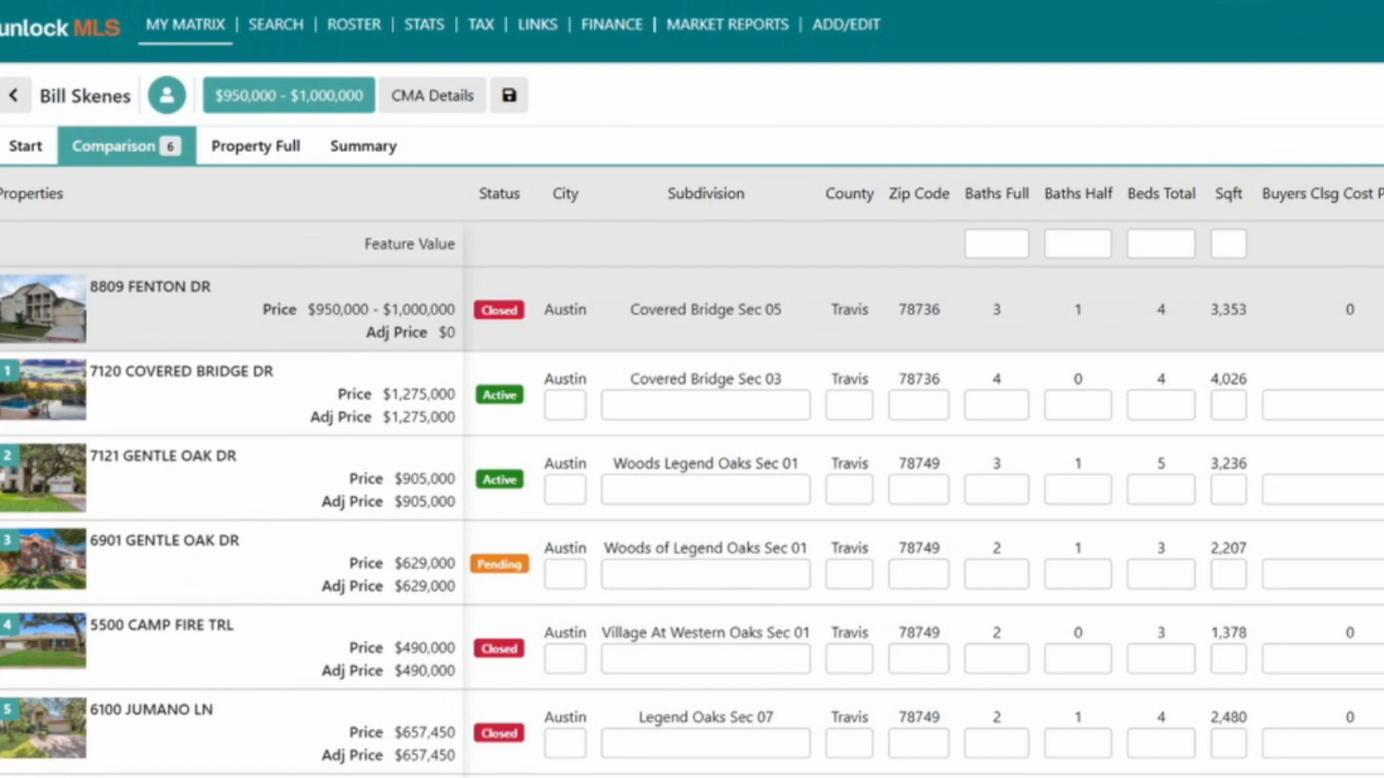
pyautogui.click(994, 244)
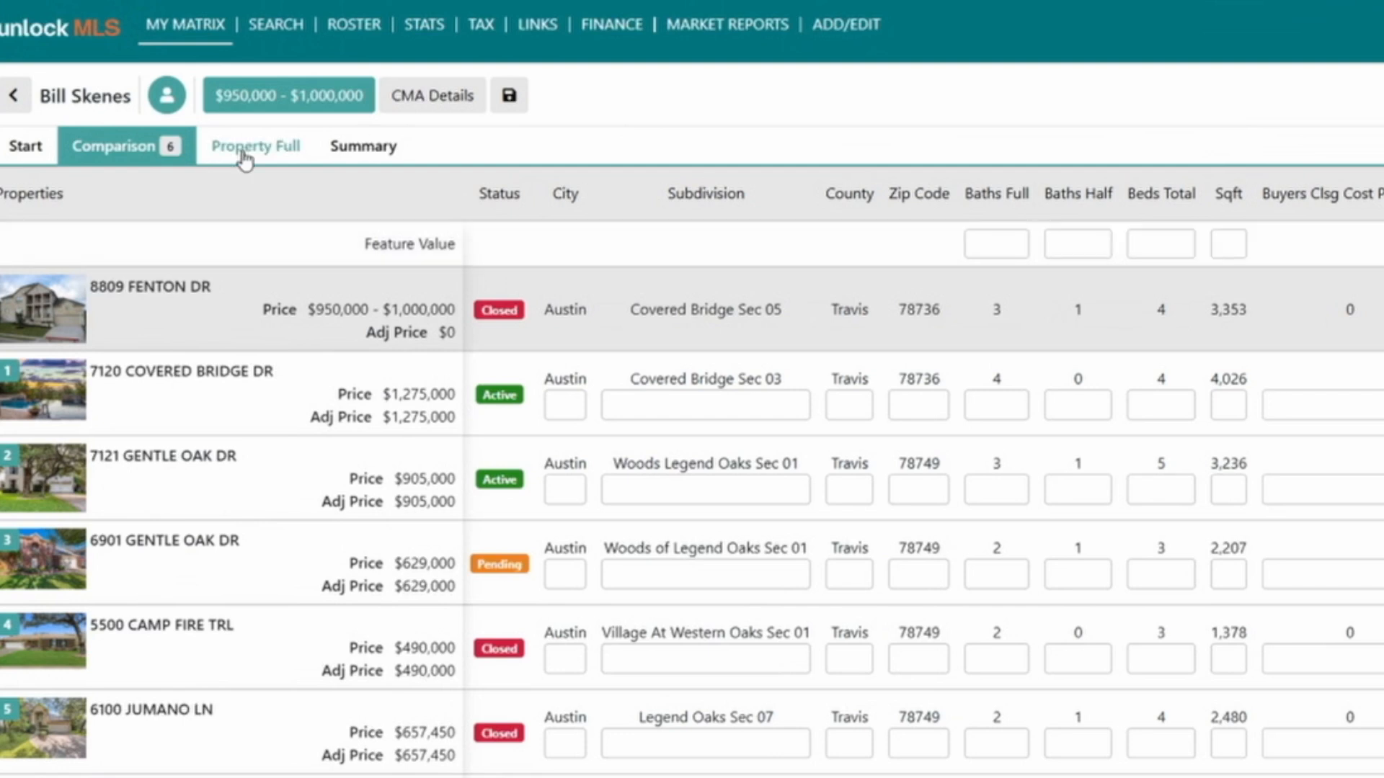
pyautogui.click(255, 146)
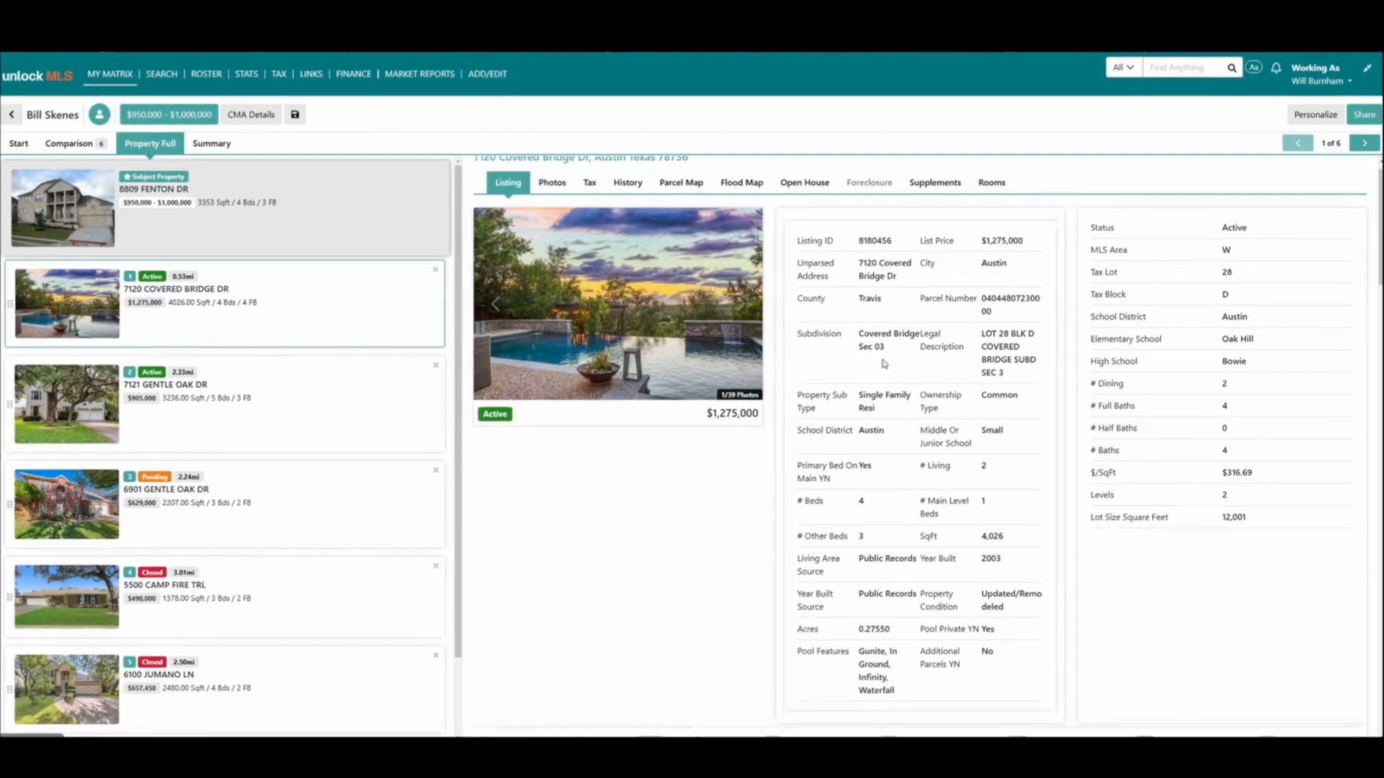
pyautogui.scroll(-3)
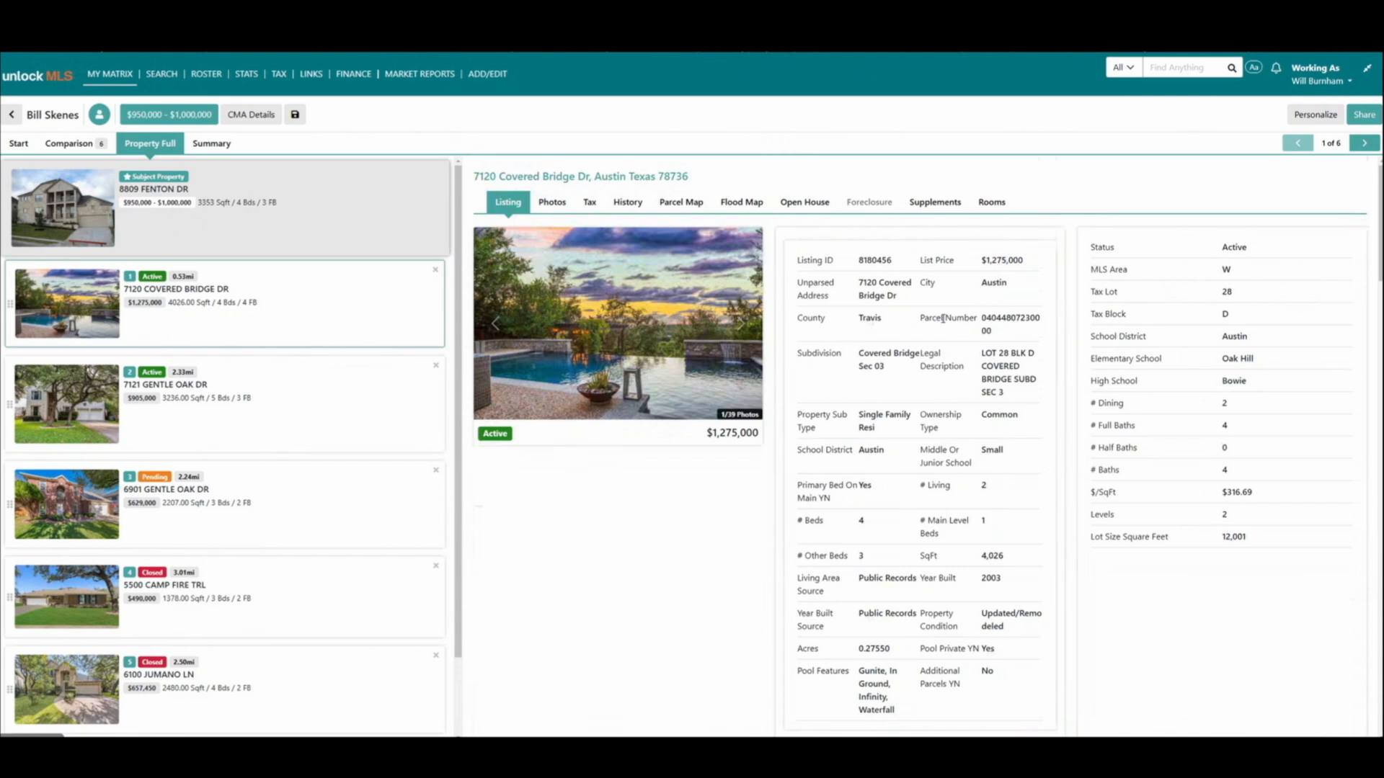
pyautogui.scroll(-3)
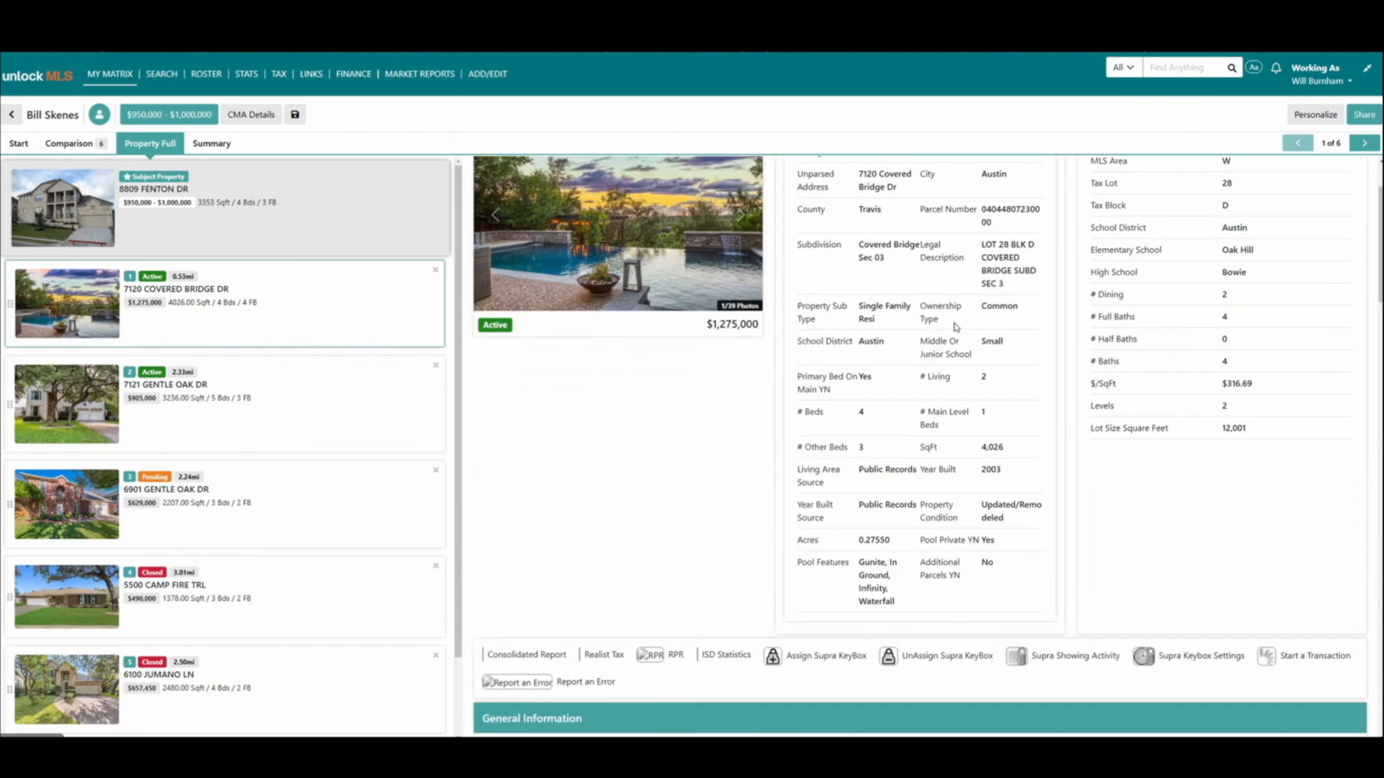
pyautogui.scroll(-3)
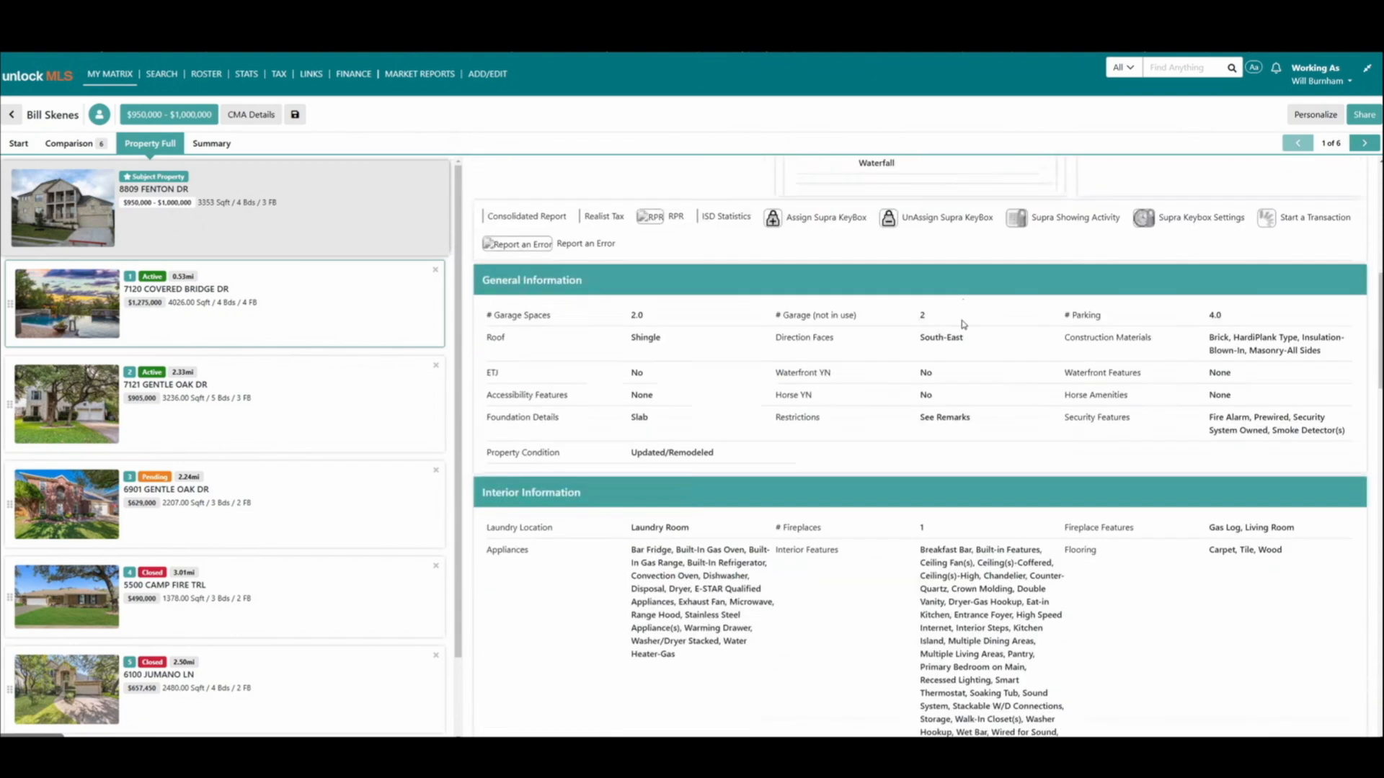
pyautogui.scroll(-3)
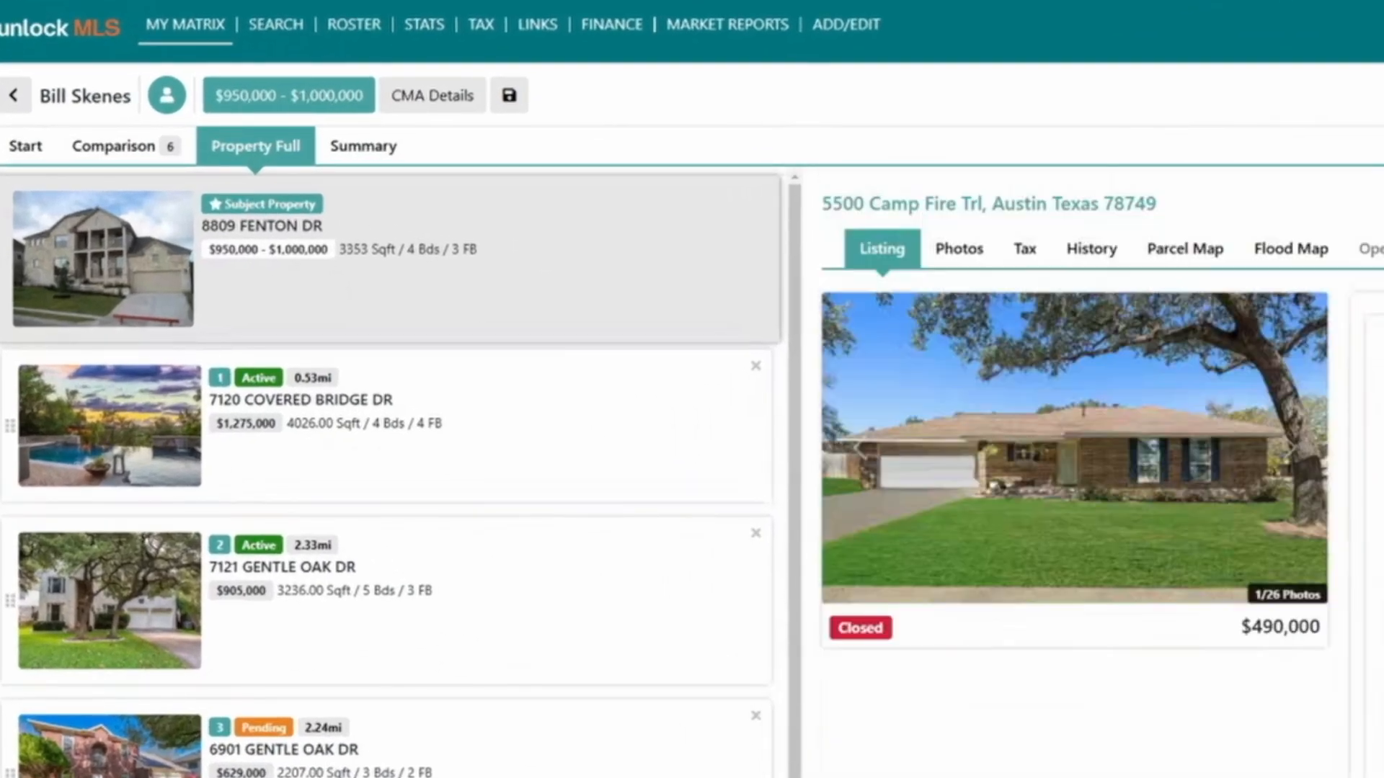
pyautogui.click(362, 145)
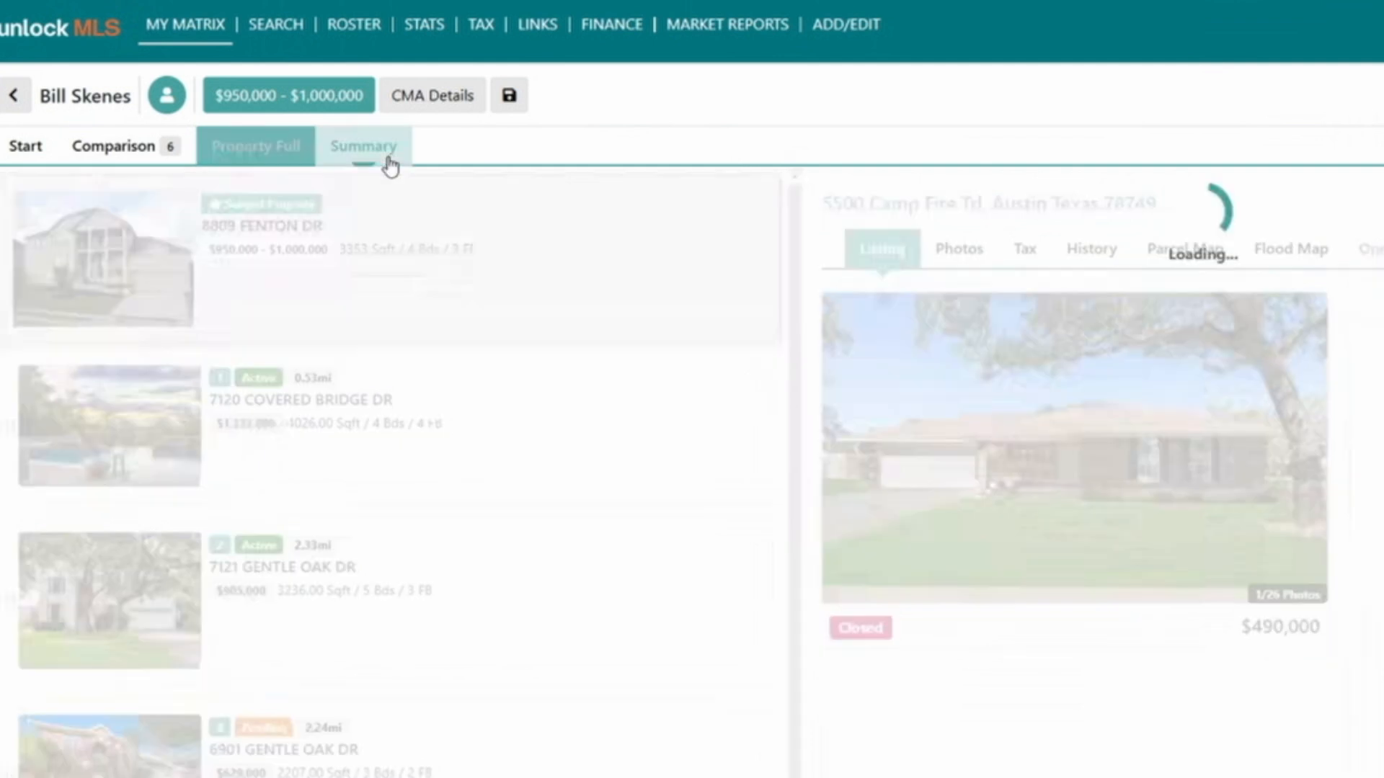
pyautogui.click(363, 146)
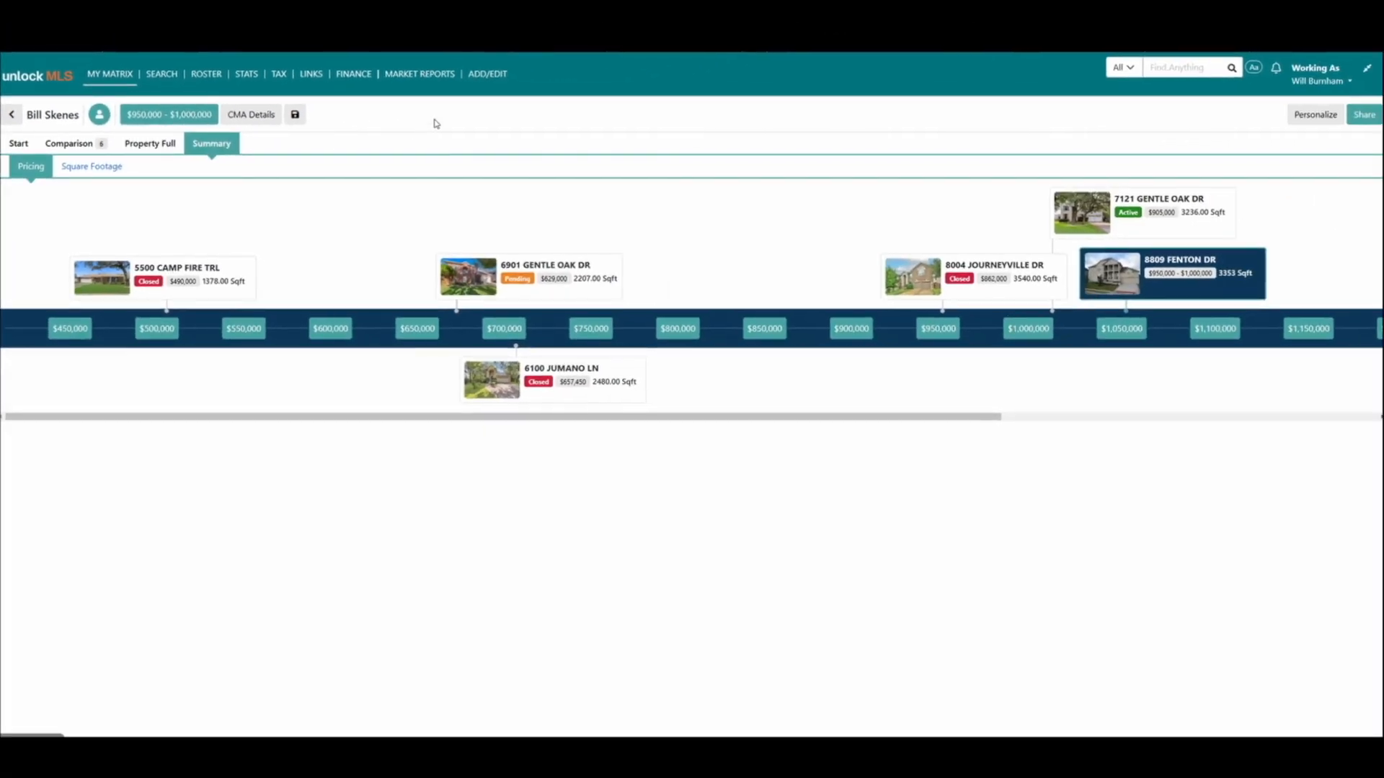
pyautogui.moveTo(431, 134)
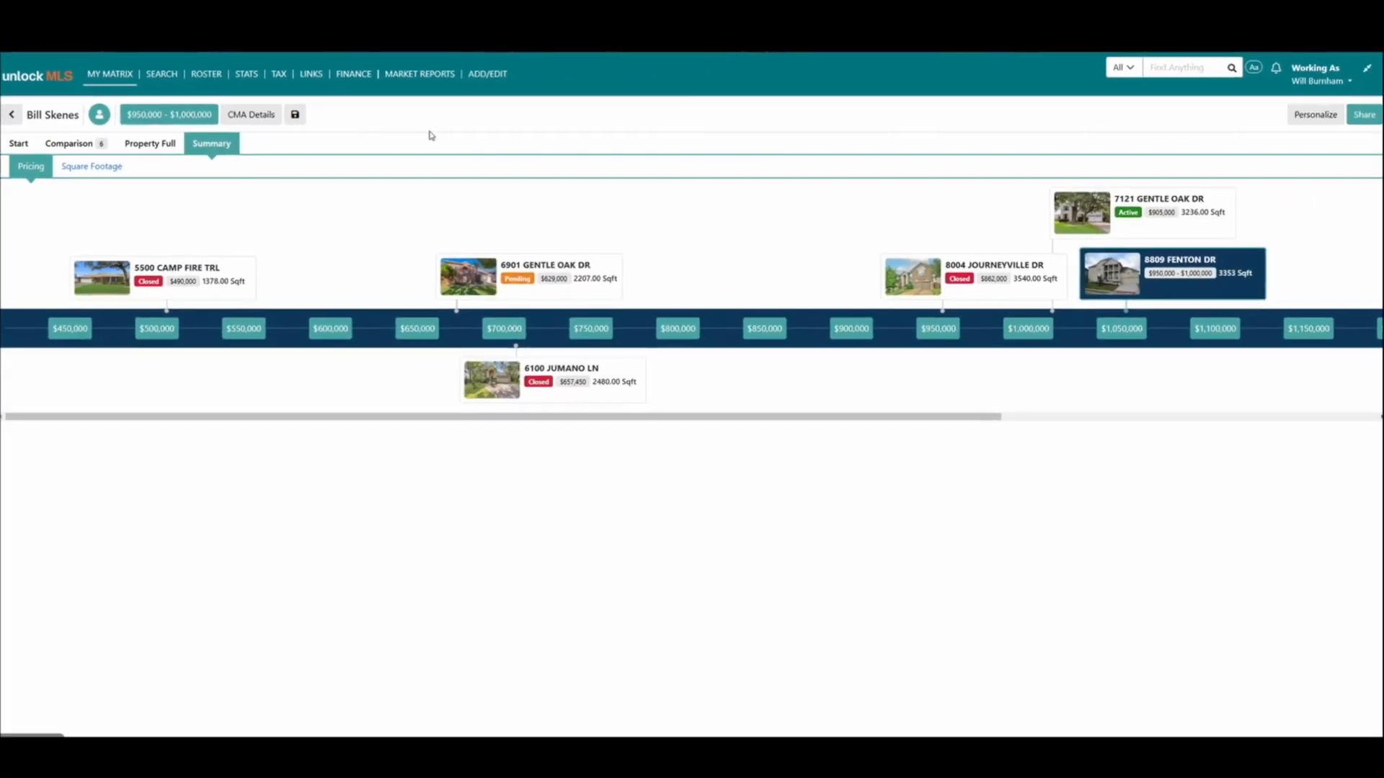
pyautogui.moveTo(435, 152)
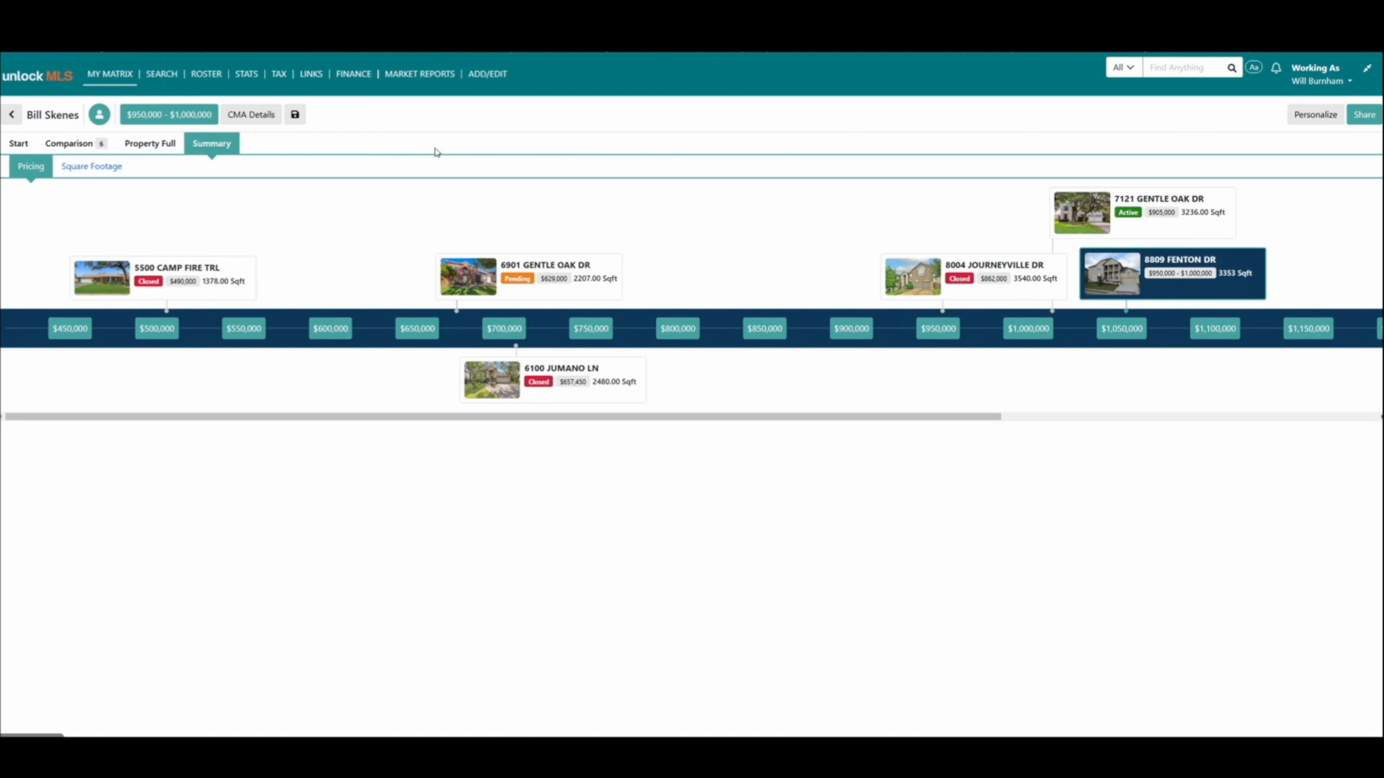
pyautogui.moveTo(853, 282)
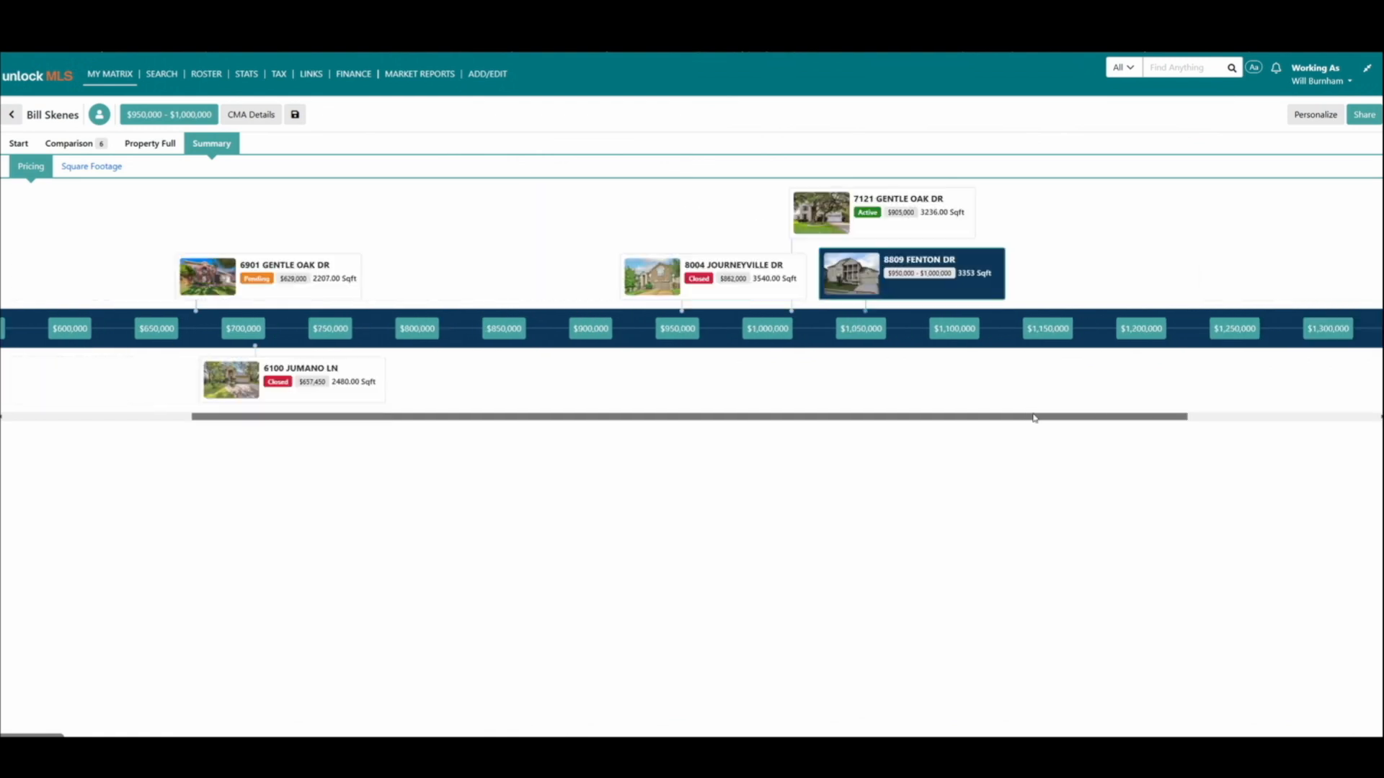
pyautogui.click(90, 166)
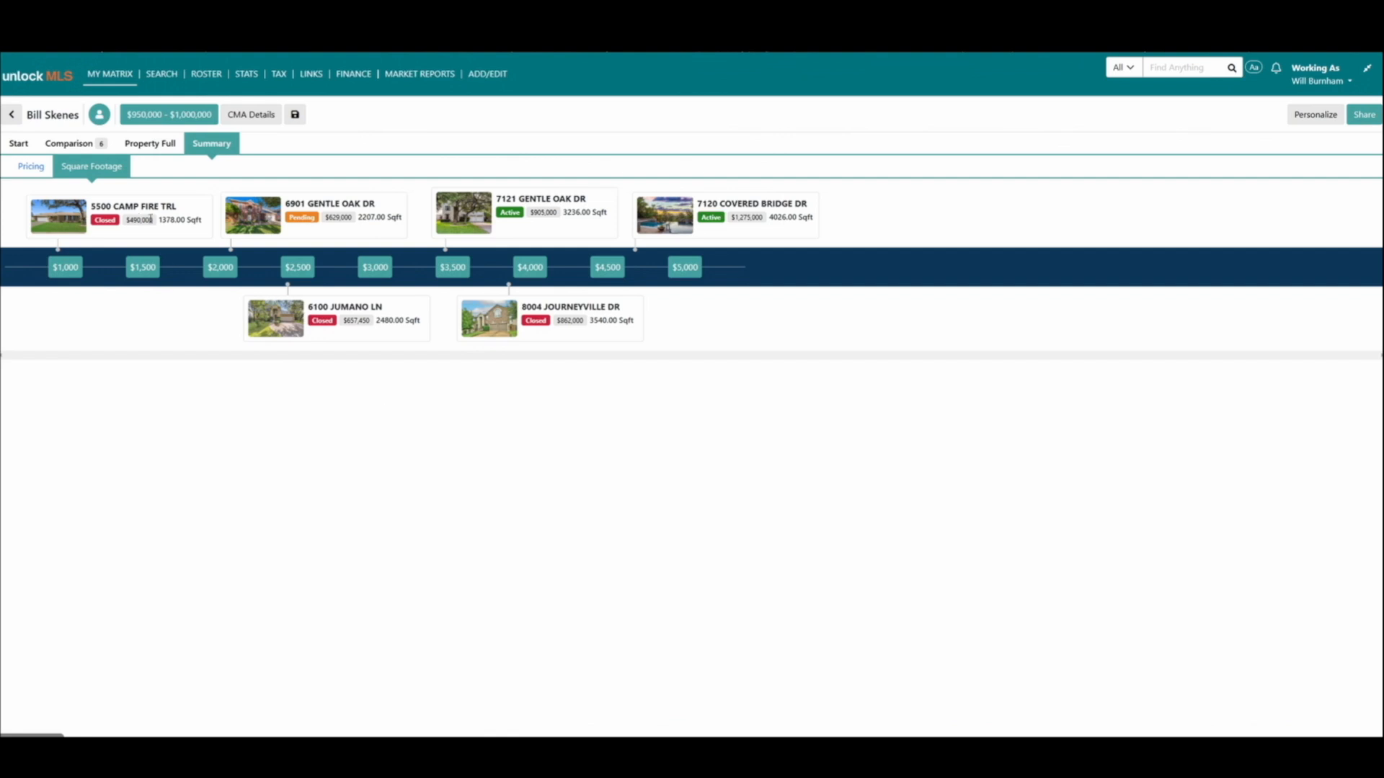
pyautogui.click(30, 166)
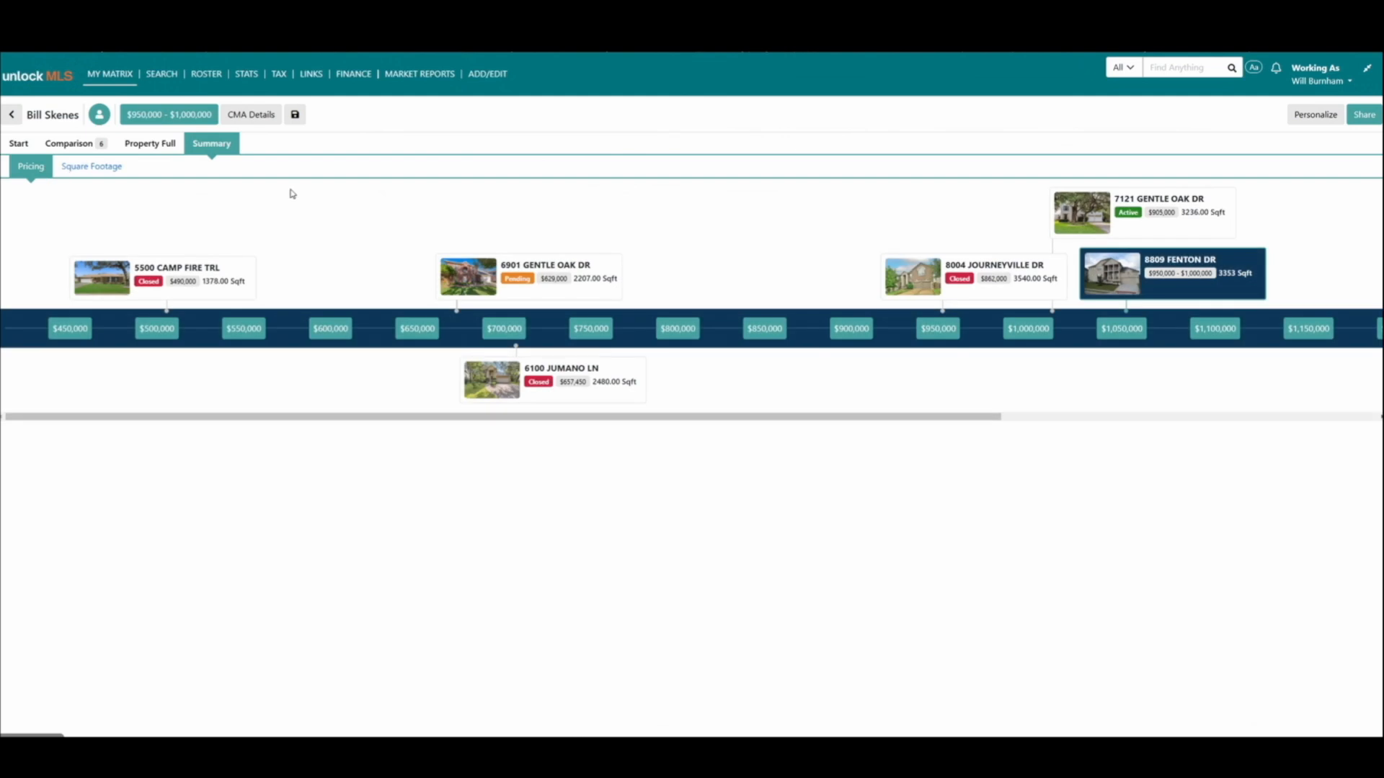
pyautogui.moveTo(410, 134)
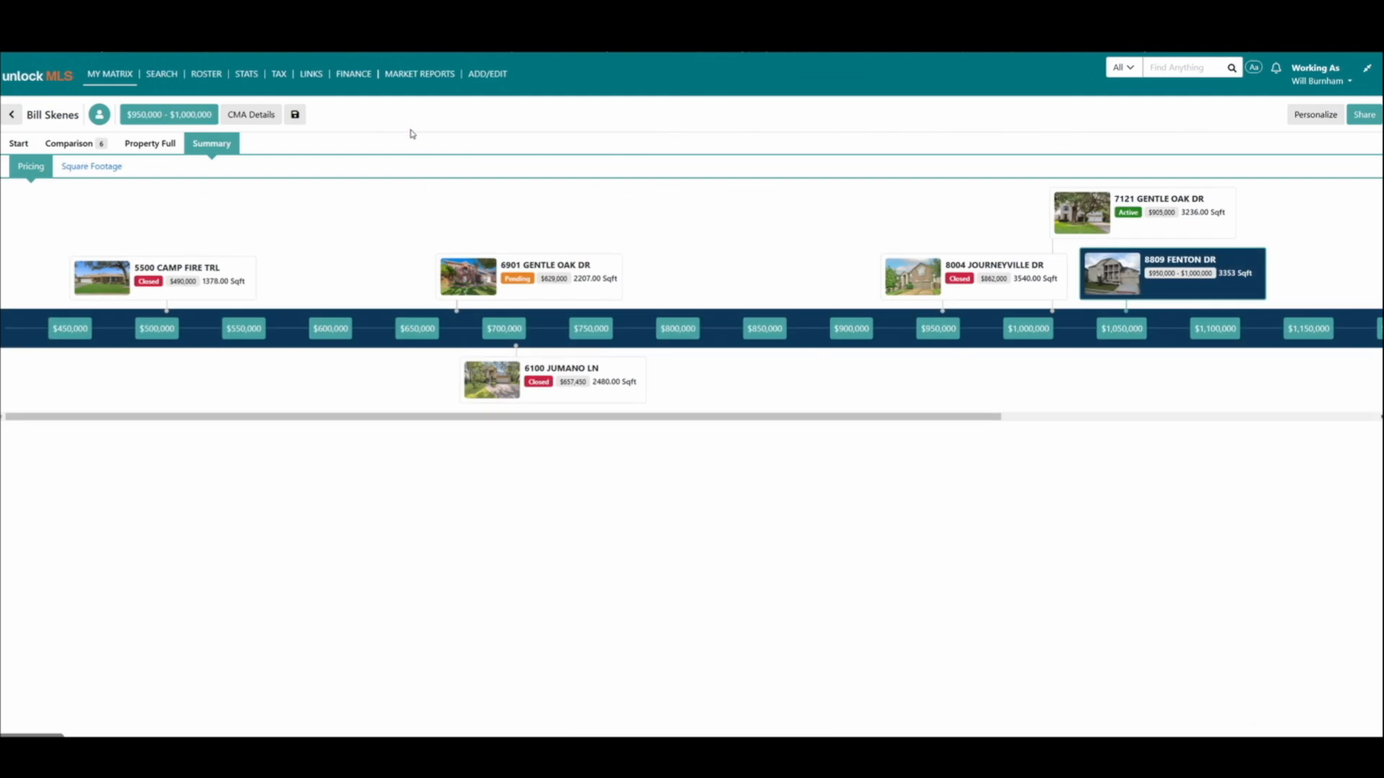
pyautogui.moveTo(417, 125)
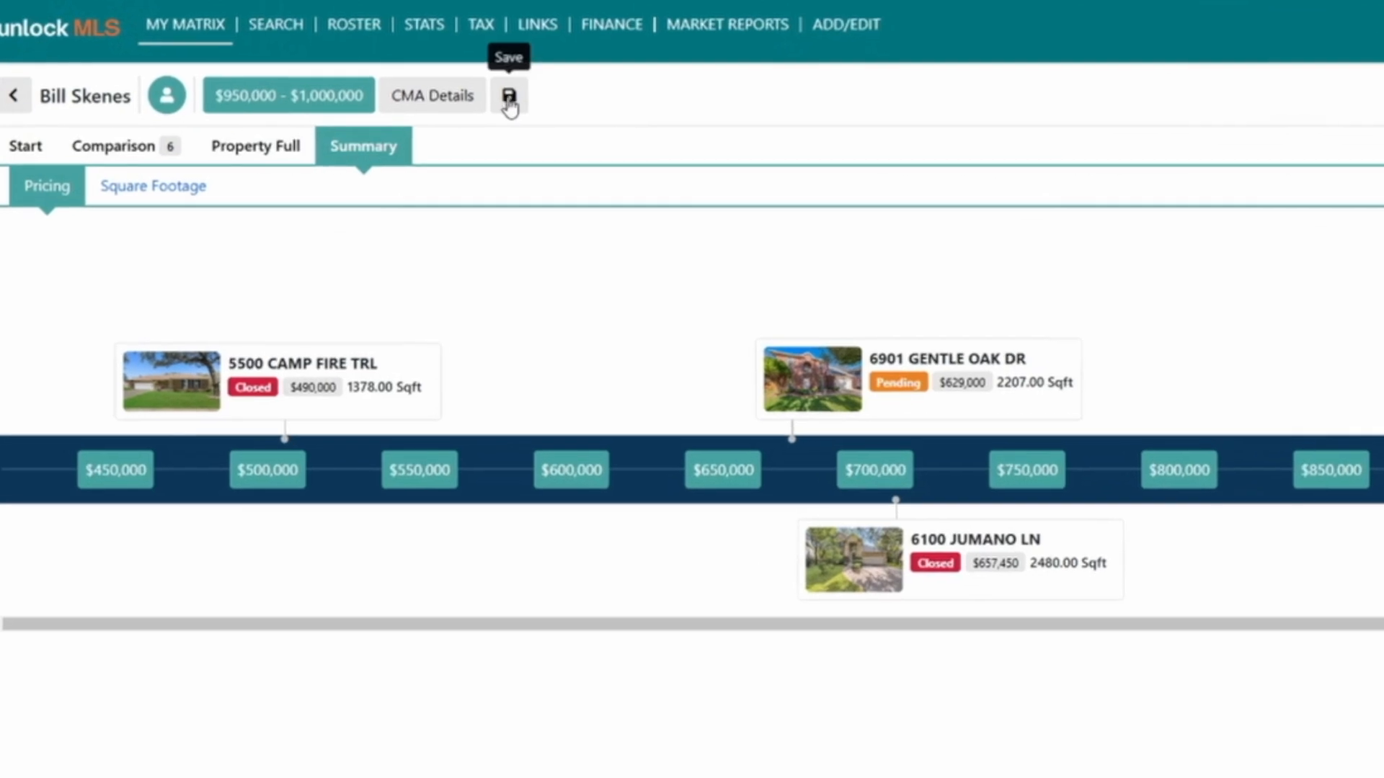
pyautogui.click(507, 95)
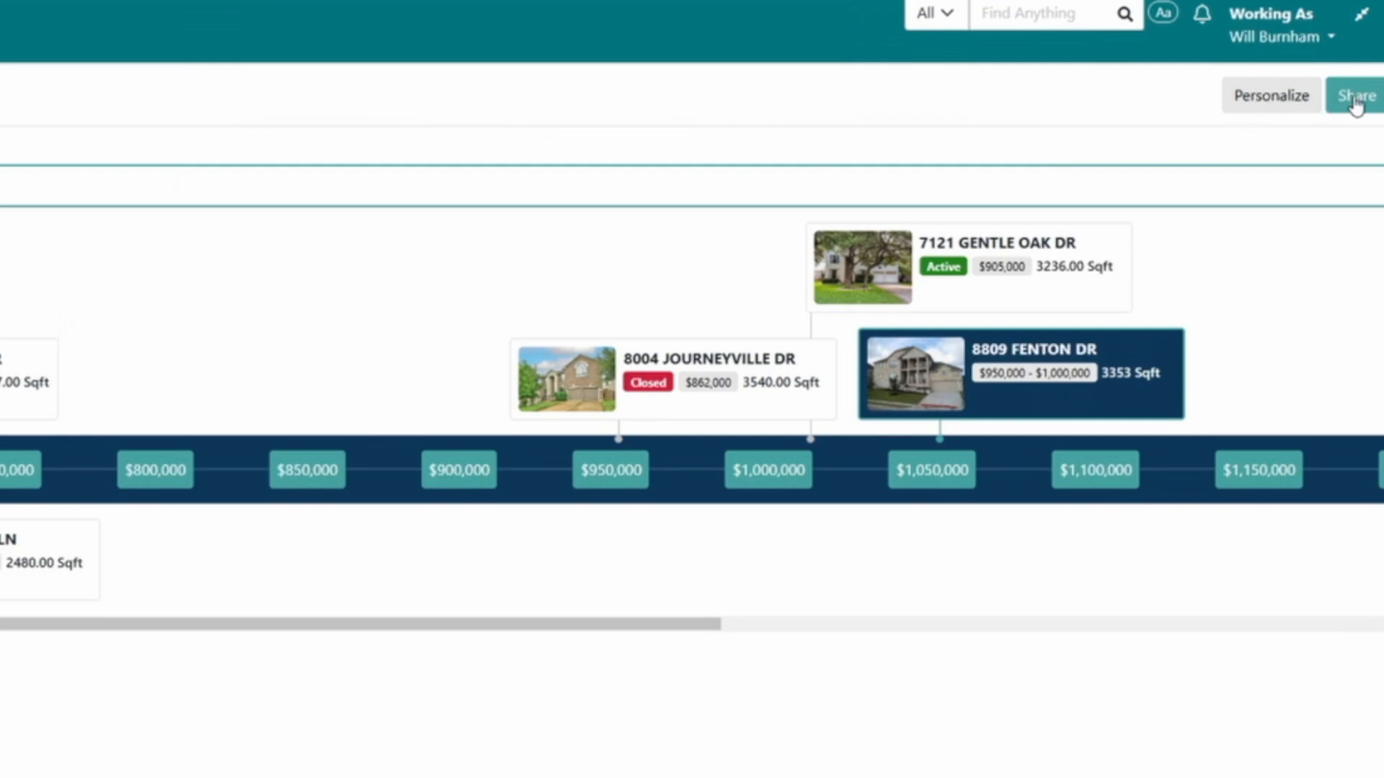
pyautogui.moveTo(1312, 110)
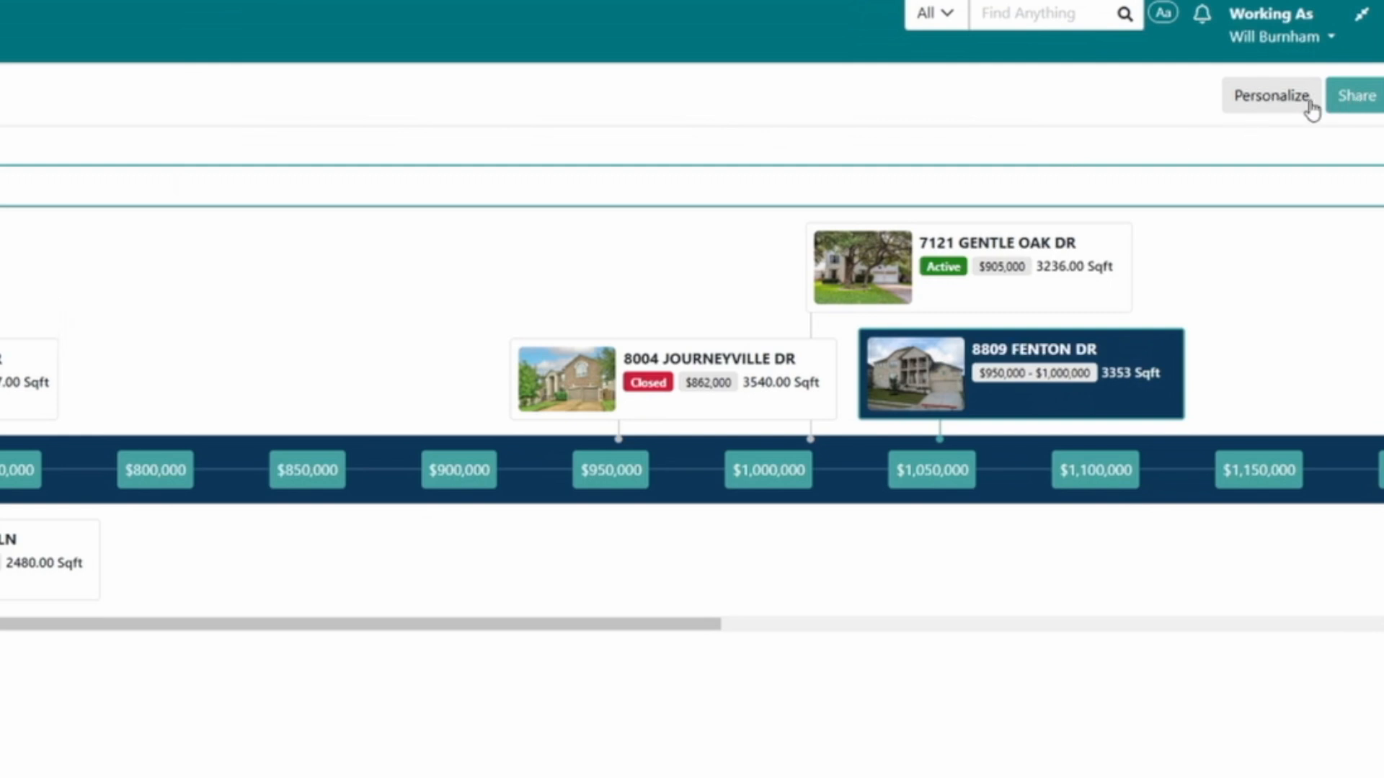
# - Order report pages Cover Sheet, CMA Brief, Summary List, CMA Map, and preview CMA Map
pyautogui.click(1269, 95)
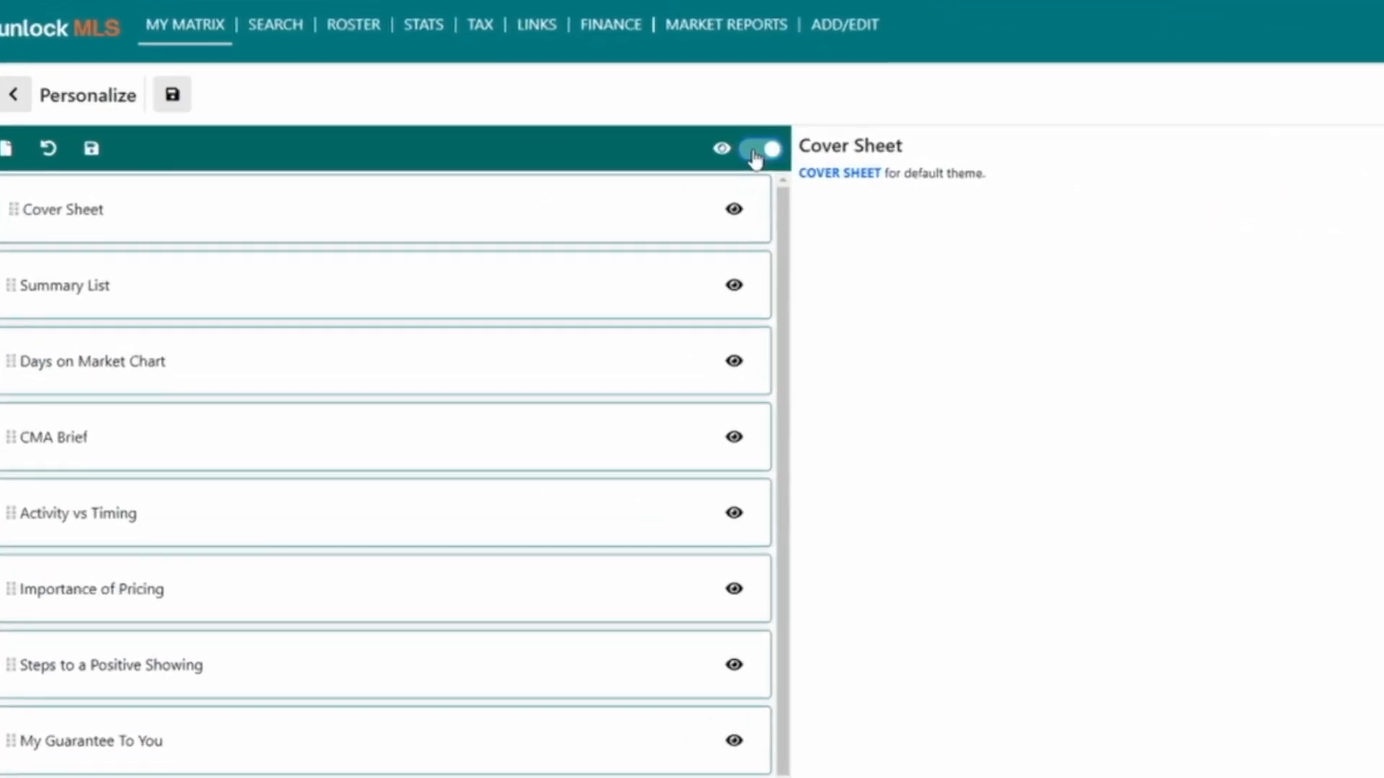
pyautogui.scroll(-3)
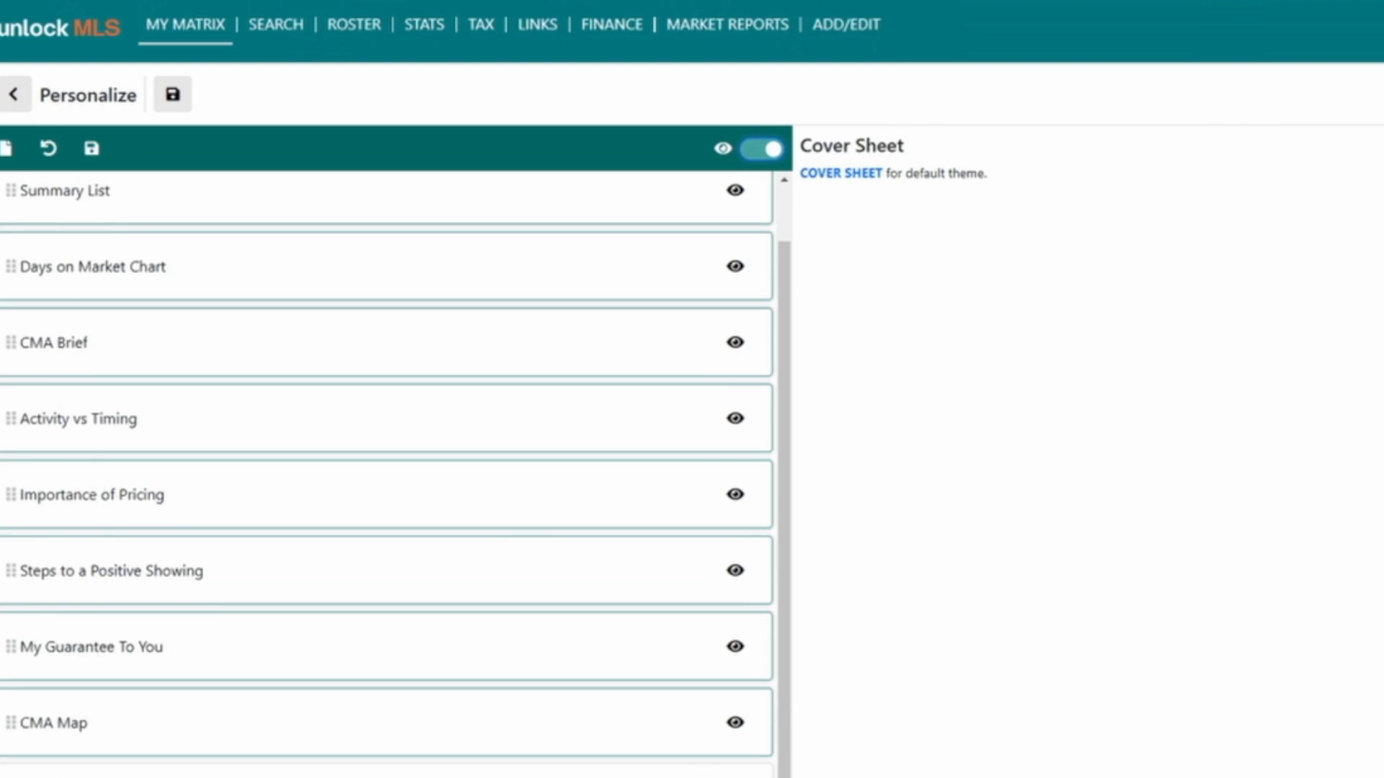
pyautogui.moveTo(734, 570)
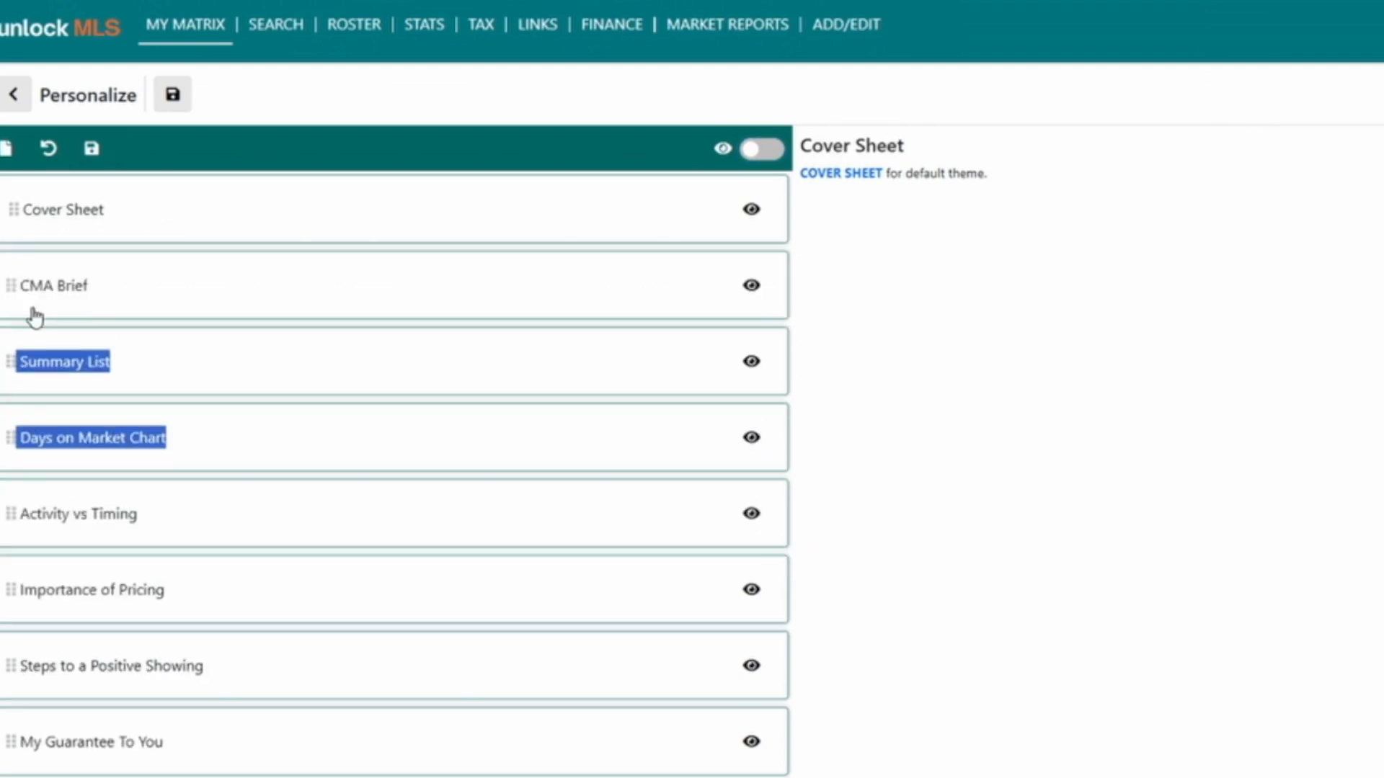
pyautogui.click(92, 436)
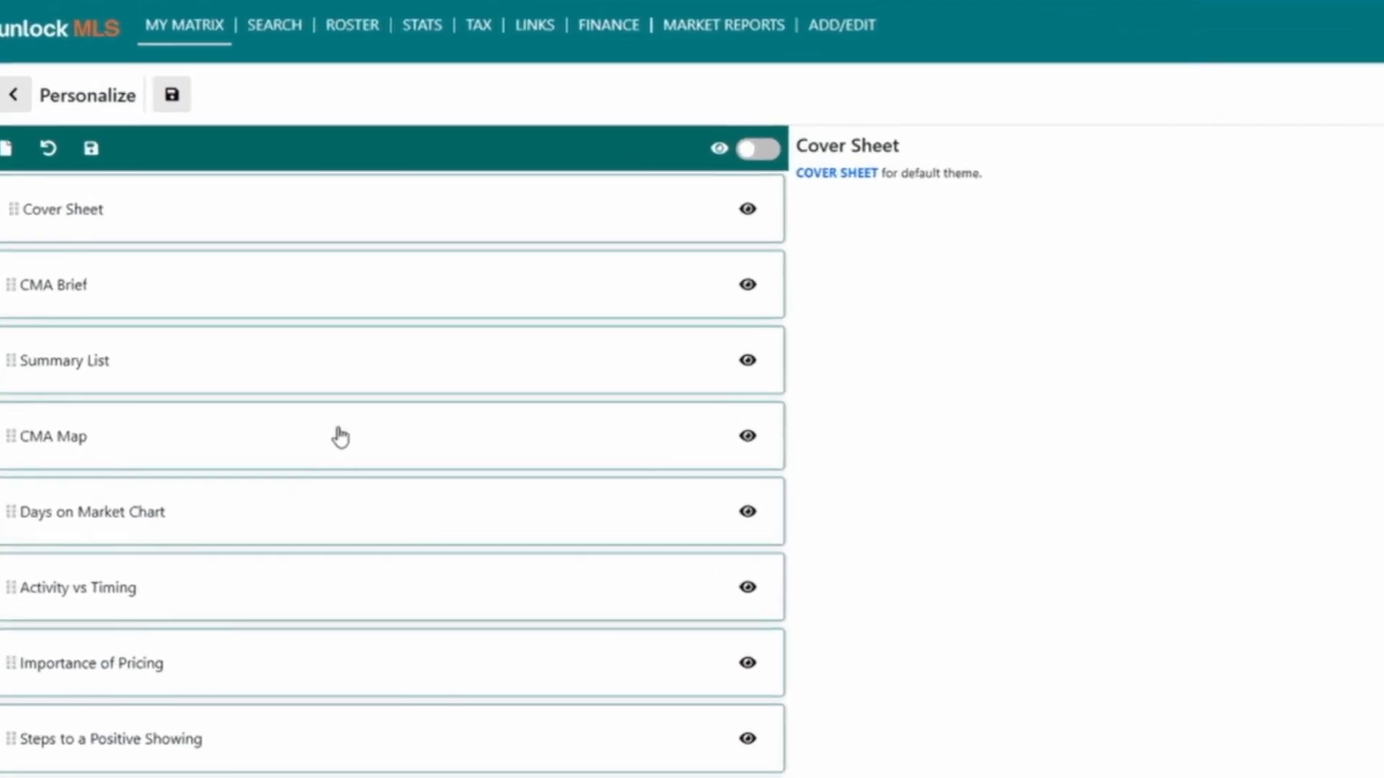
pyautogui.click(58, 436)
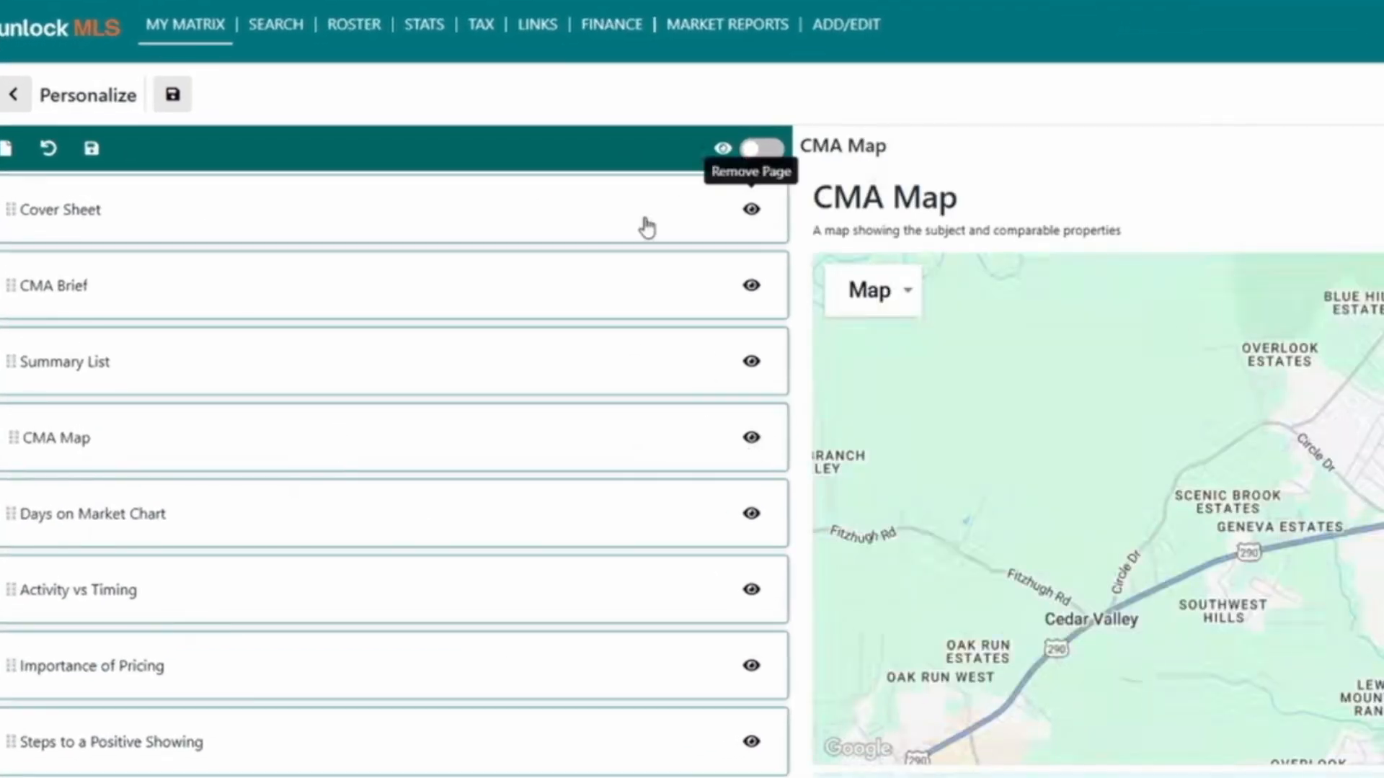
pyautogui.moveTo(220, 176)
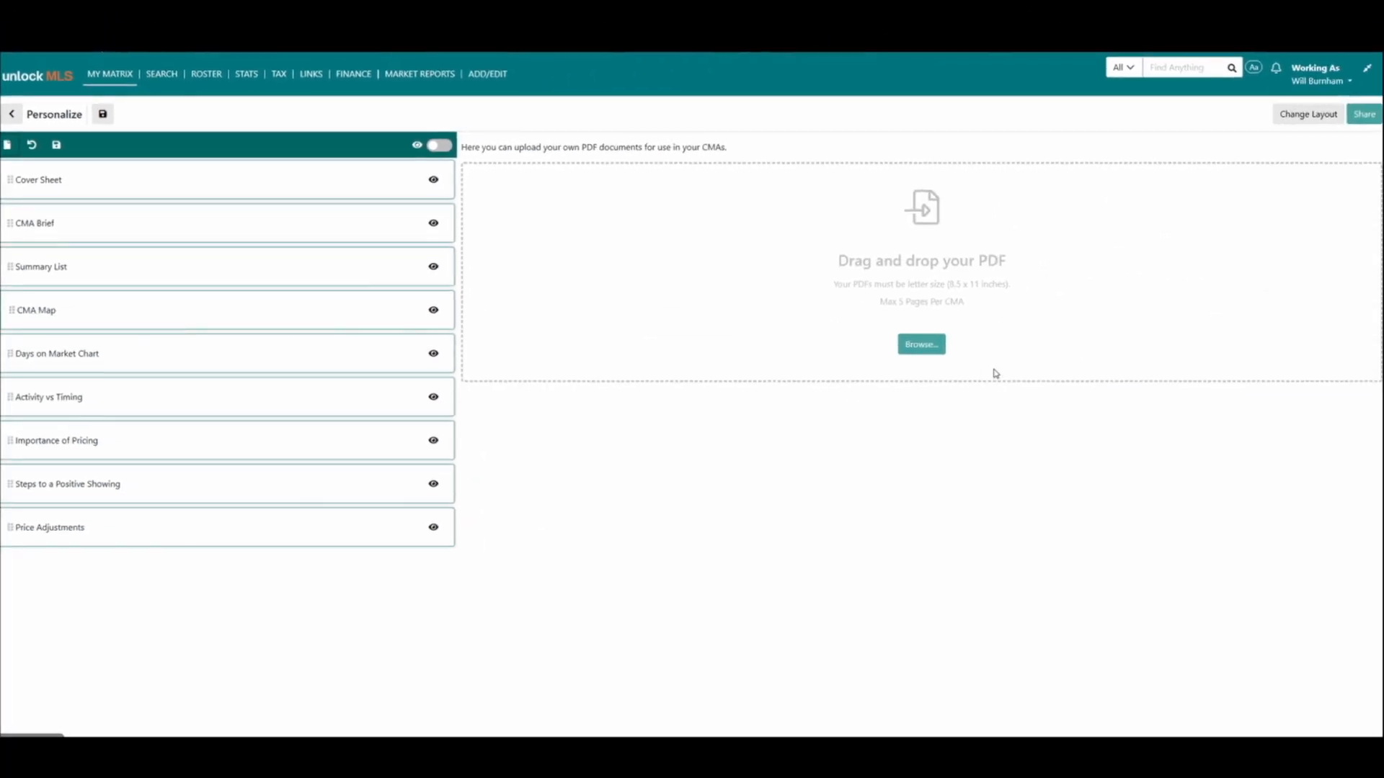
pyautogui.moveTo(1010, 365)
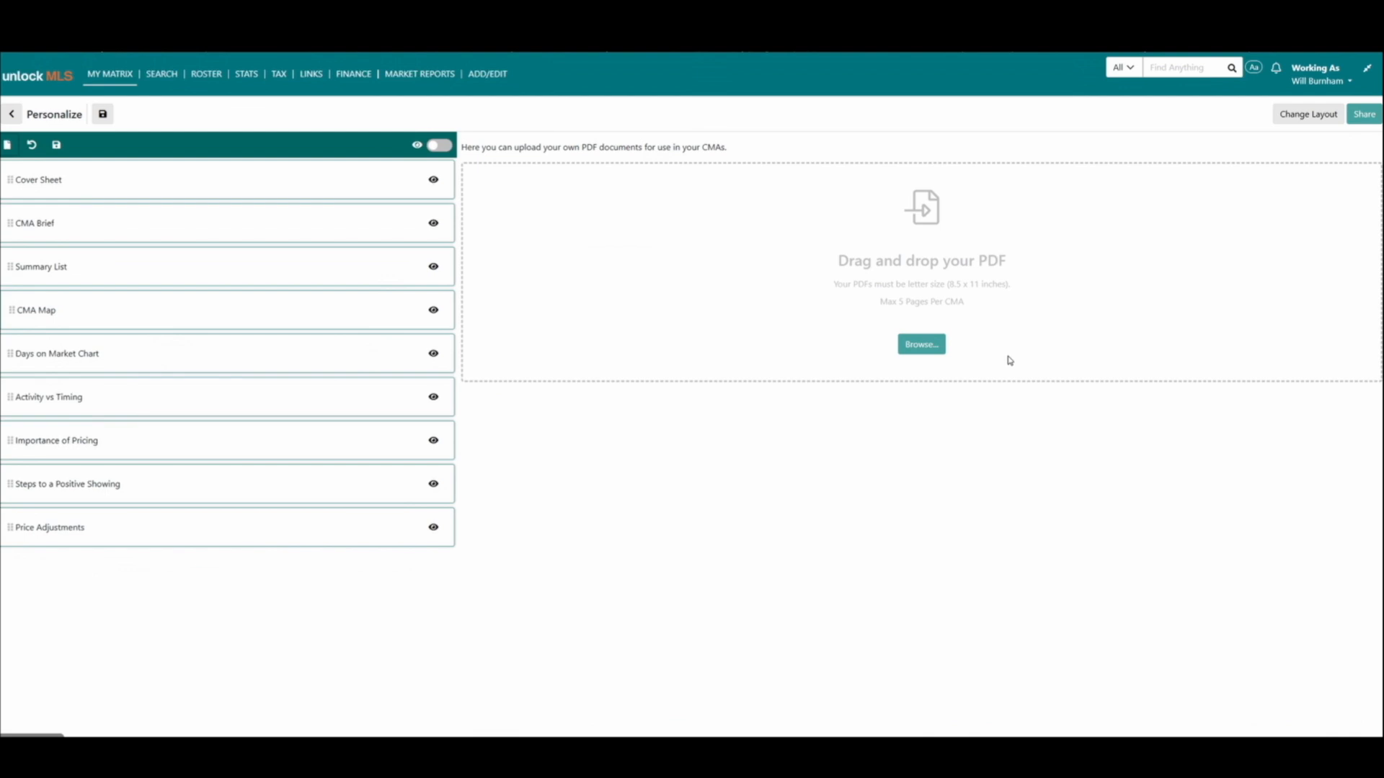
pyautogui.moveTo(1023, 351)
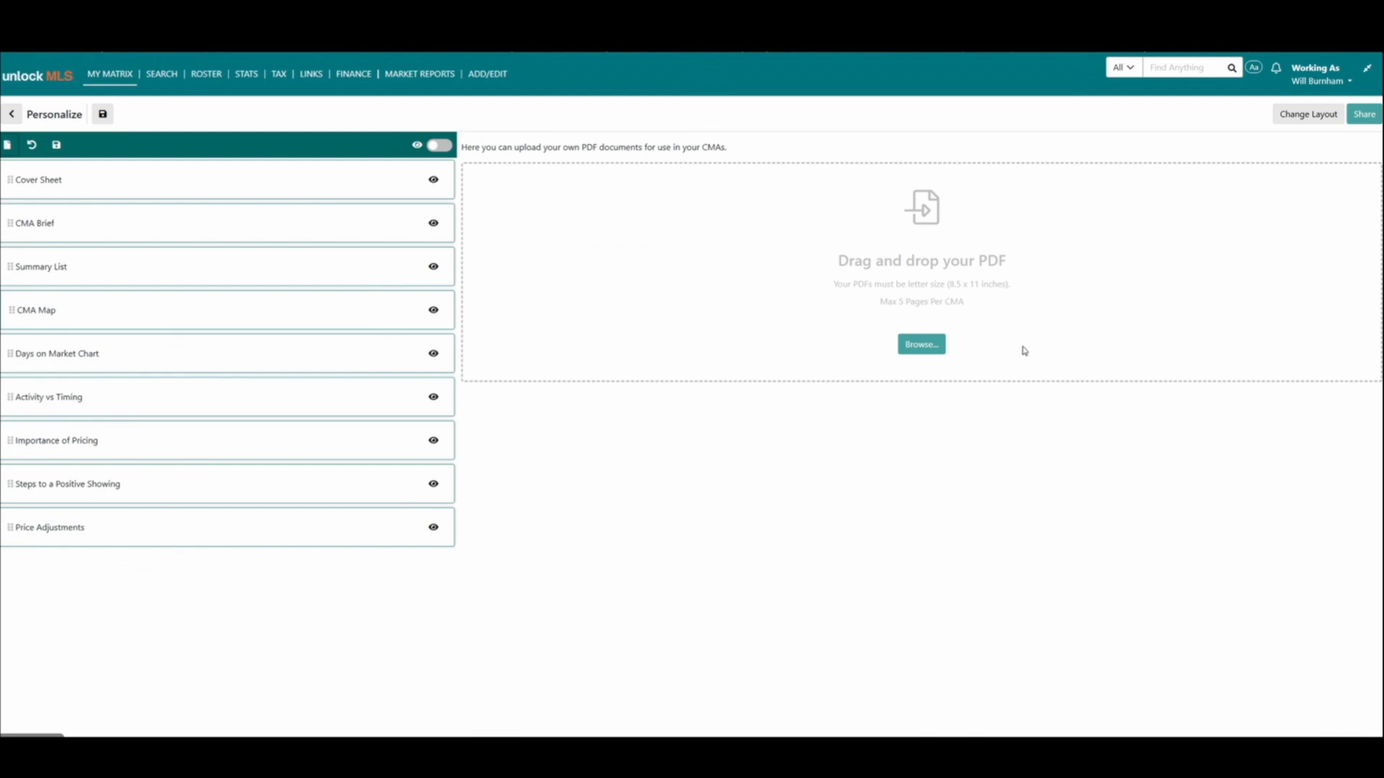
pyautogui.moveTo(1026, 349)
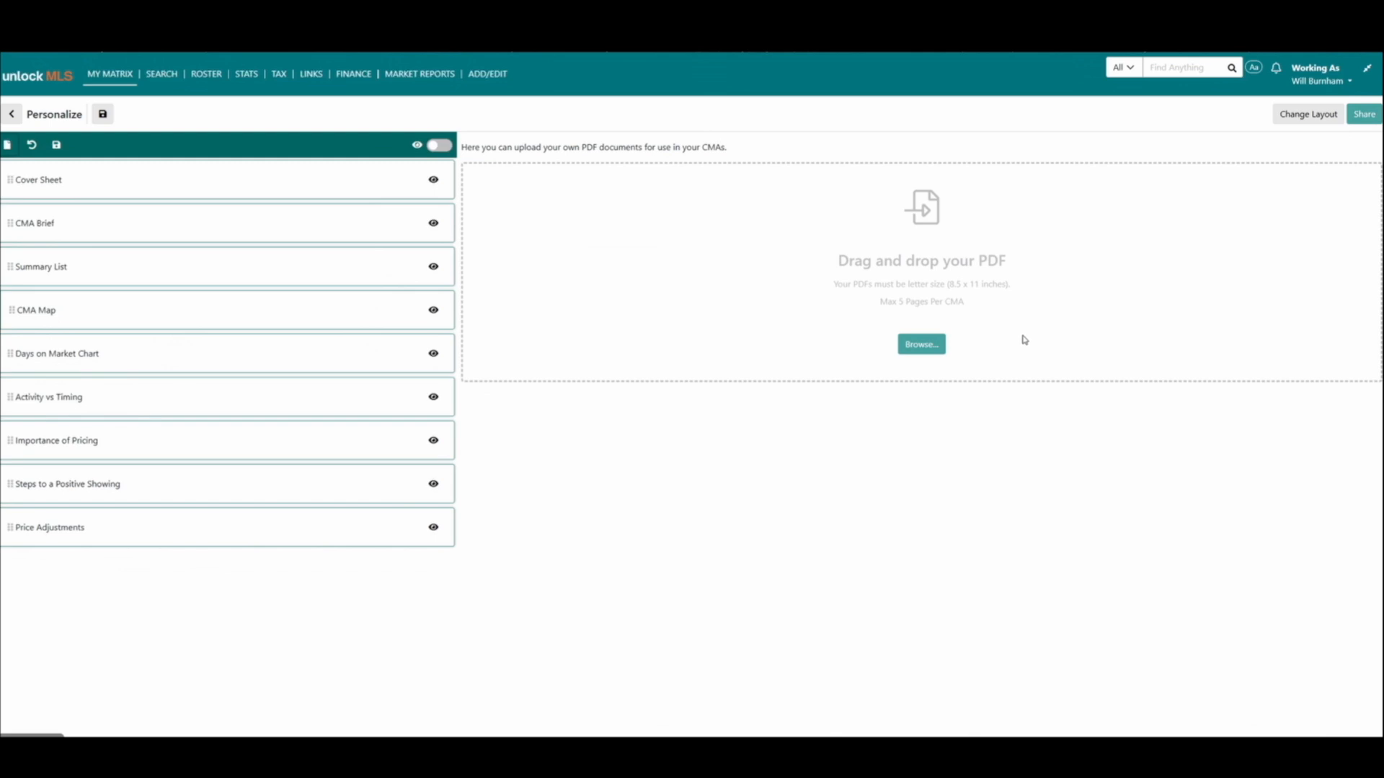
pyautogui.moveTo(1034, 335)
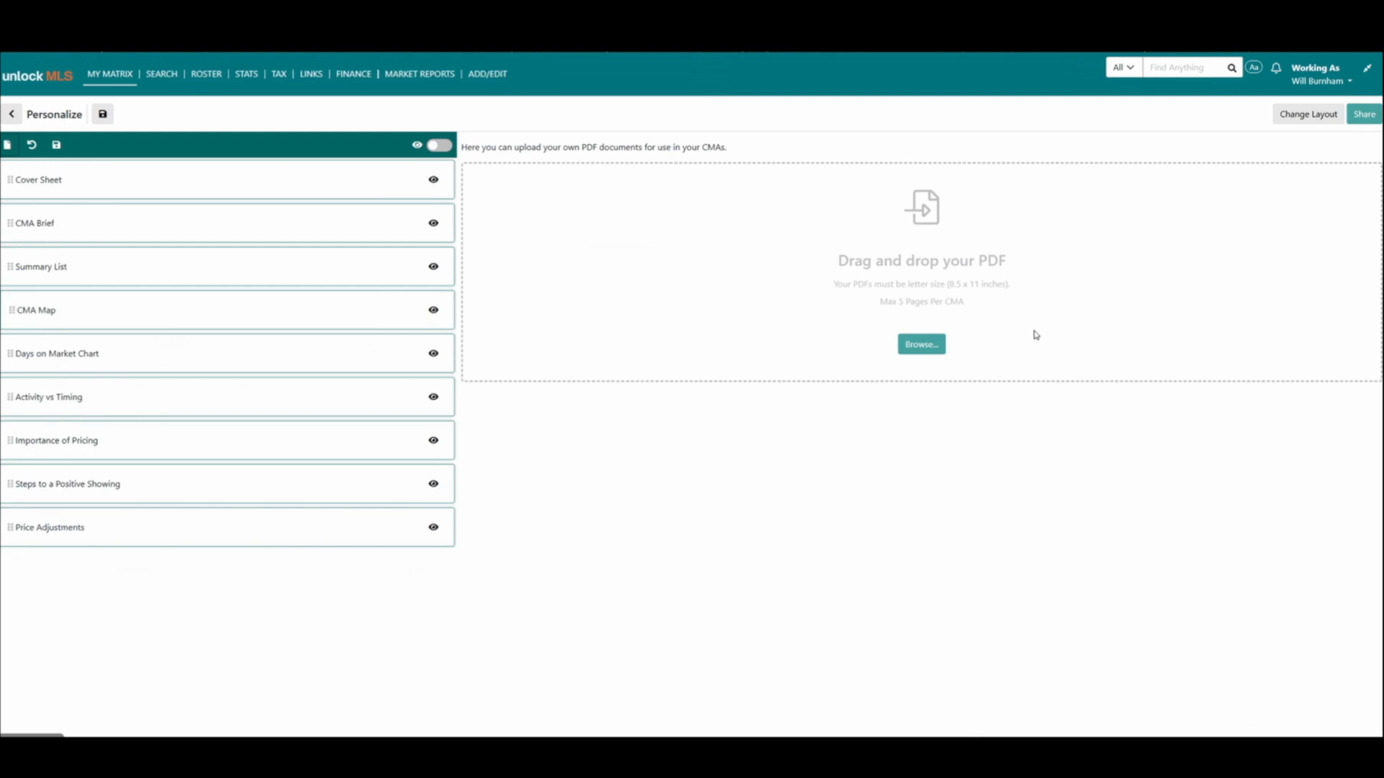
pyautogui.moveTo(1031, 331)
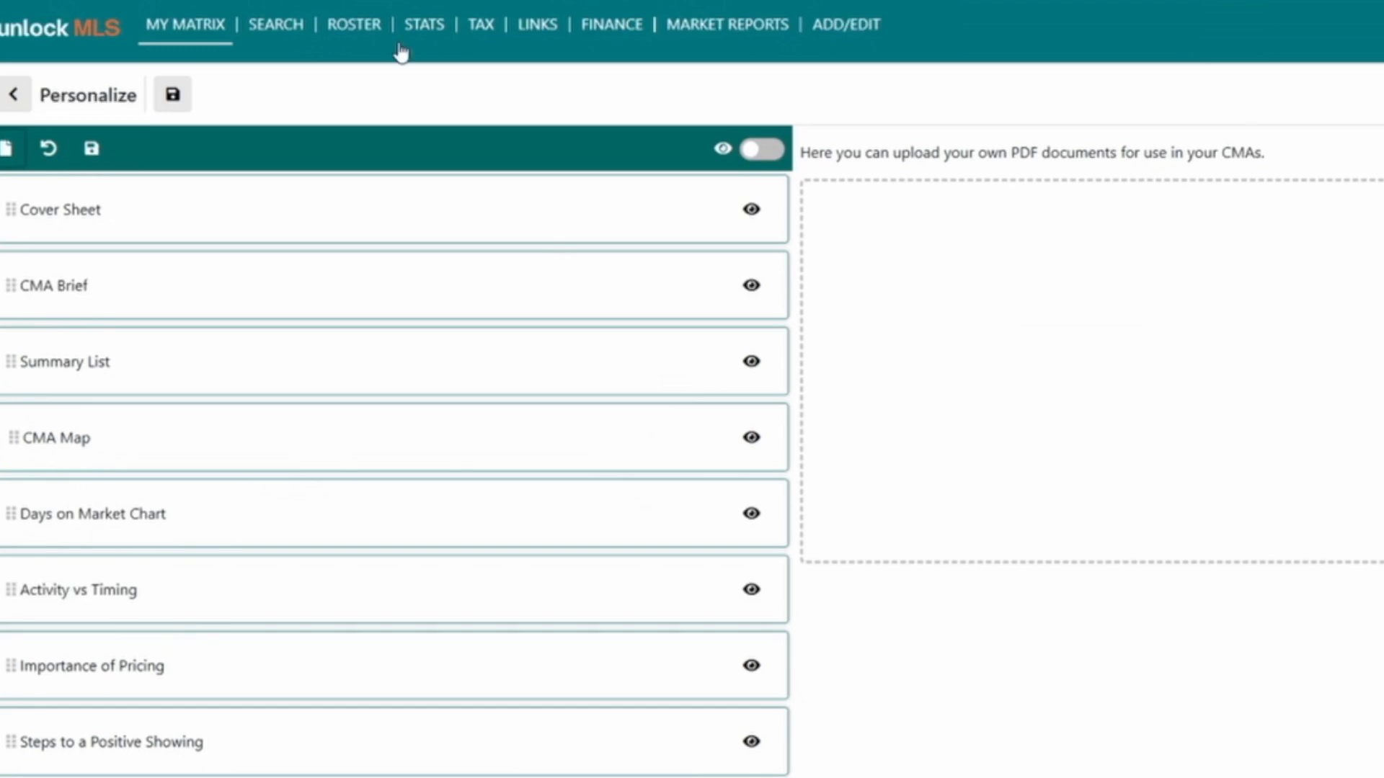
pyautogui.click(173, 93)
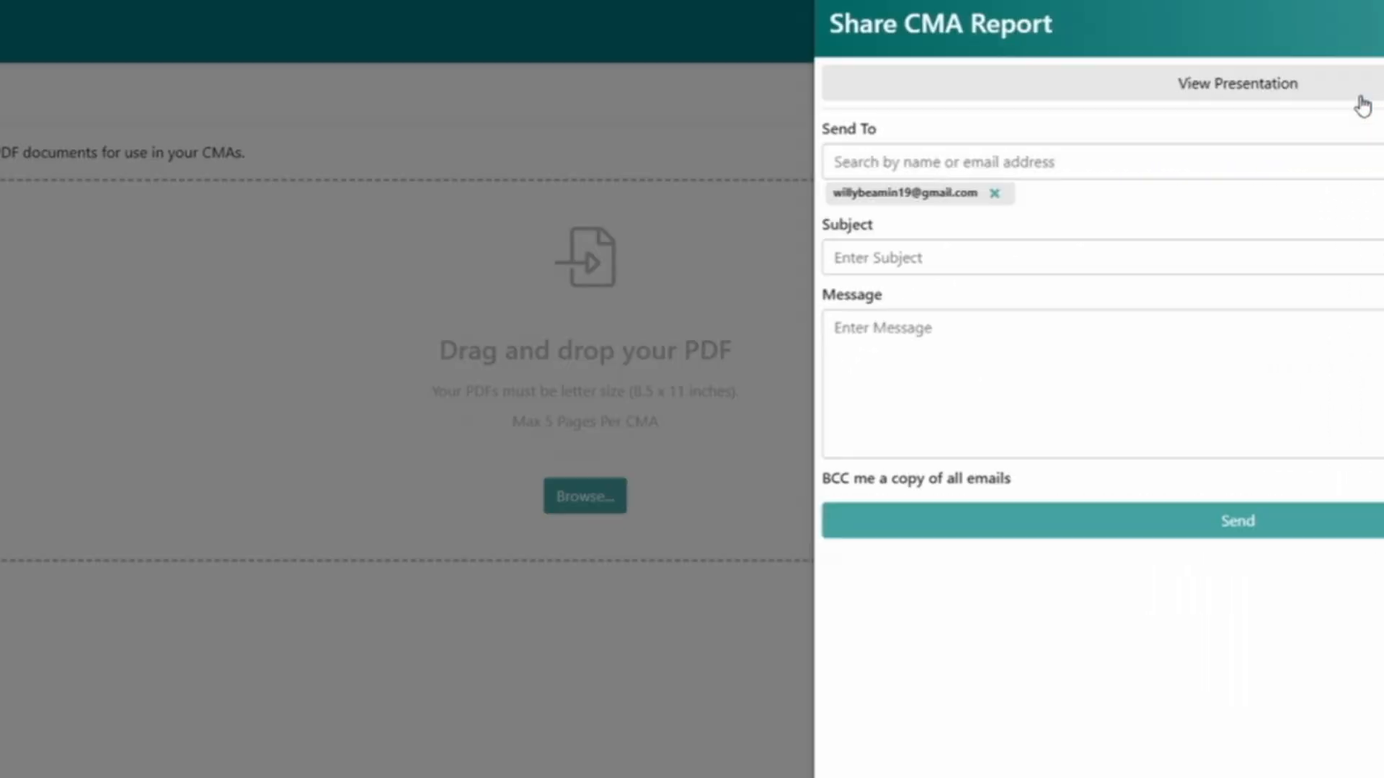
pyautogui.click(945, 162)
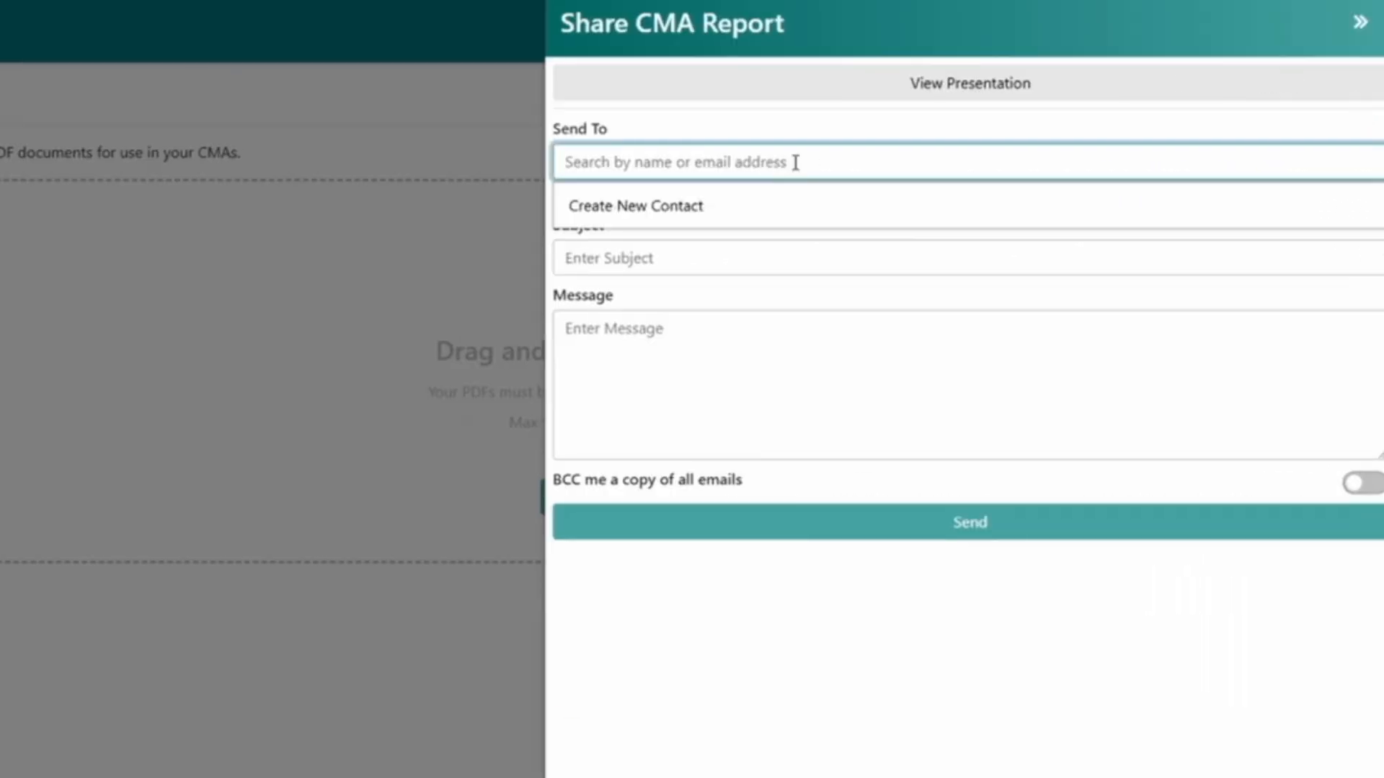
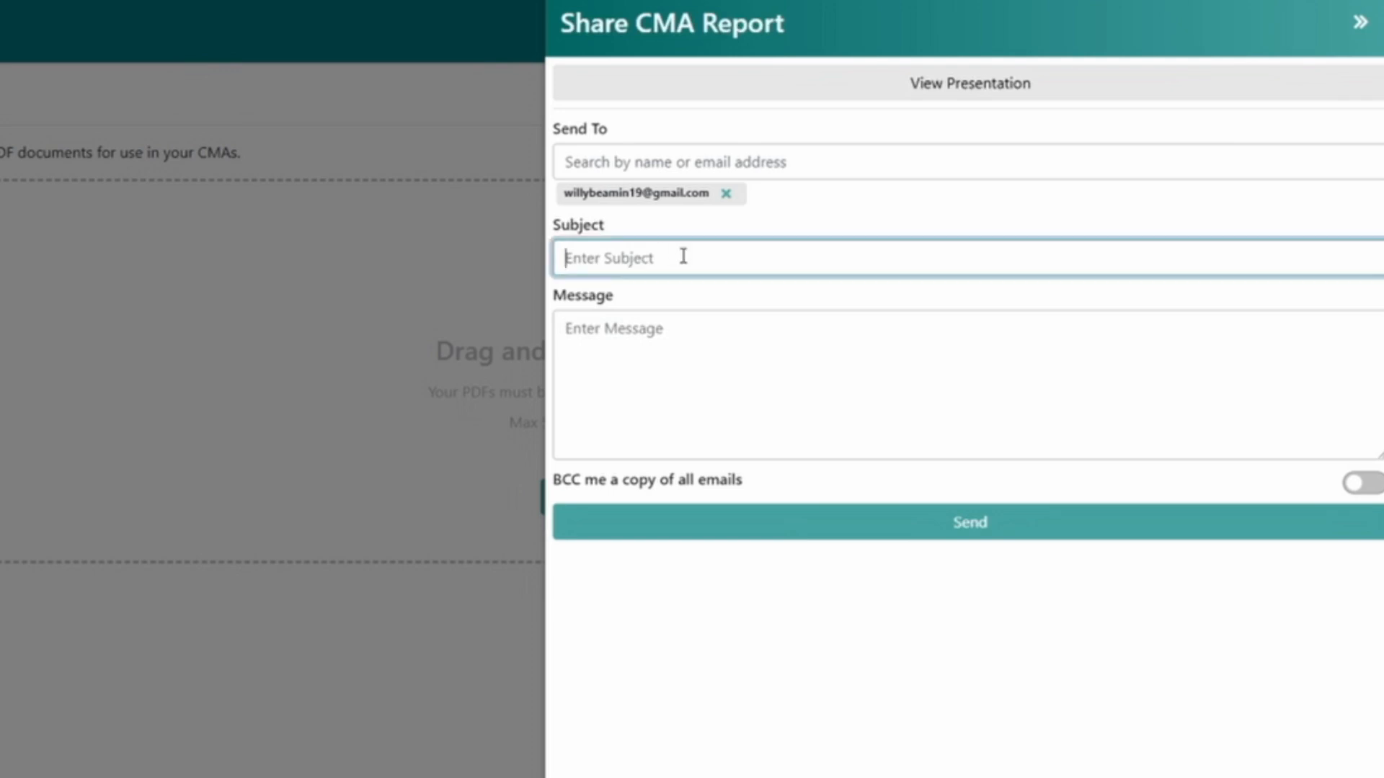
pyautogui.write('CMA Comps')
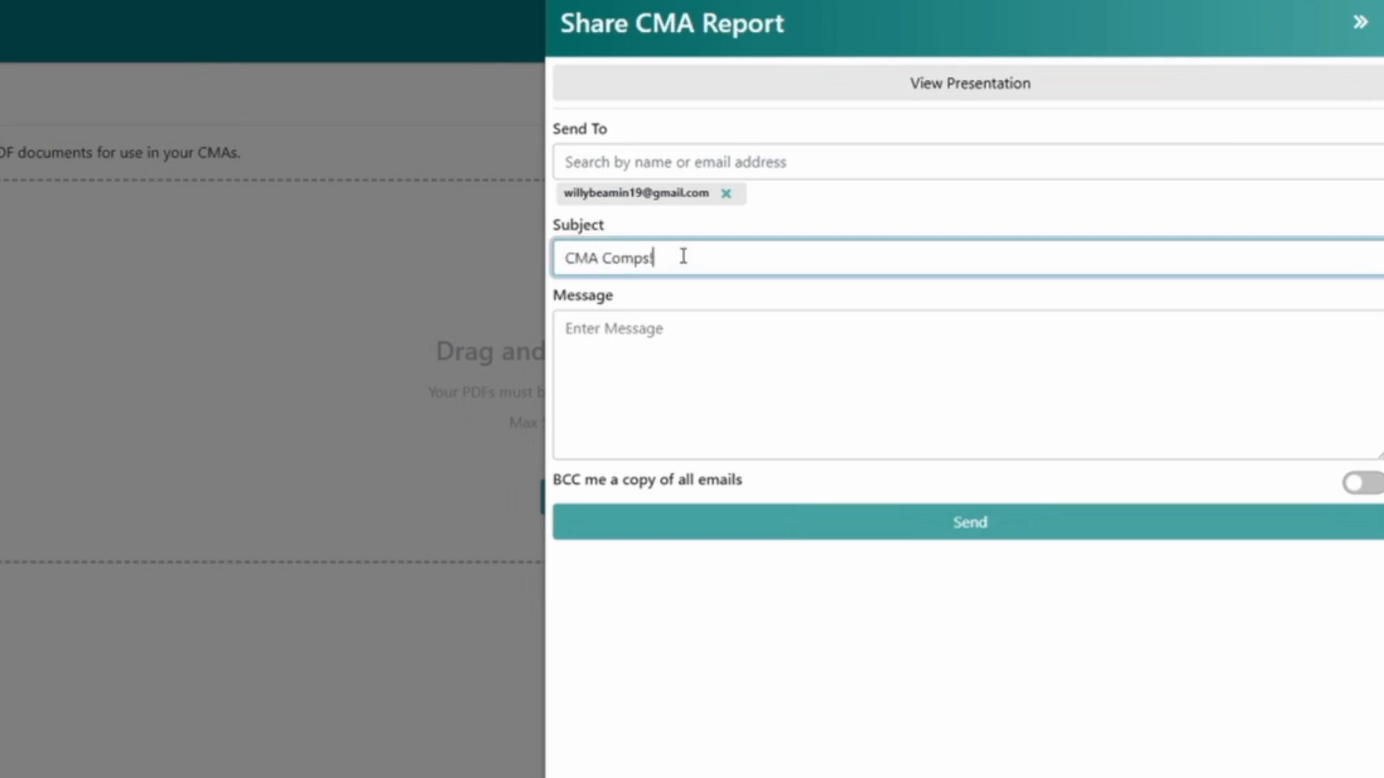
pyautogui.moveTo(899, 122)
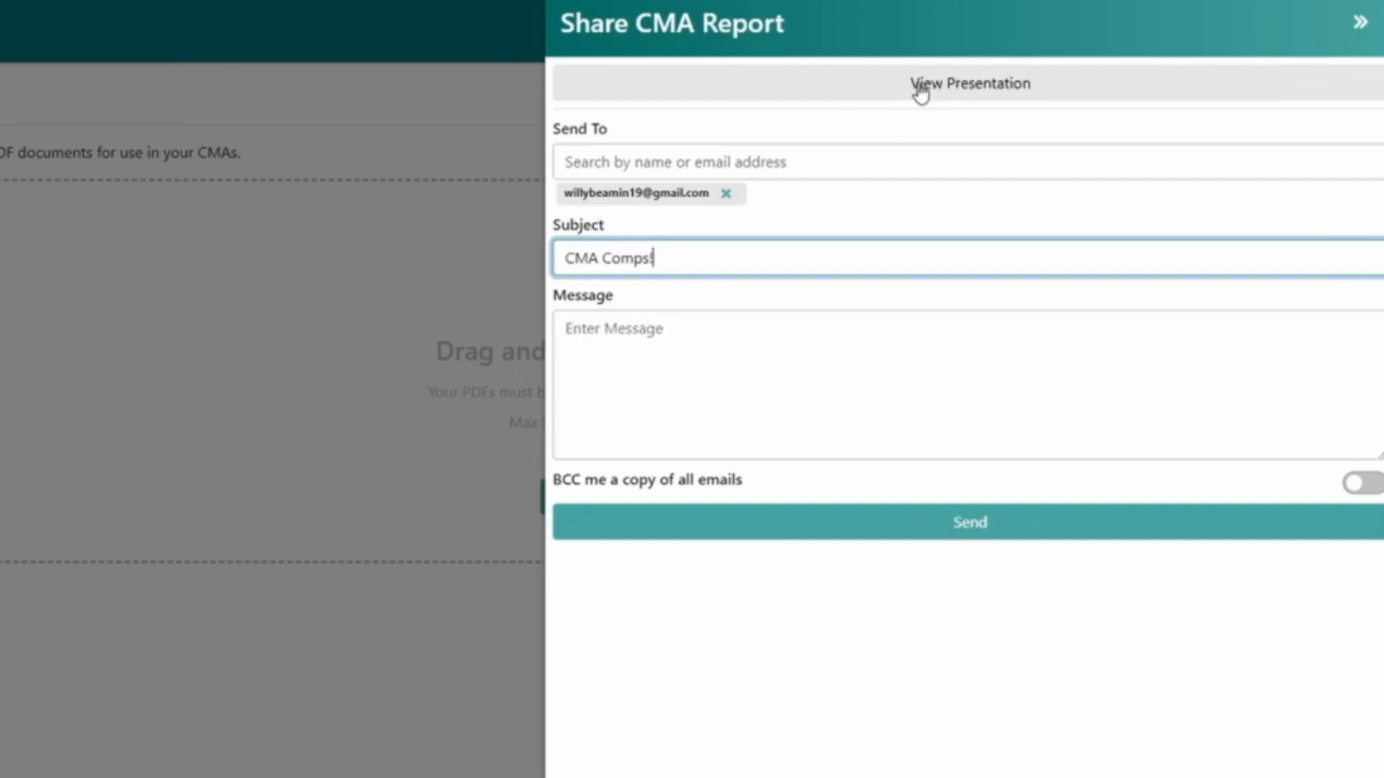
pyautogui.moveTo(865, 91)
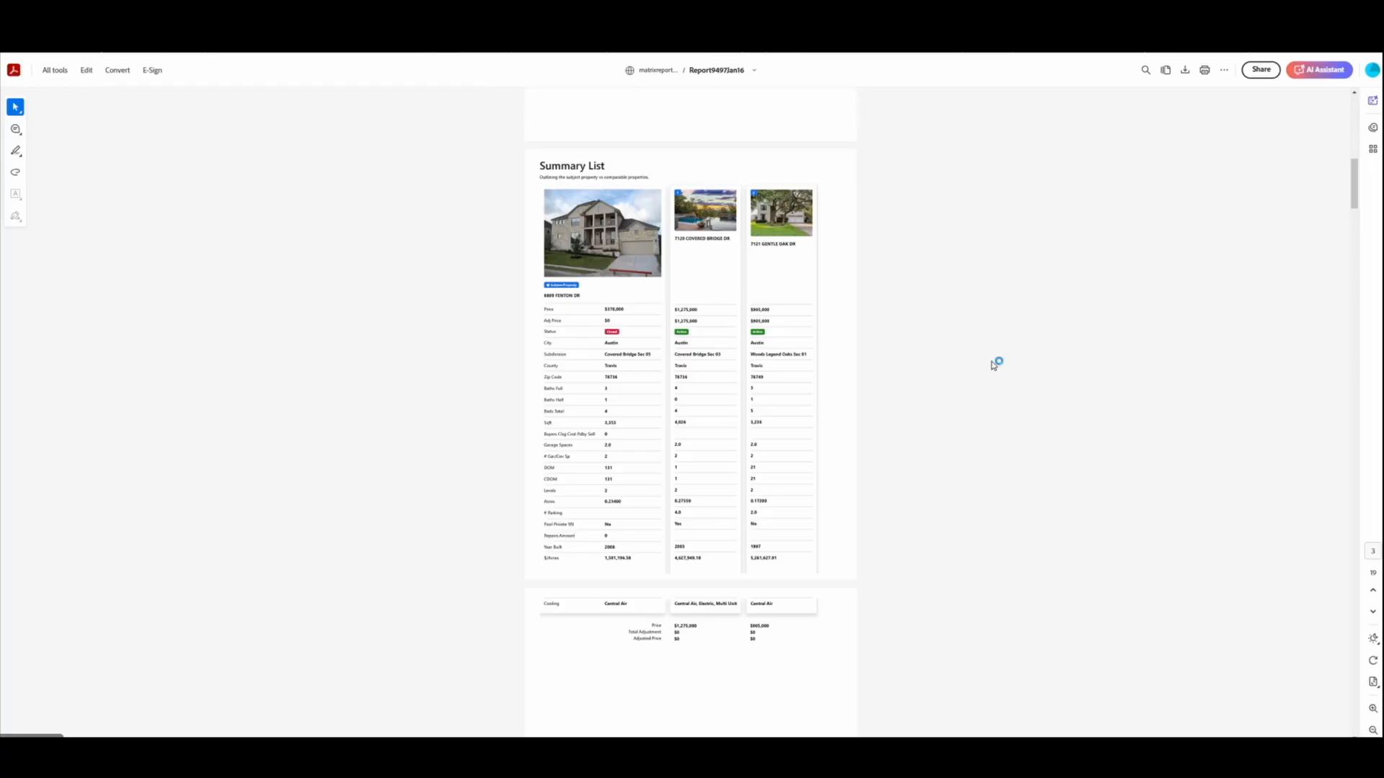
# - Scroll down the Summary List page of the CMA report PDF in Acrobat
pyautogui.scroll(-3)
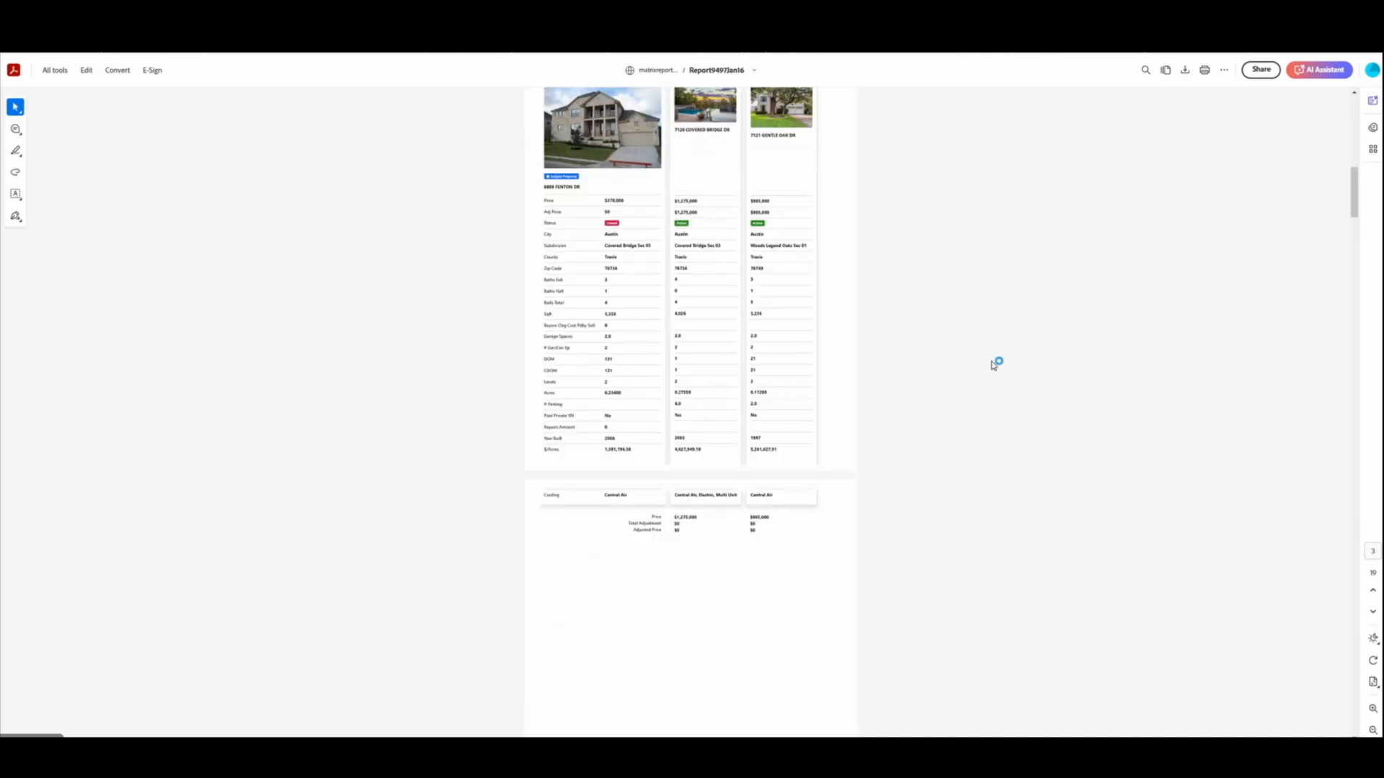